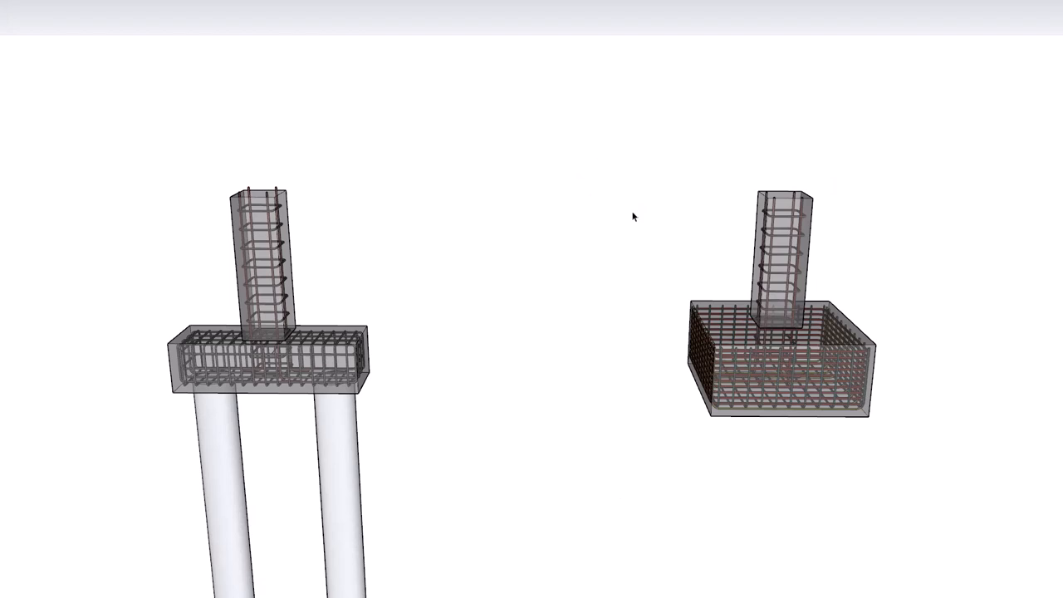
mouse_move(377, 299)
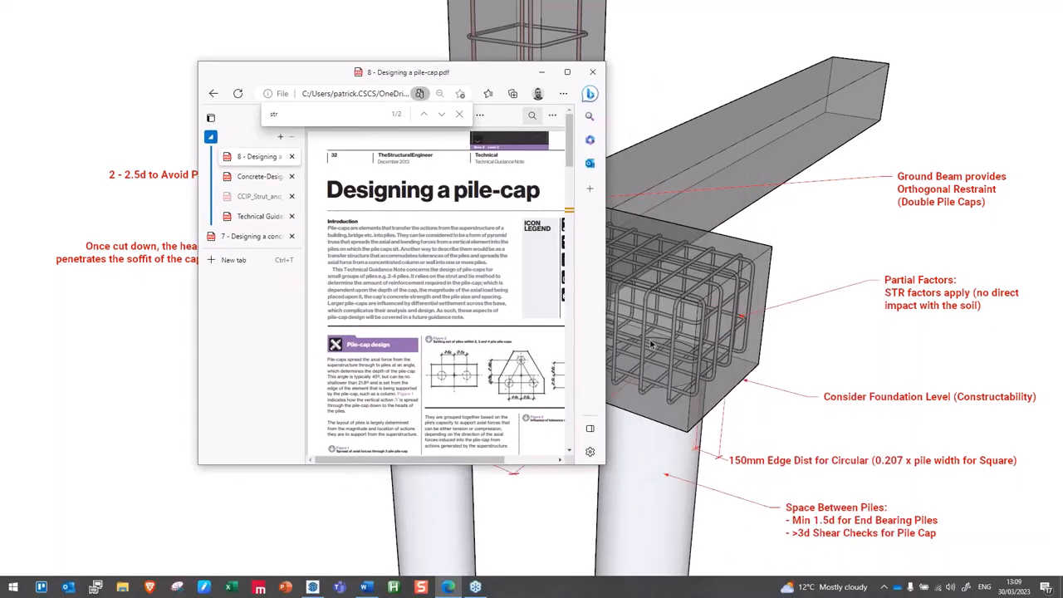
mouse_move(449, 286)
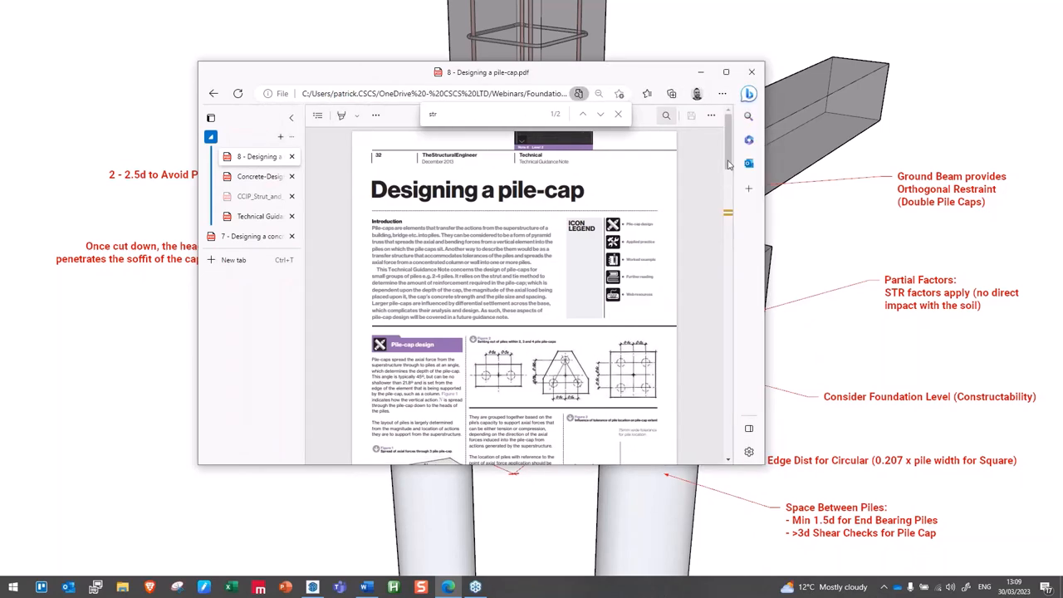
- Finish reading the pile-cap article, then browse the Concrete Design Guide's strut-and-tie worked examples
scroll(down, 3)
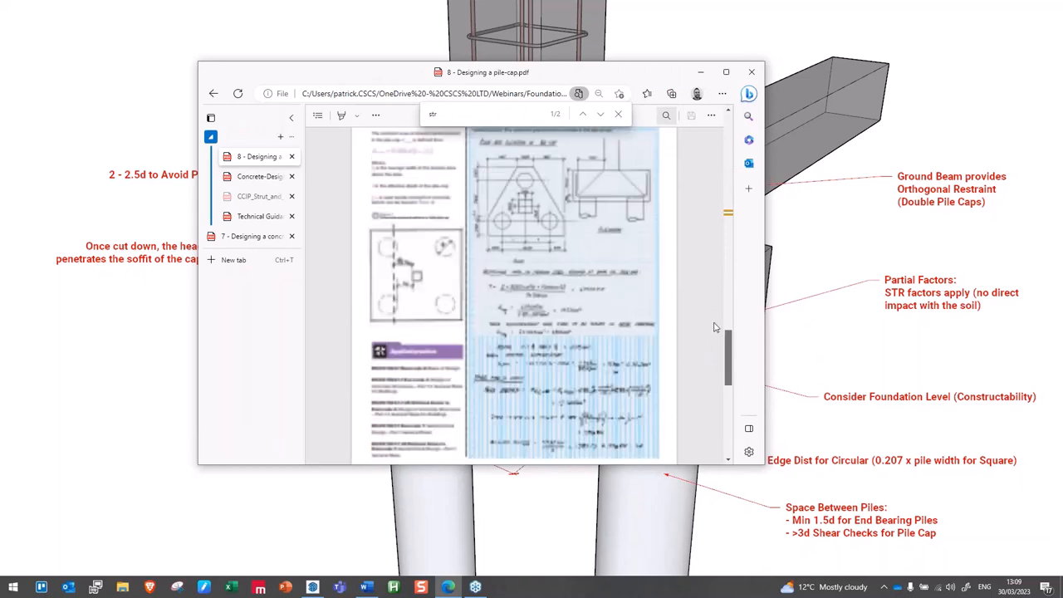
scroll(up, 3)
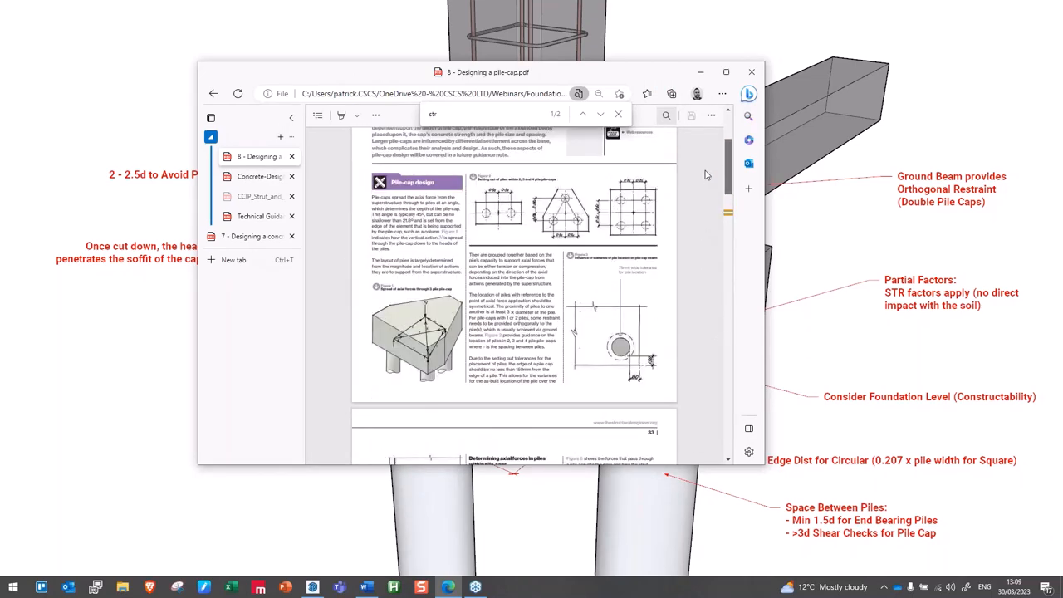
mouse_move(259, 176)
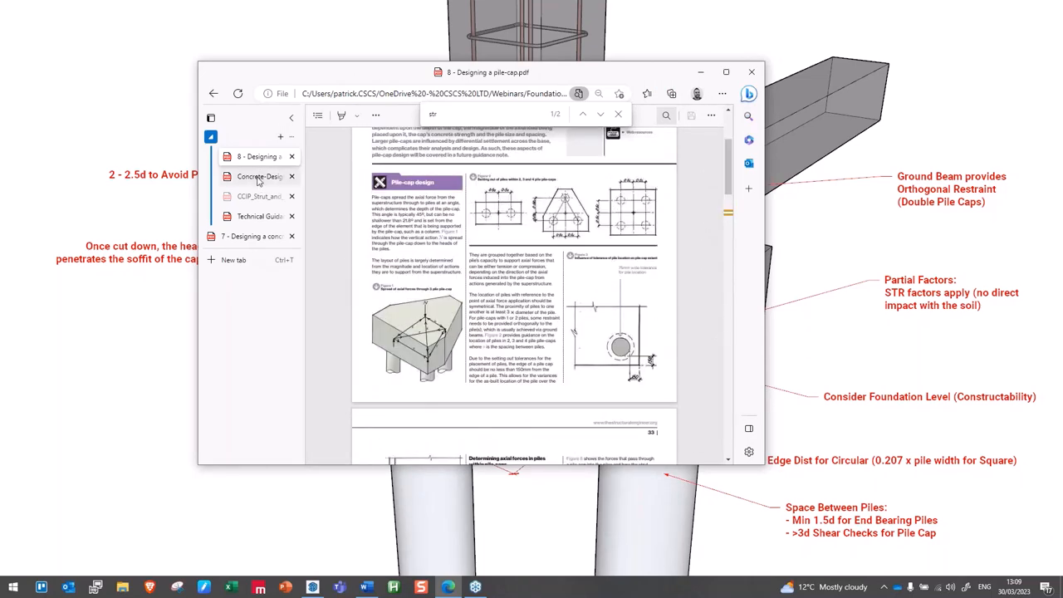
click(259, 176)
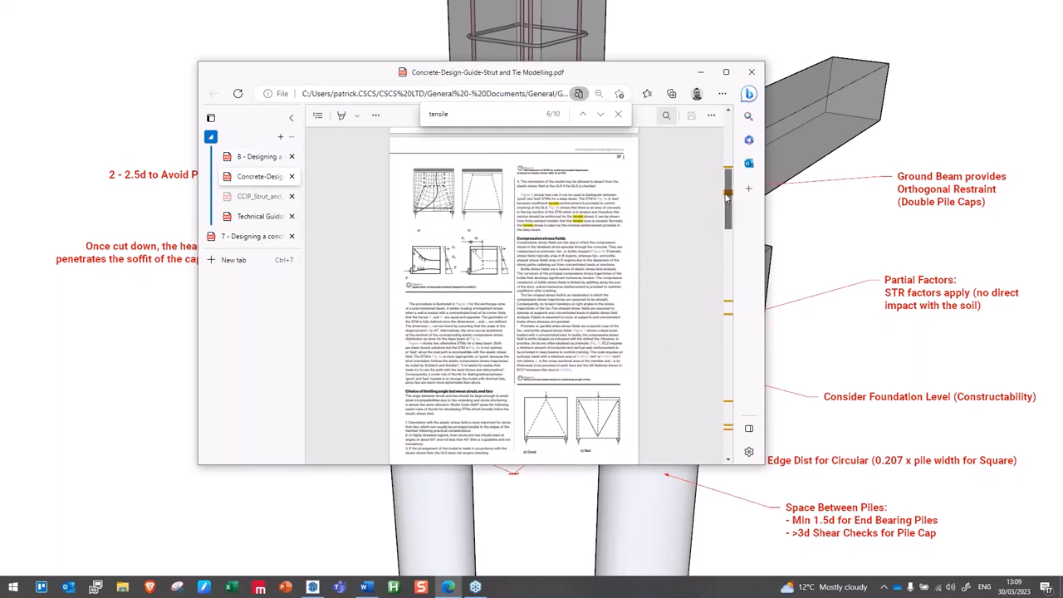
scroll(up, 3)
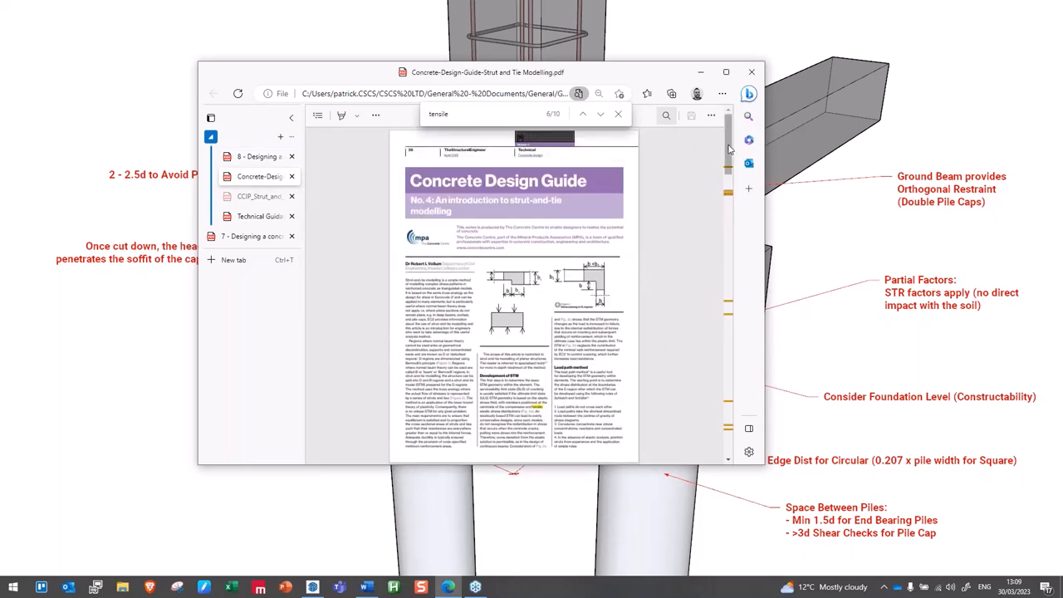
scroll(down, 3)
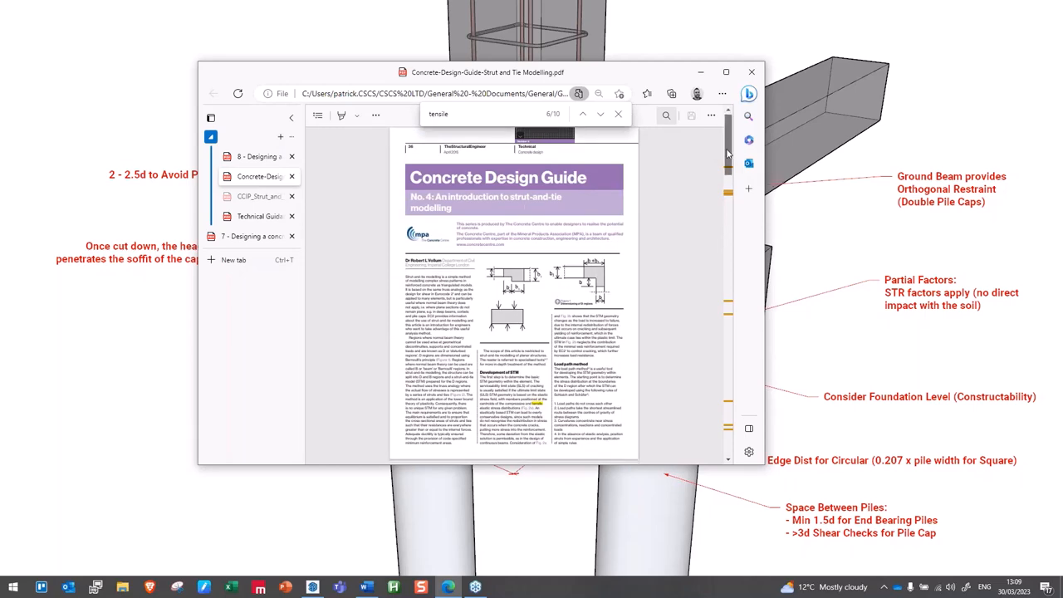
scroll(down, 3)
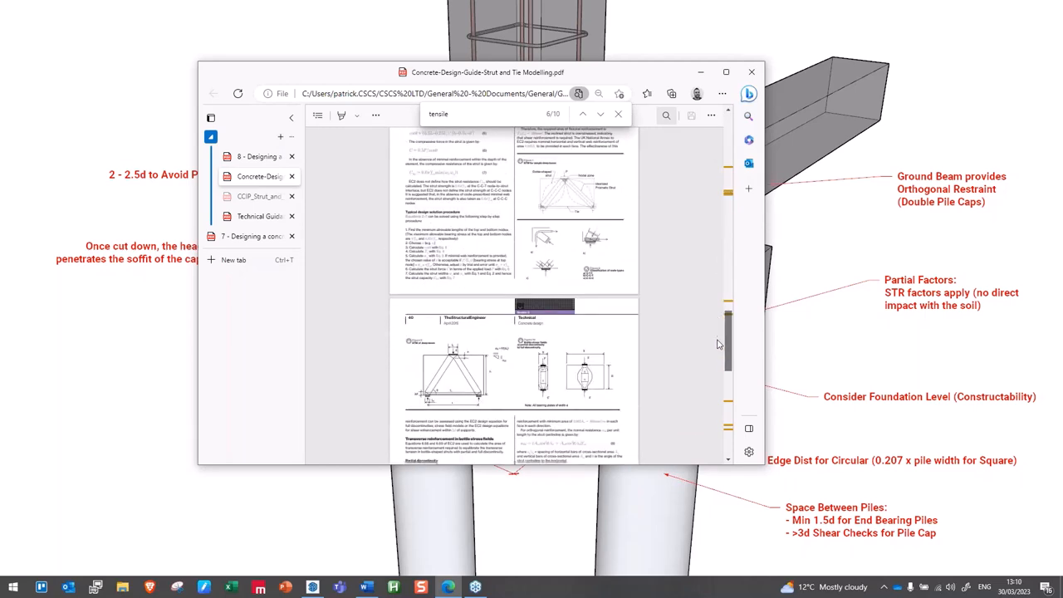
scroll(down, 3)
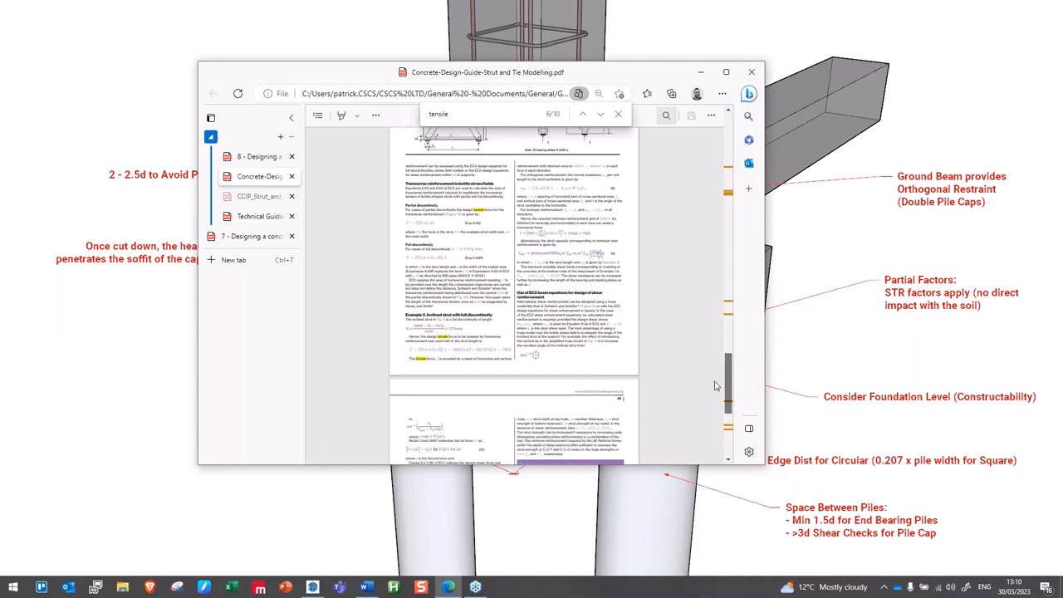
- Switch to the CCIP Strut-and-tie Models publication and read down its opening pages
click(259, 196)
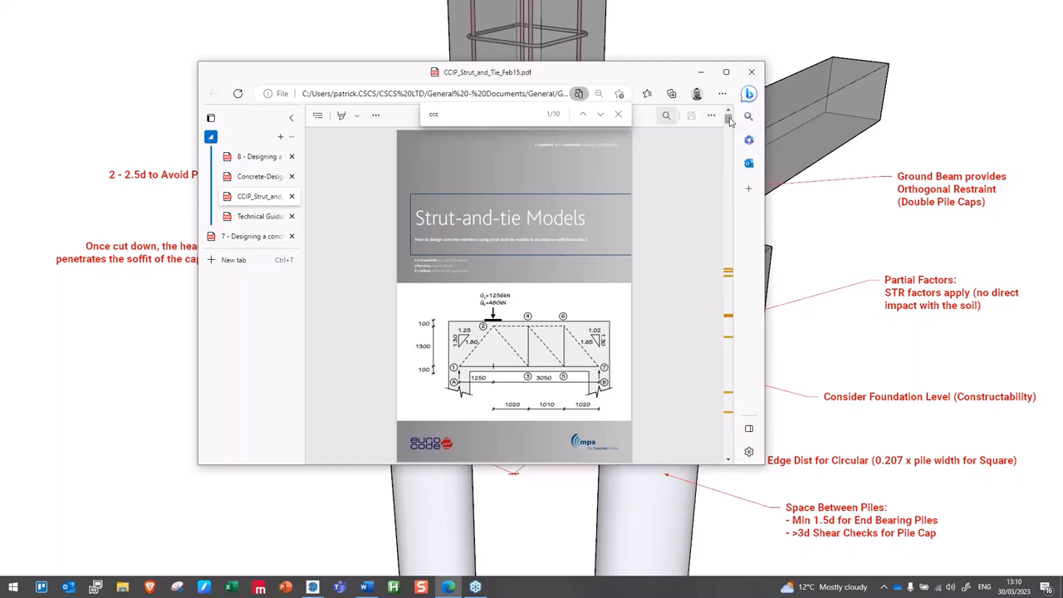
scroll(down, 3)
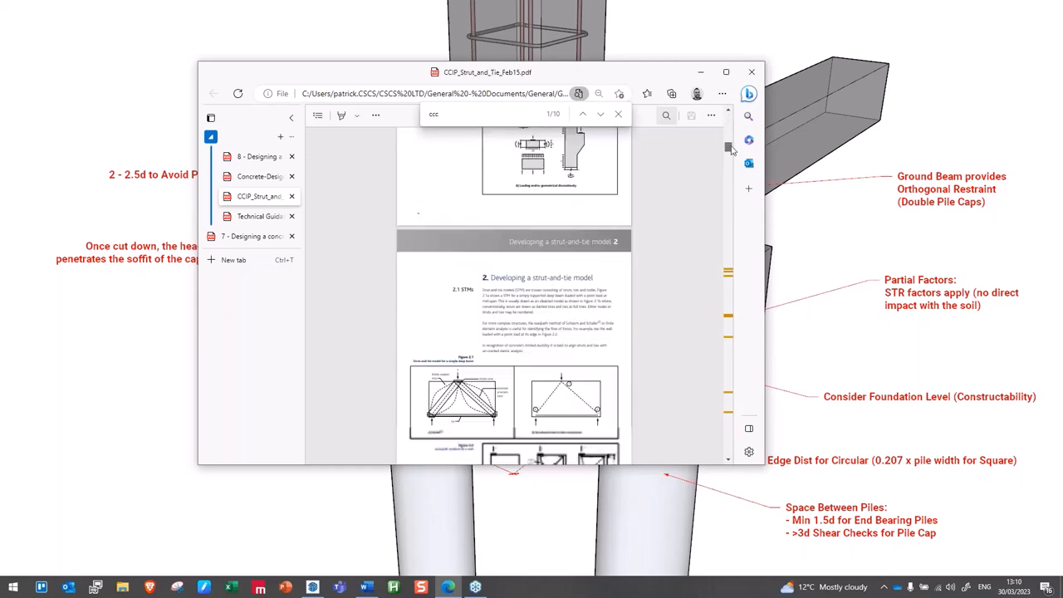
scroll(down, 3)
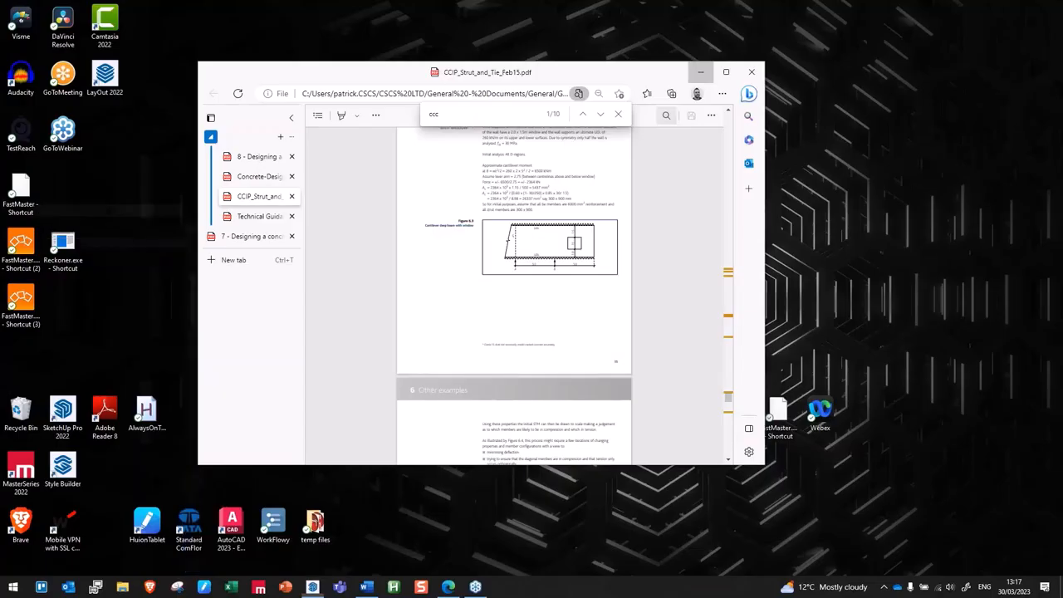
- Switch to the 'Designing a concrete pad foundation' note and find its reinforcement calculation
click(249, 236)
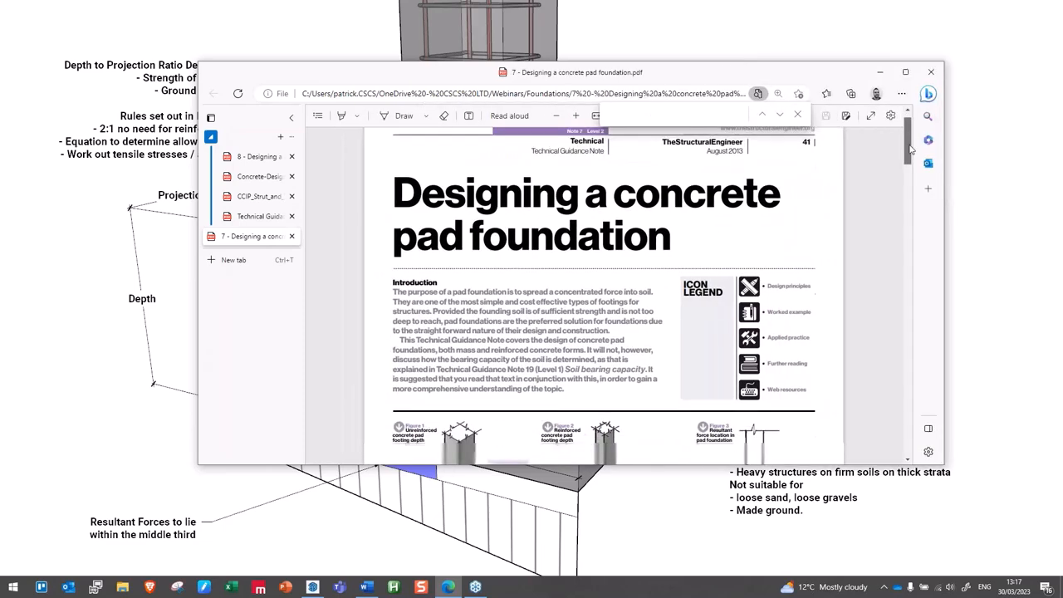
scroll(down, 3)
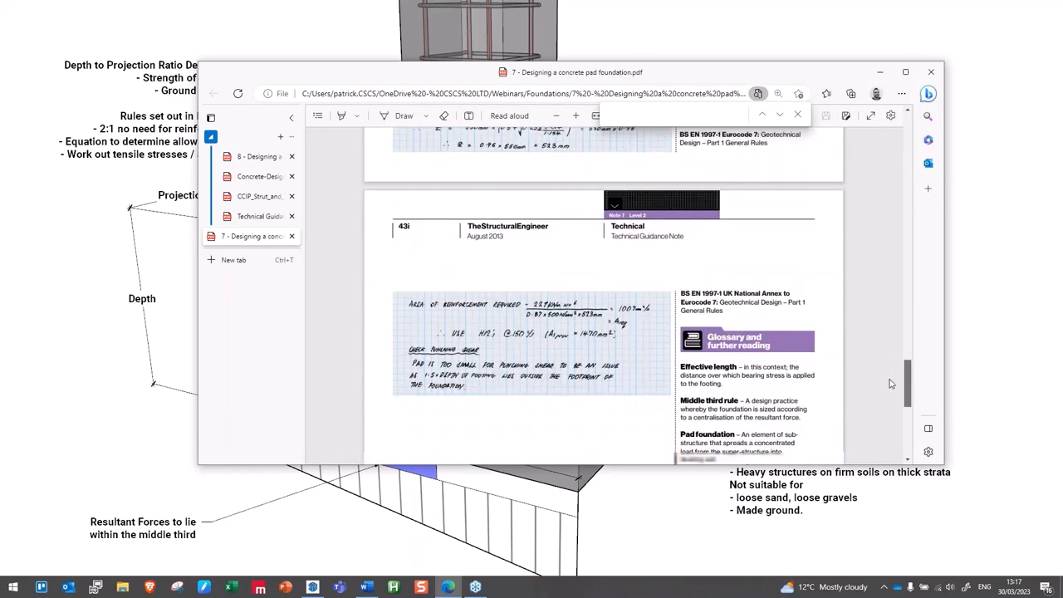
scroll(up, 3)
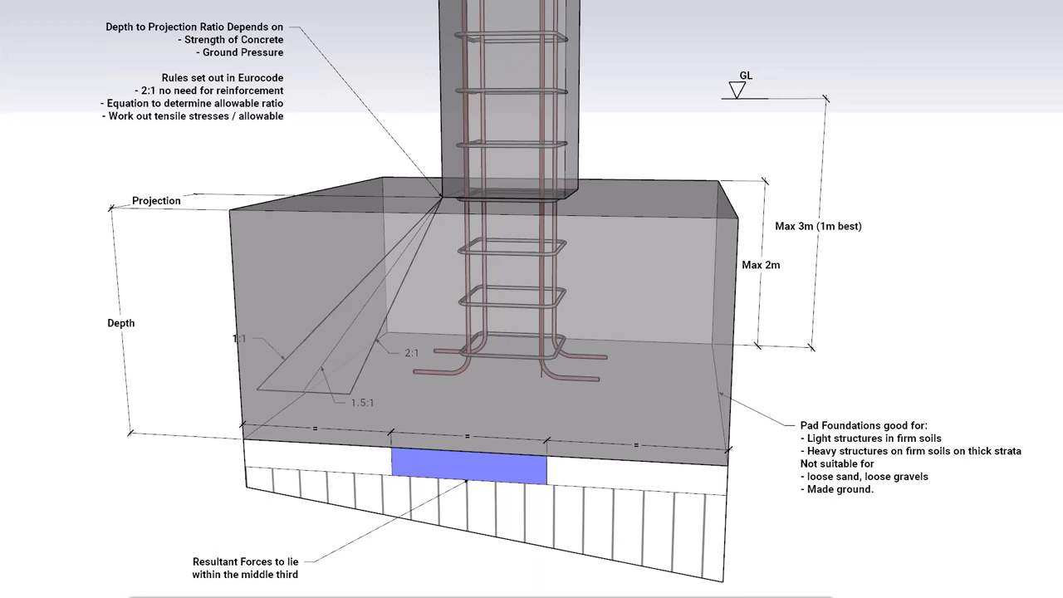
mouse_move(447, 578)
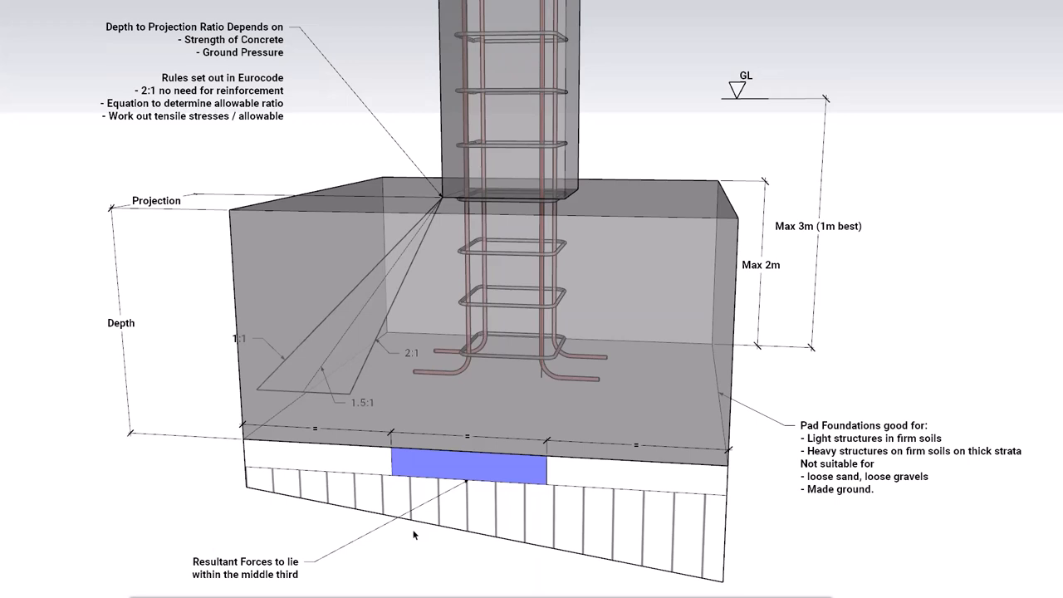
mouse_move(658, 332)
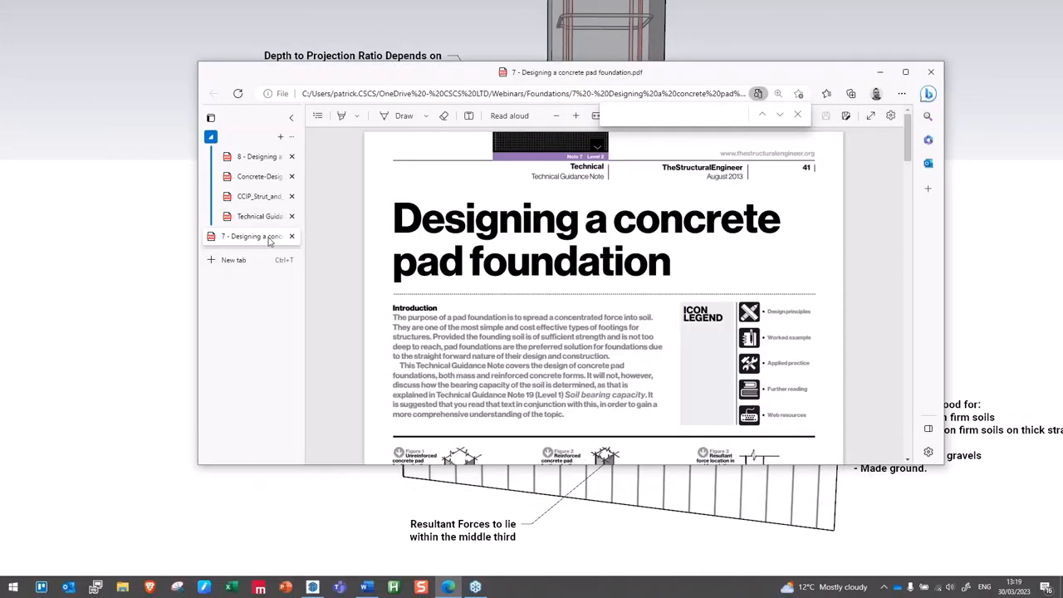
- Scroll further down the concrete pad foundation guidance note
scroll(down, 3)
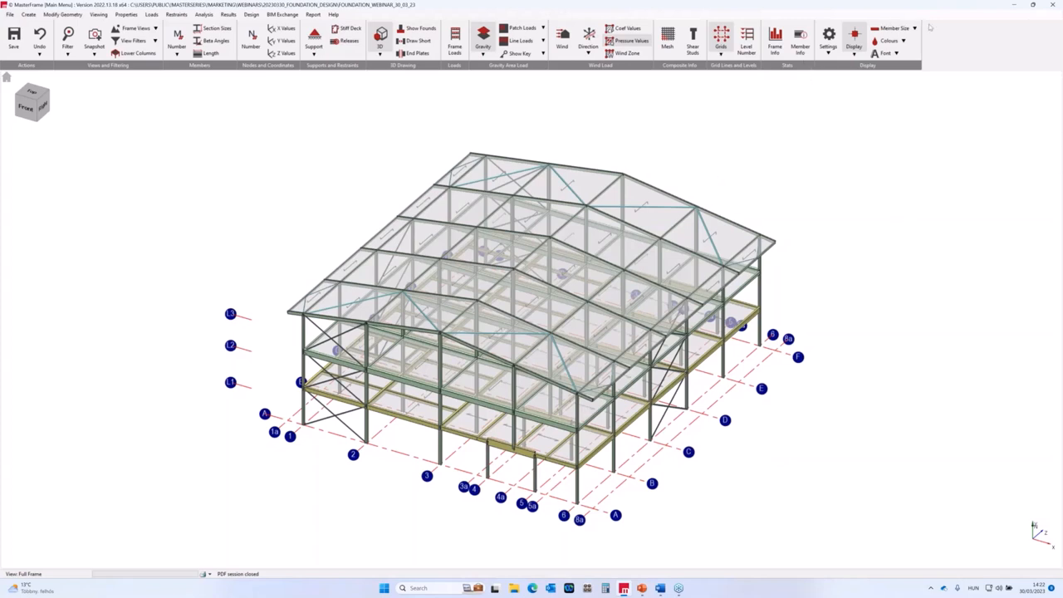
mouse_move(940, 27)
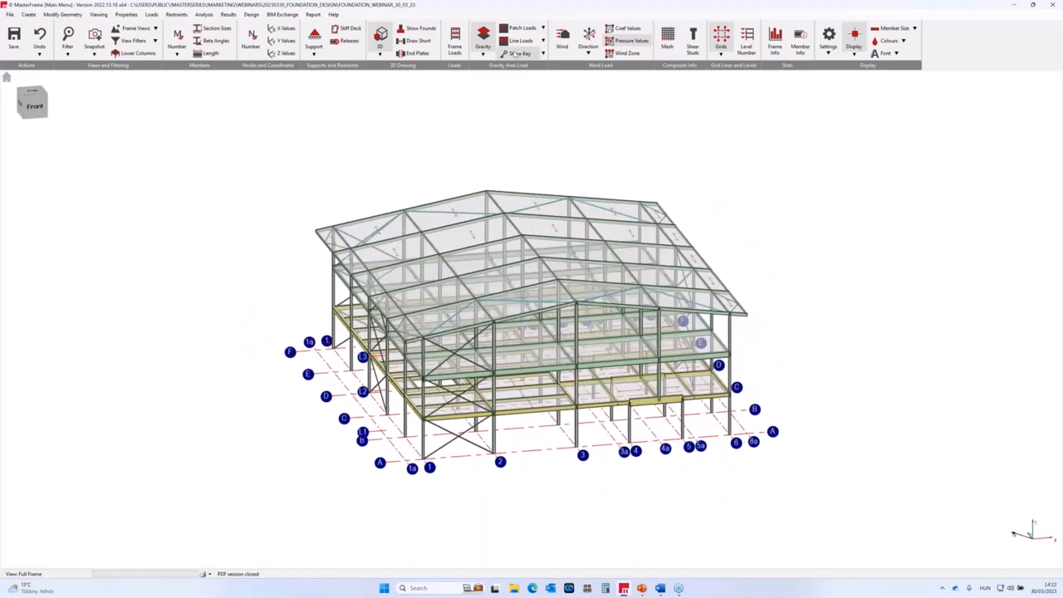
- Turn off cladding display so only the bare steel frame and foundation grid show
click(518, 53)
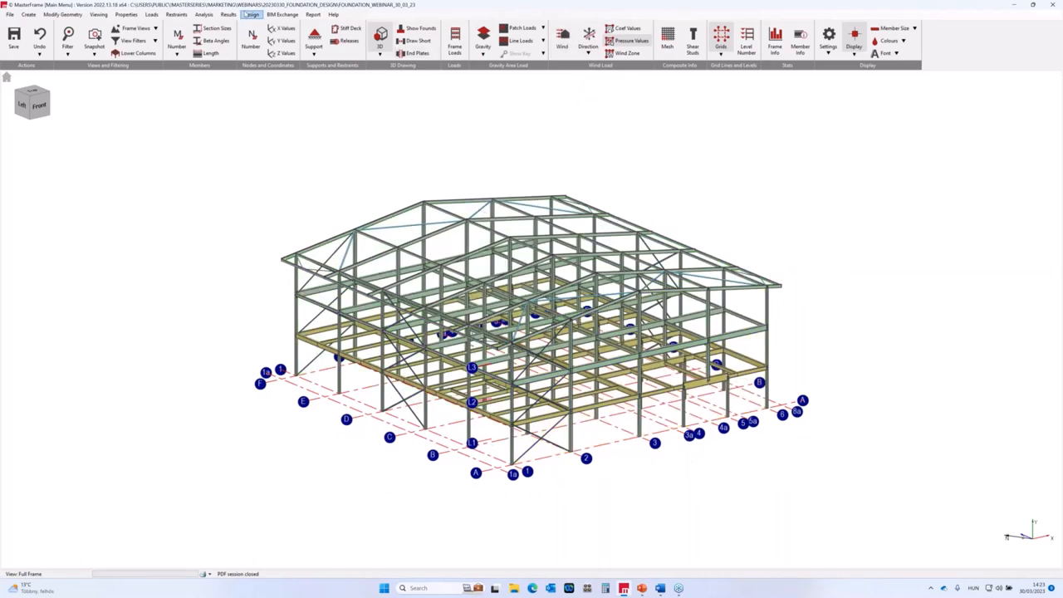
- Load the Master Analysis Results to show support reactions on the frame
click(228, 13)
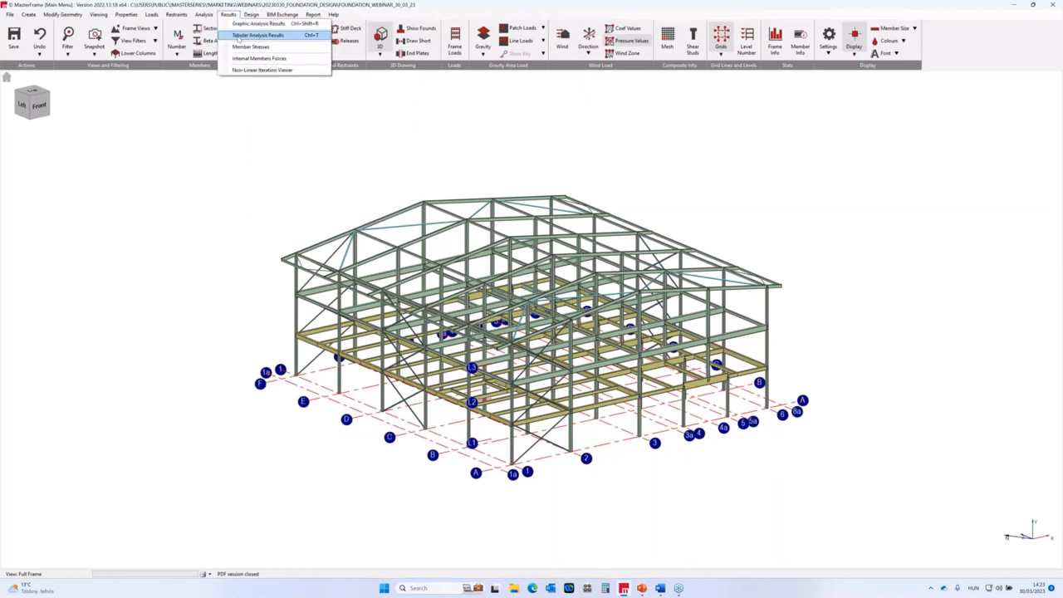
click(258, 35)
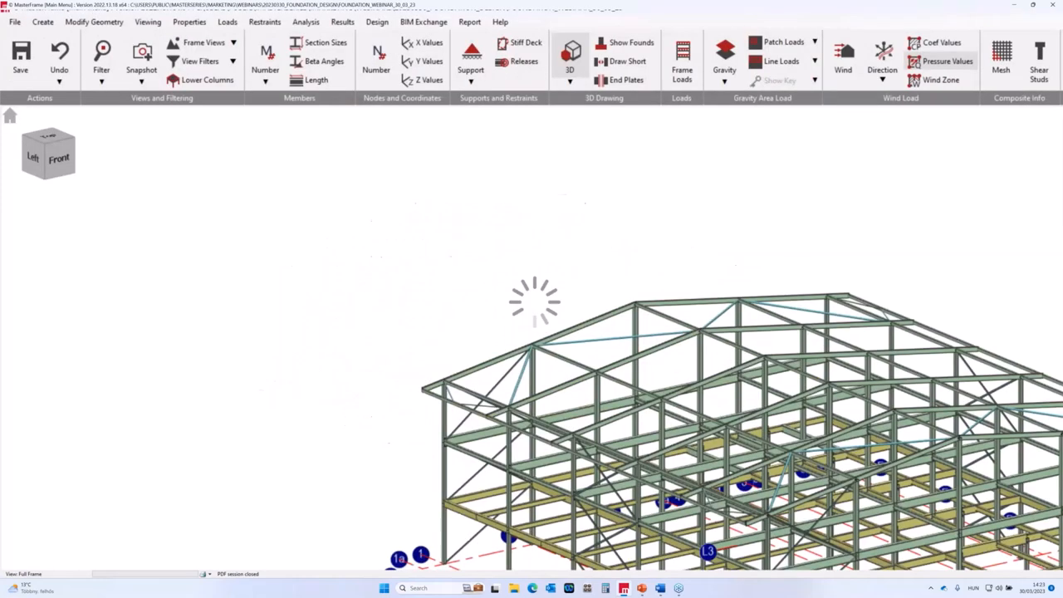
mouse_move(505, 176)
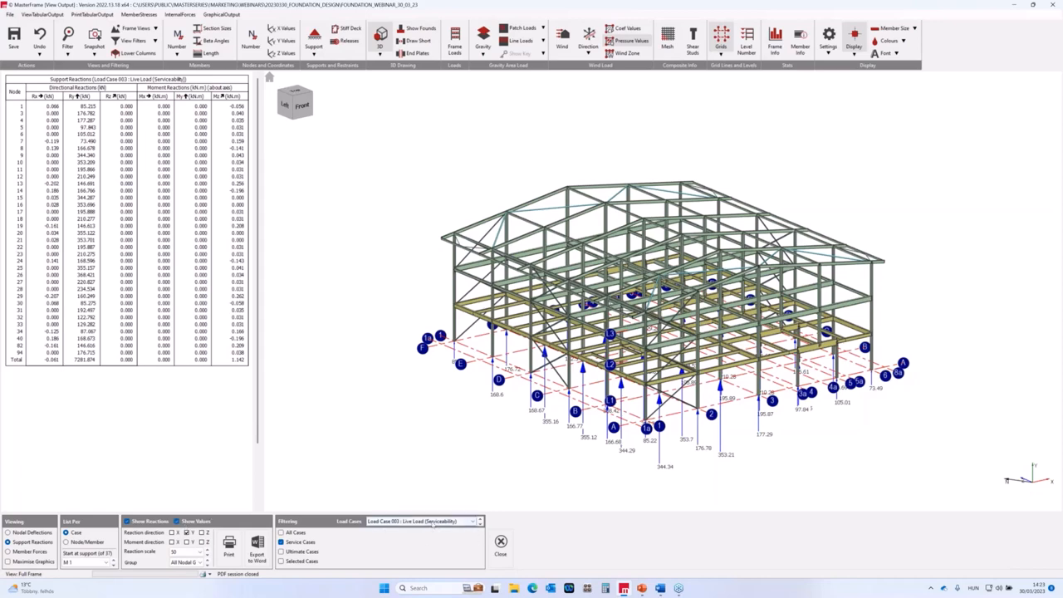
- Show the Maximum Values load case reactions at each support, then close the results
click(478, 522)
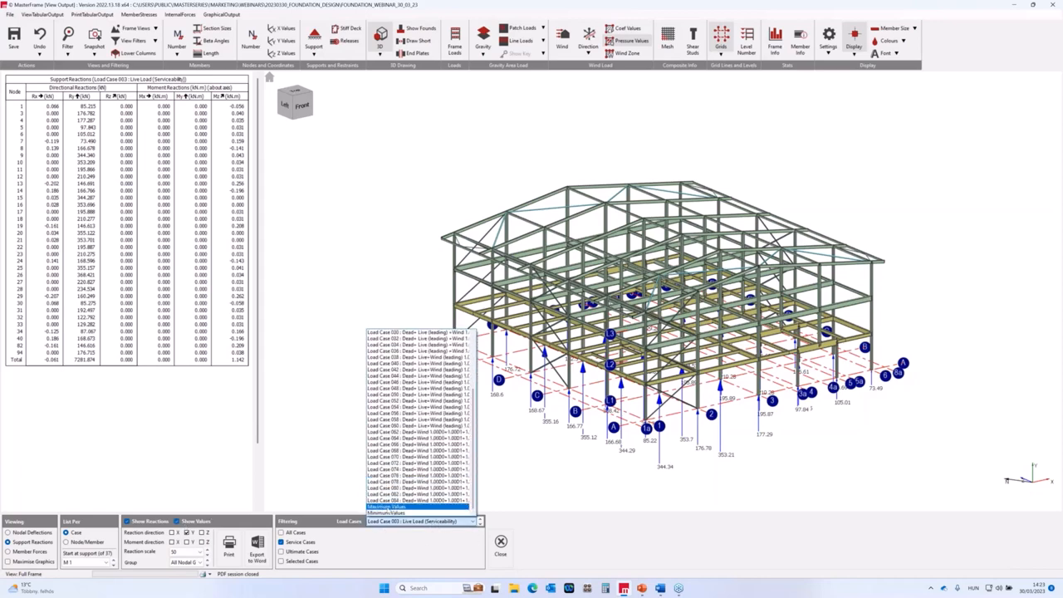
click(386, 505)
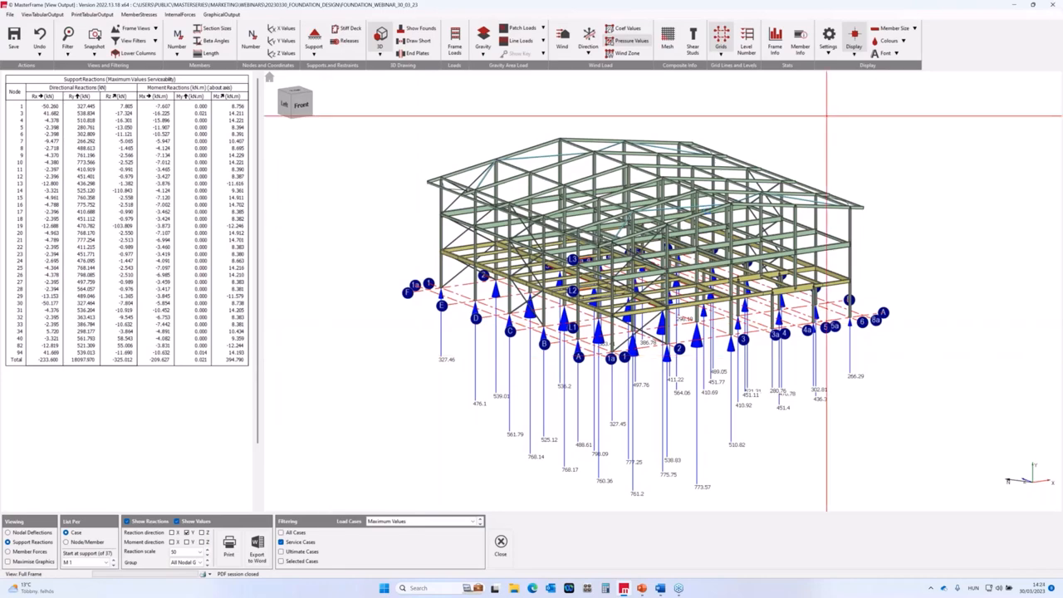
click(502, 548)
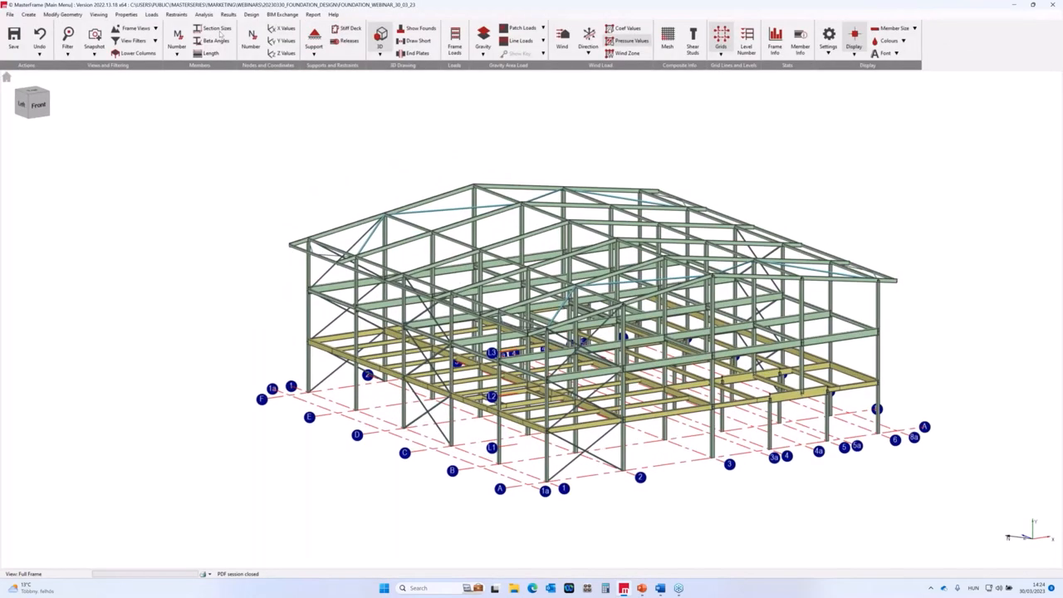
- Start the Concrete Global Basic Data dialog from the Design menu
click(252, 13)
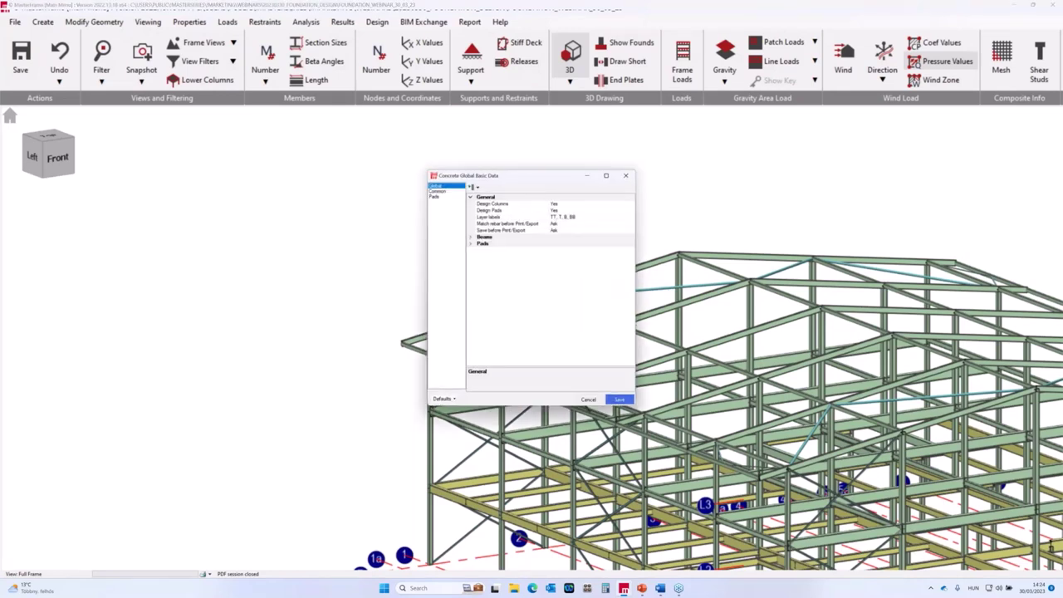
- Reposition the basic data dialog and select another page with concrete, reinforcement, loads and reporting groups
click(435, 186)
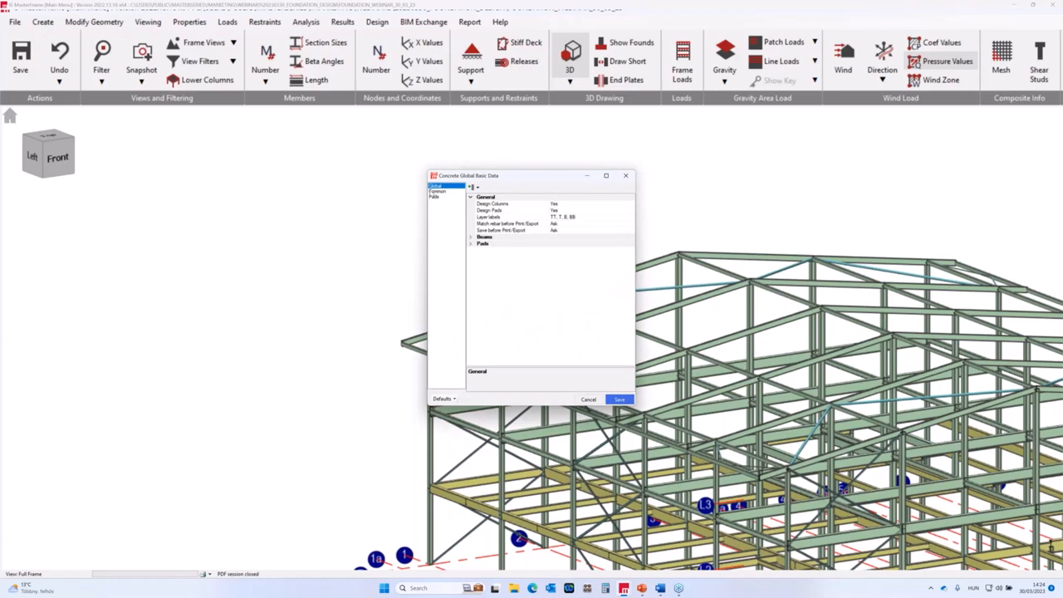
mouse_move(259, 266)
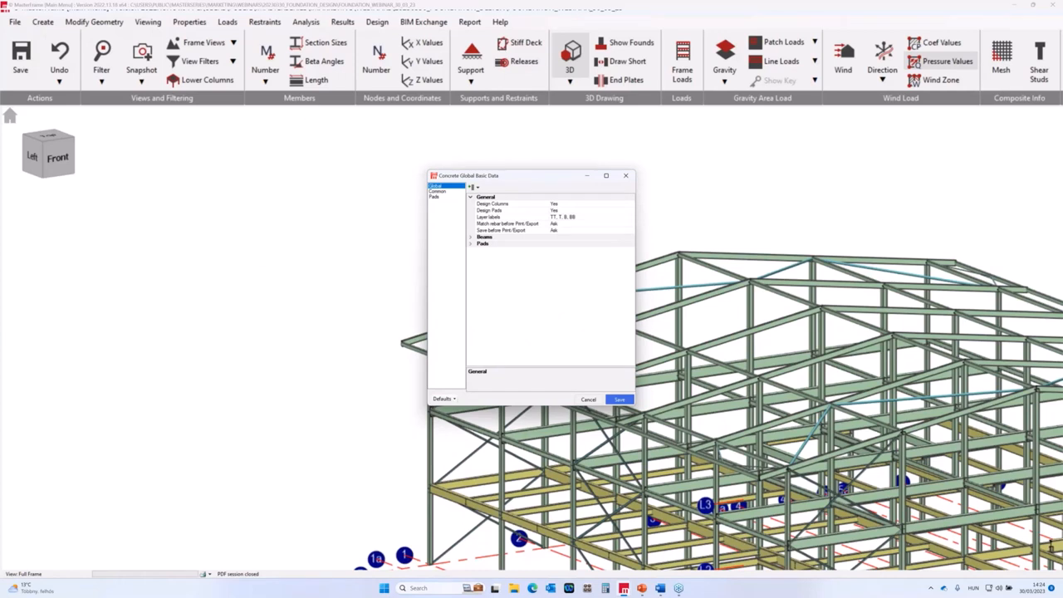
mouse_move(511, 176)
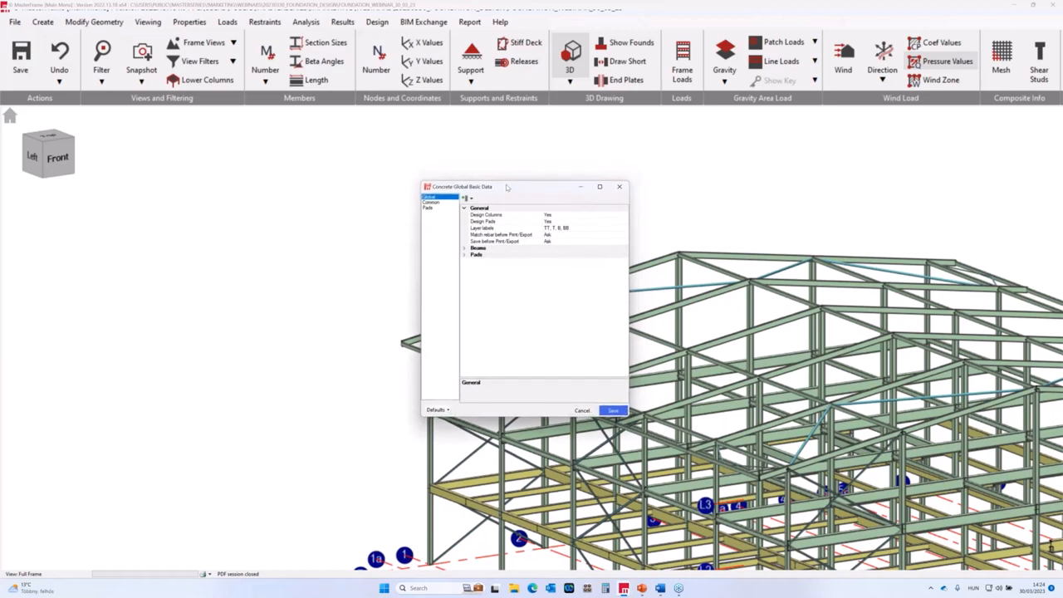
drag(505, 186, 501, 176)
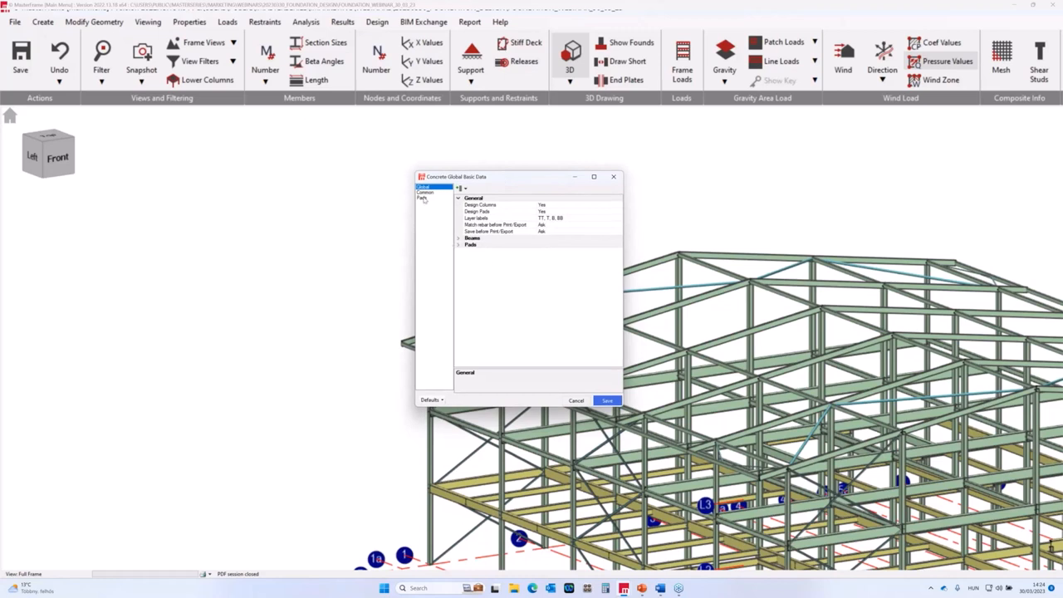
click(423, 193)
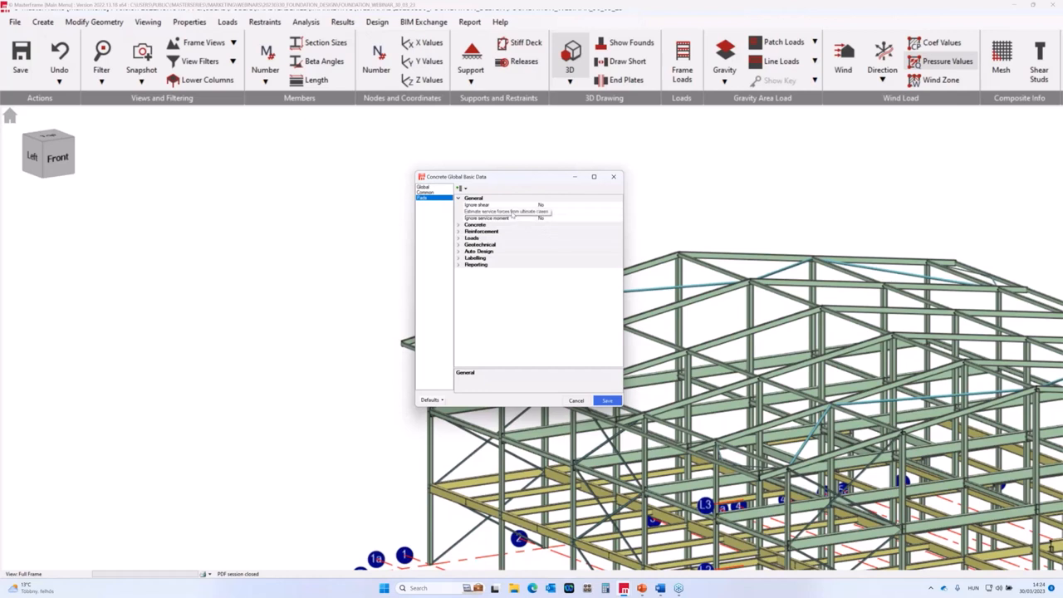
- Expand the Concrete group to show grade C35/50 and density properties
click(541, 211)
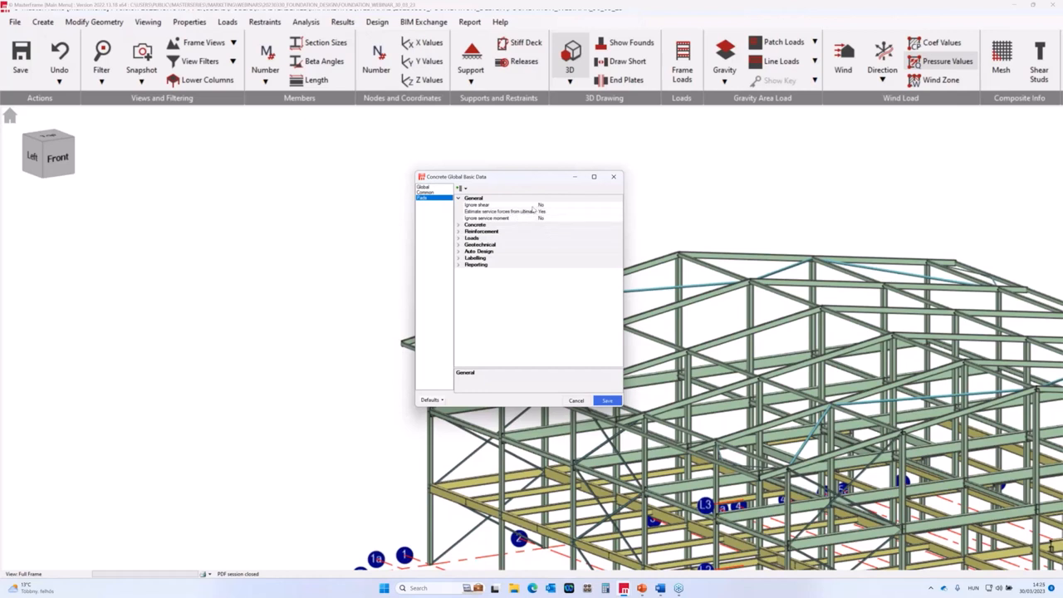
mouse_move(532, 226)
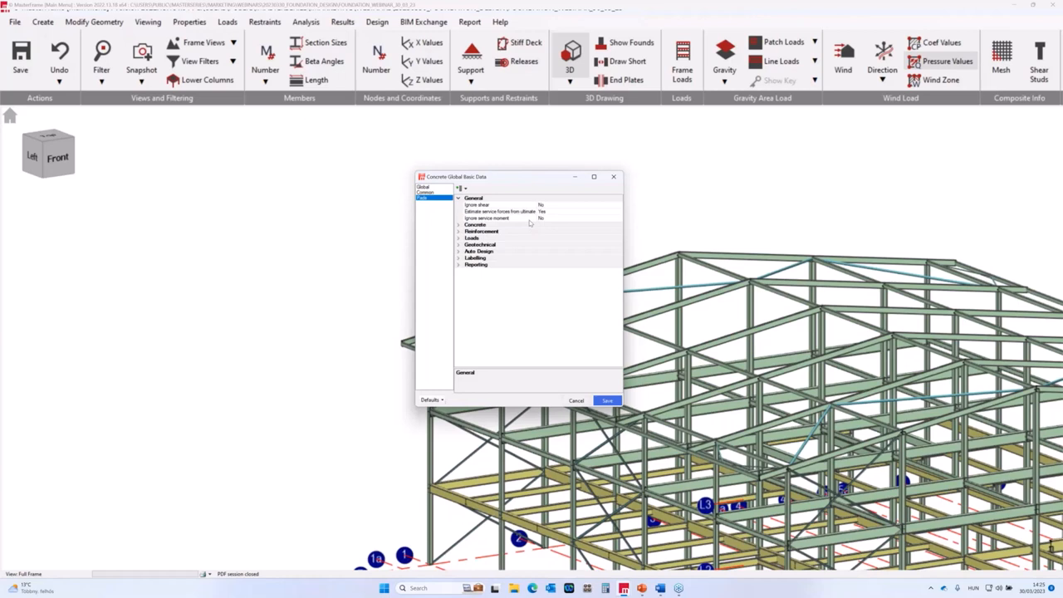
mouse_move(531, 223)
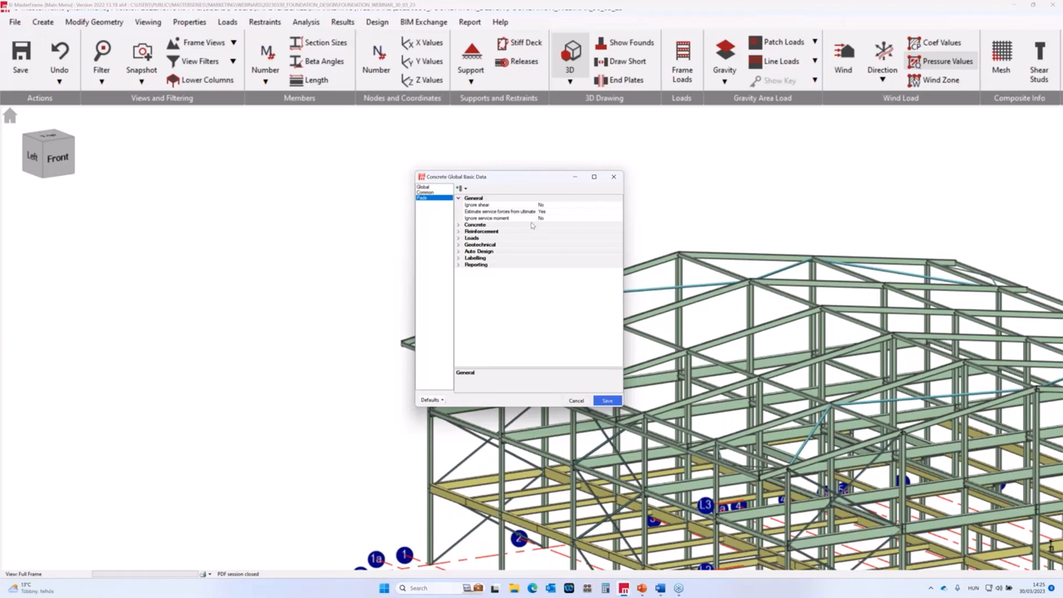
mouse_move(533, 226)
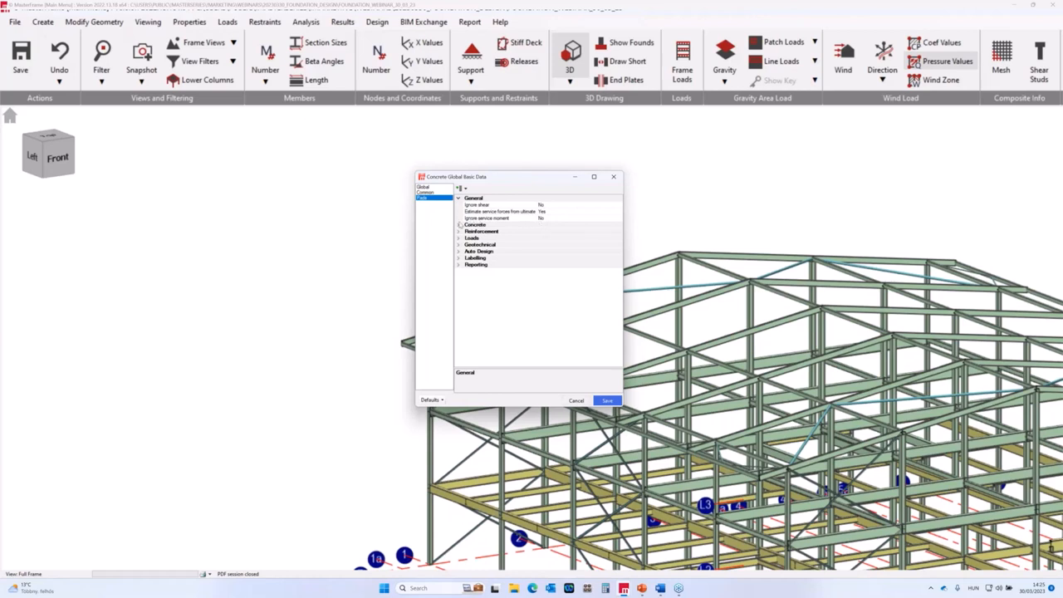
click(475, 224)
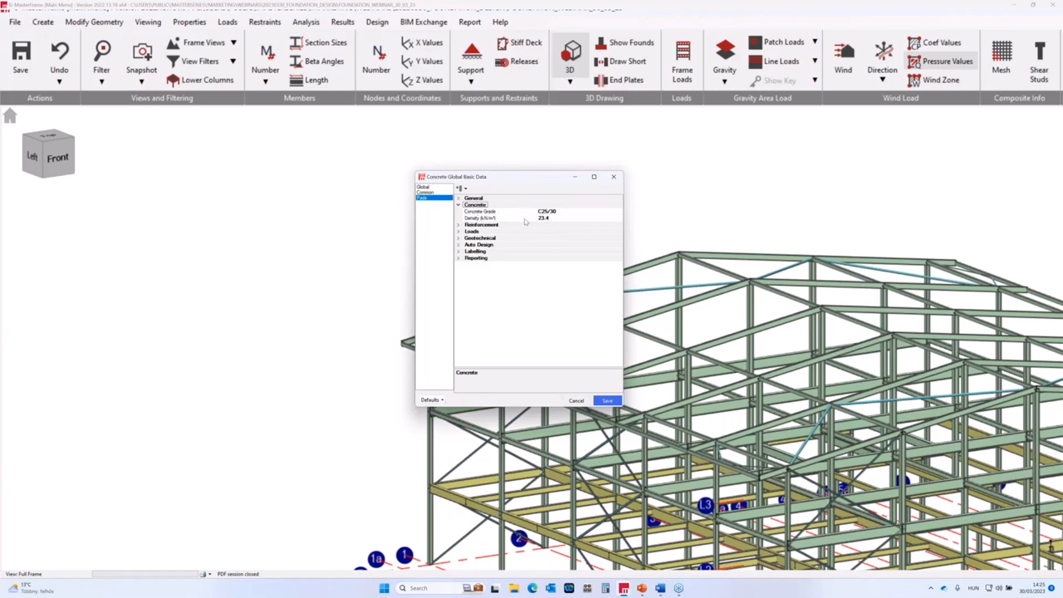
- Expand the concrete Reinforcement settings, keep Straight bars as bar style and select the Mass concrete (no rebar) property
click(482, 210)
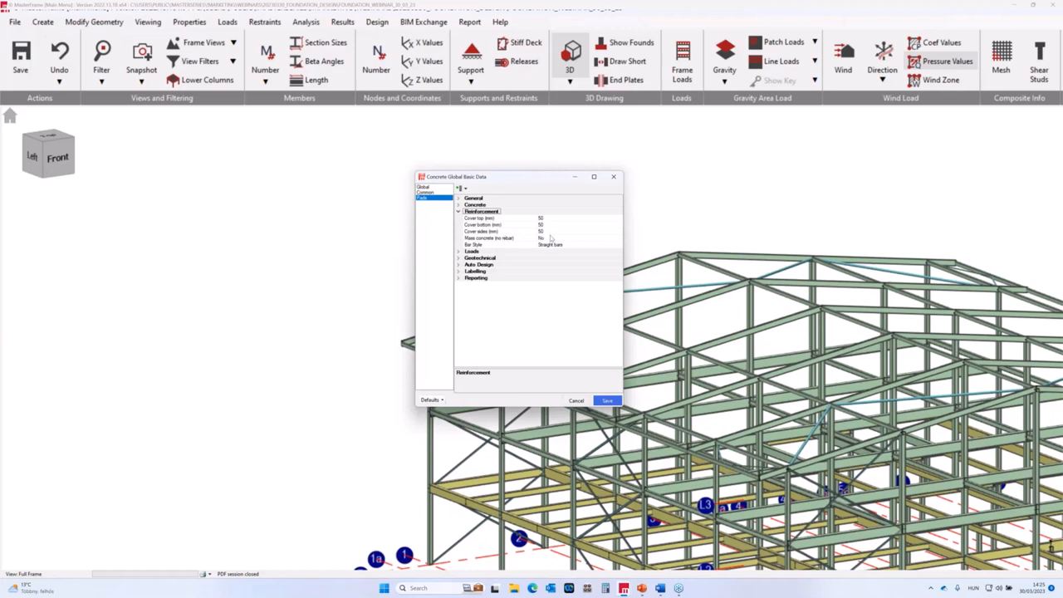
click(498, 244)
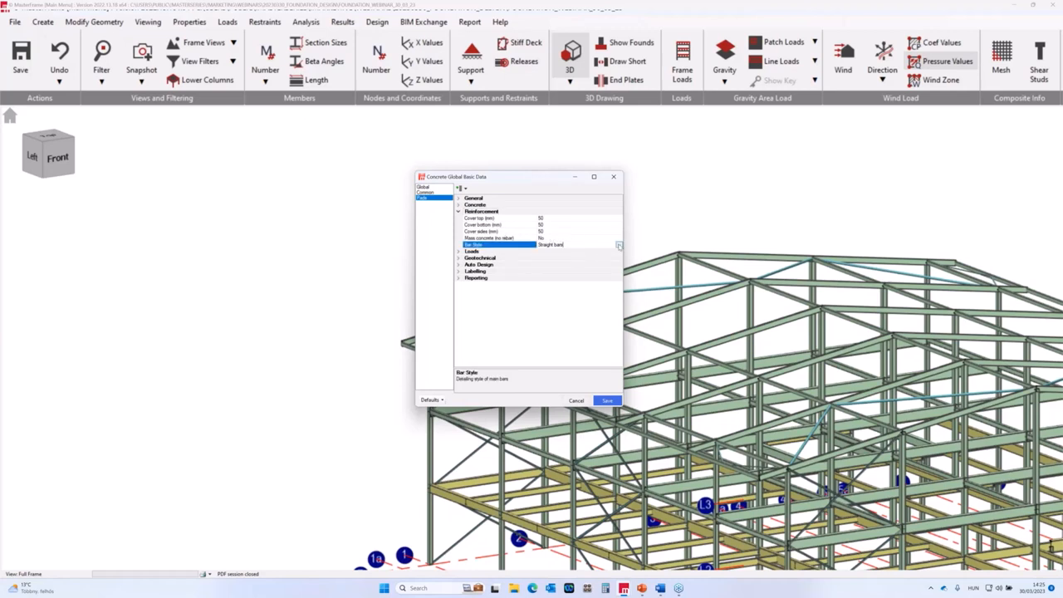
click(618, 244)
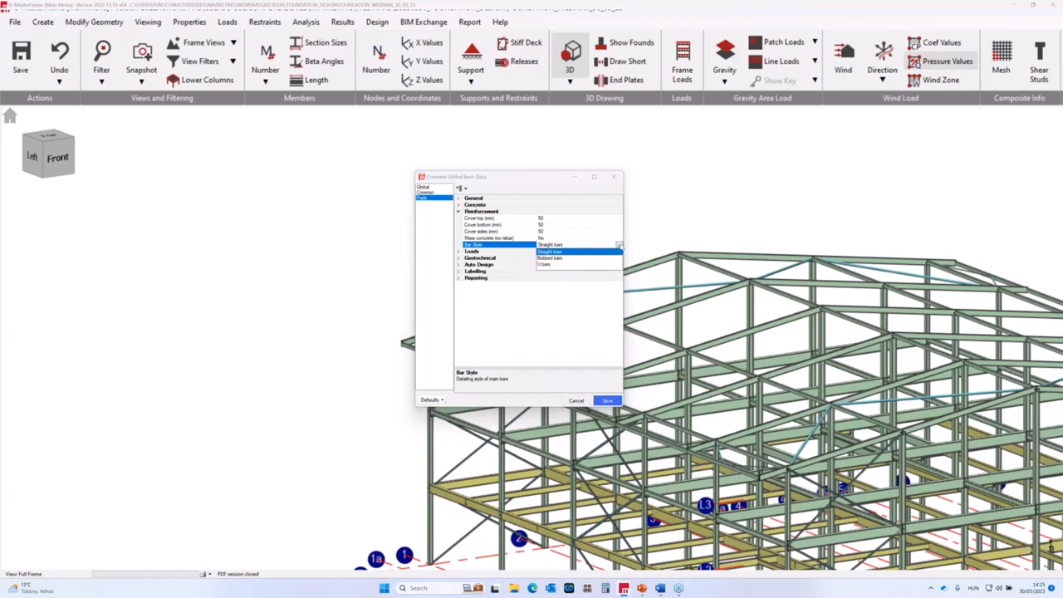
click(552, 251)
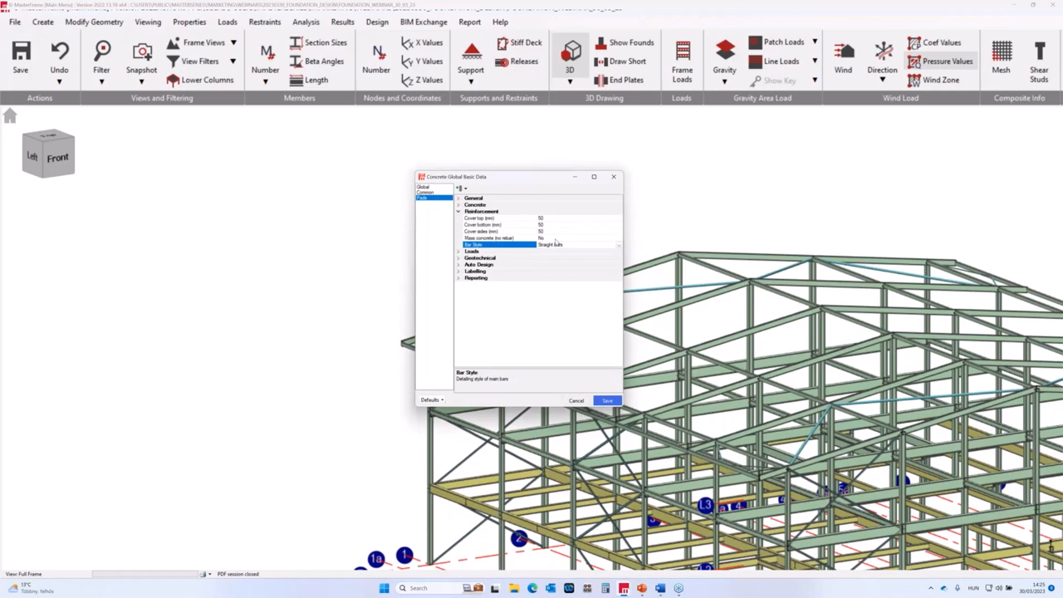
click(497, 239)
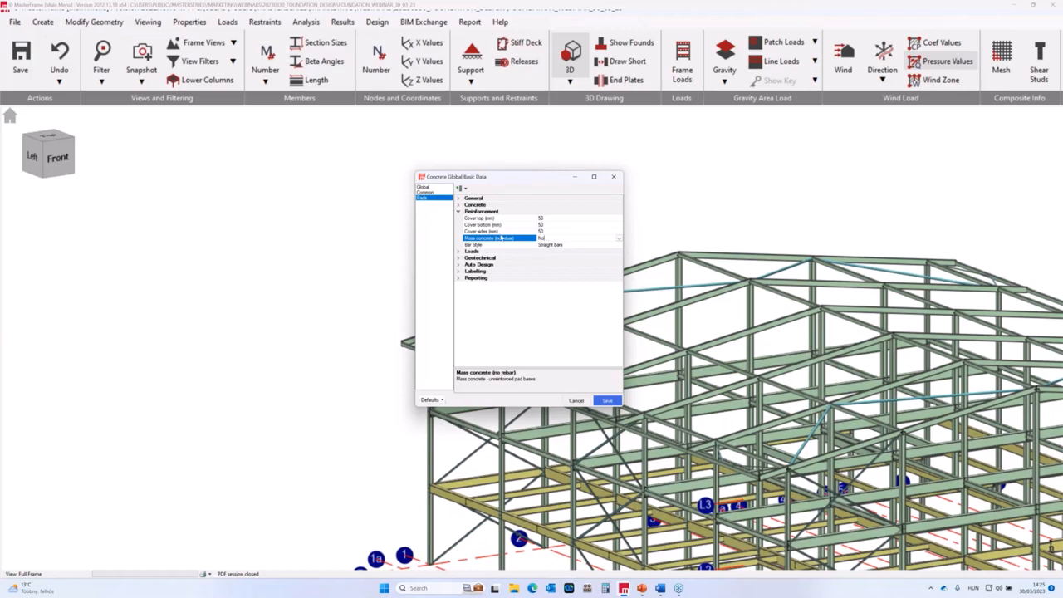
click(573, 239)
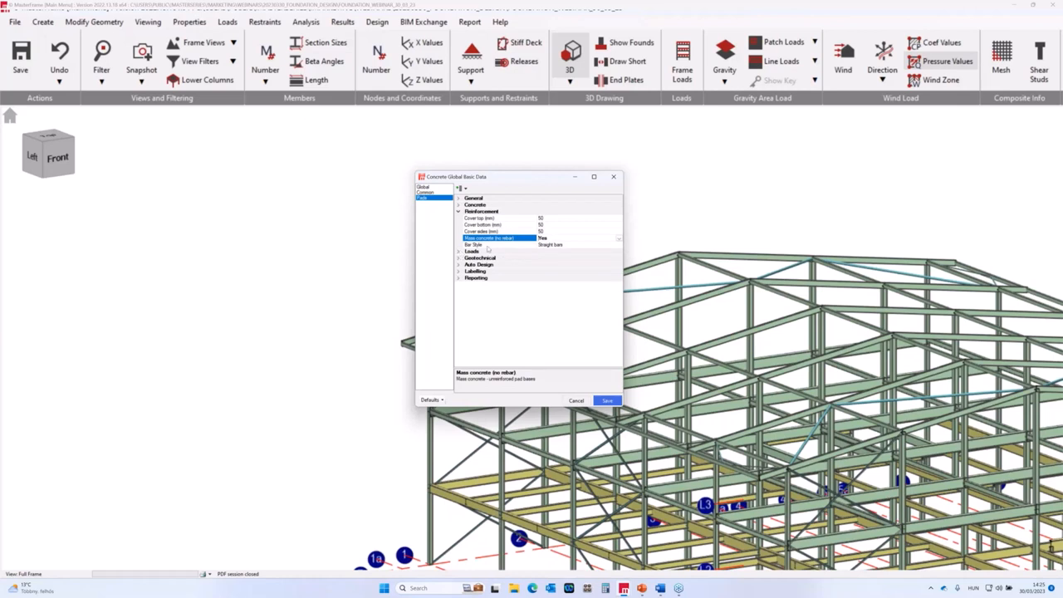
- Collapse Reinforcement and expand the Loads group to see the concrete load factors
click(472, 217)
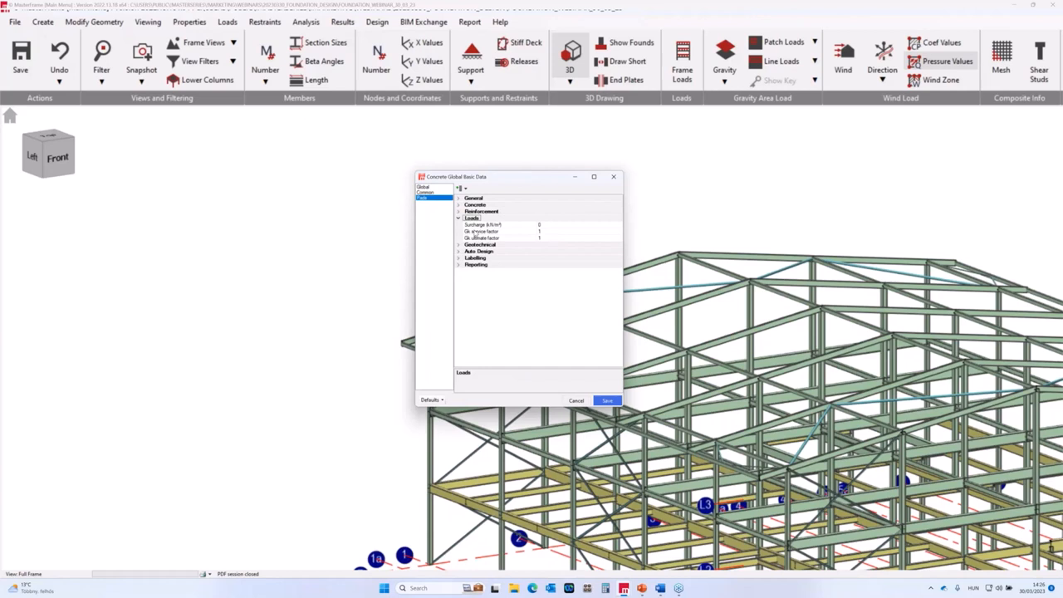
mouse_move(571, 231)
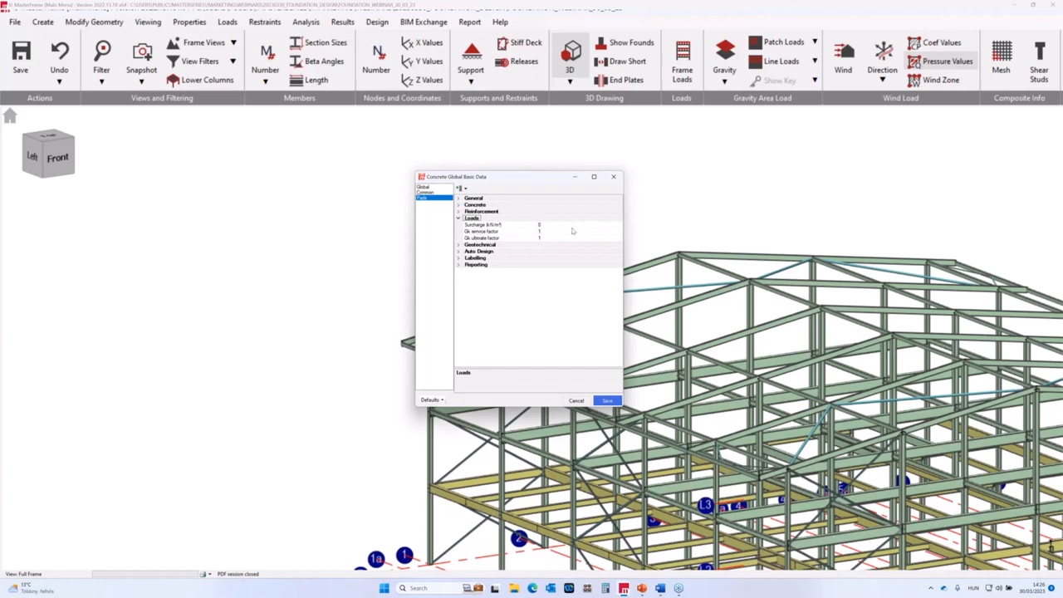
mouse_move(595, 229)
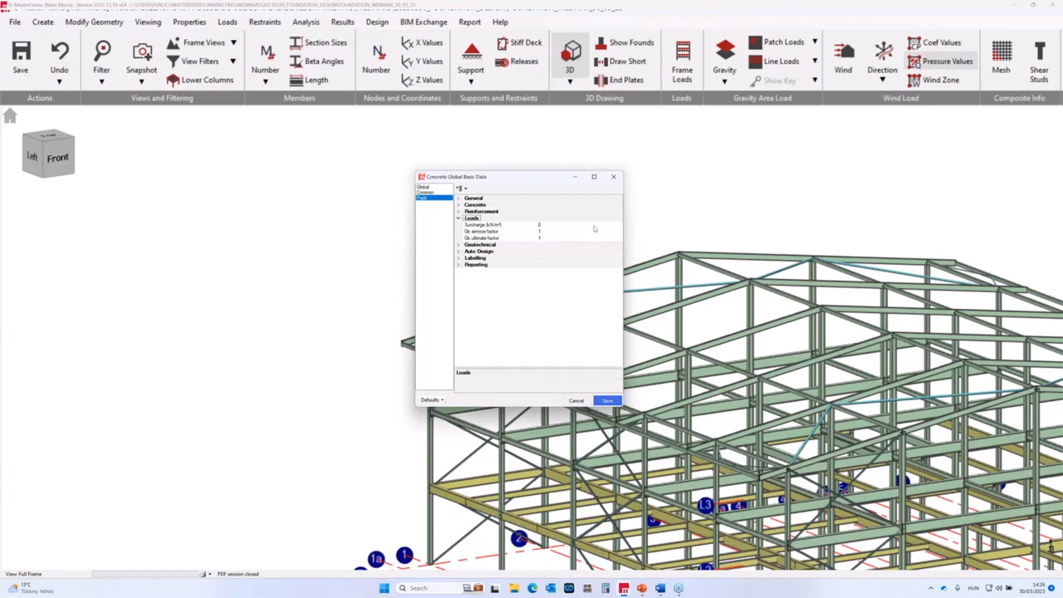
mouse_move(557, 229)
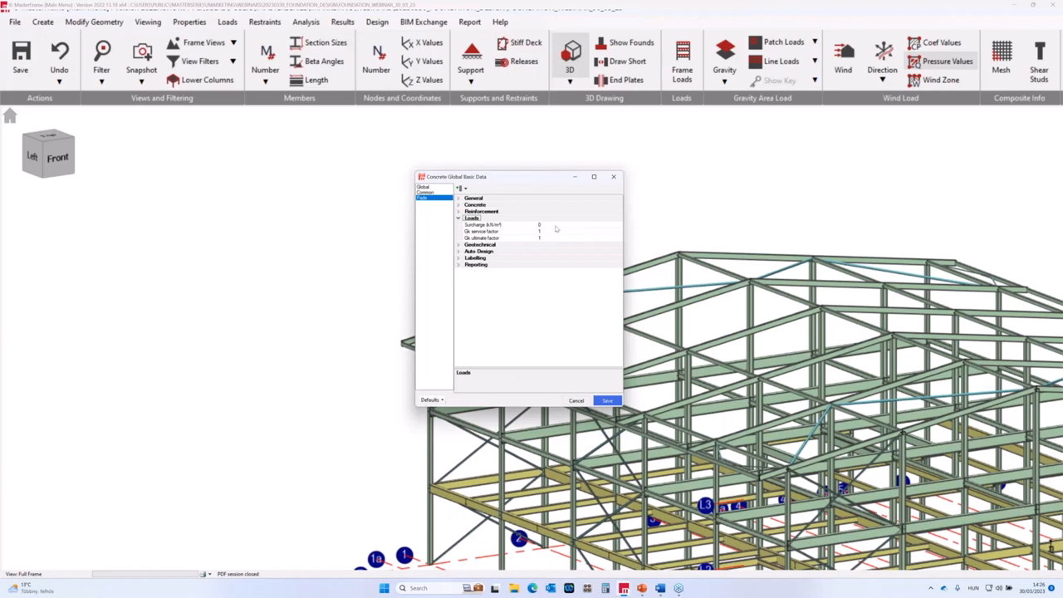
mouse_move(551, 232)
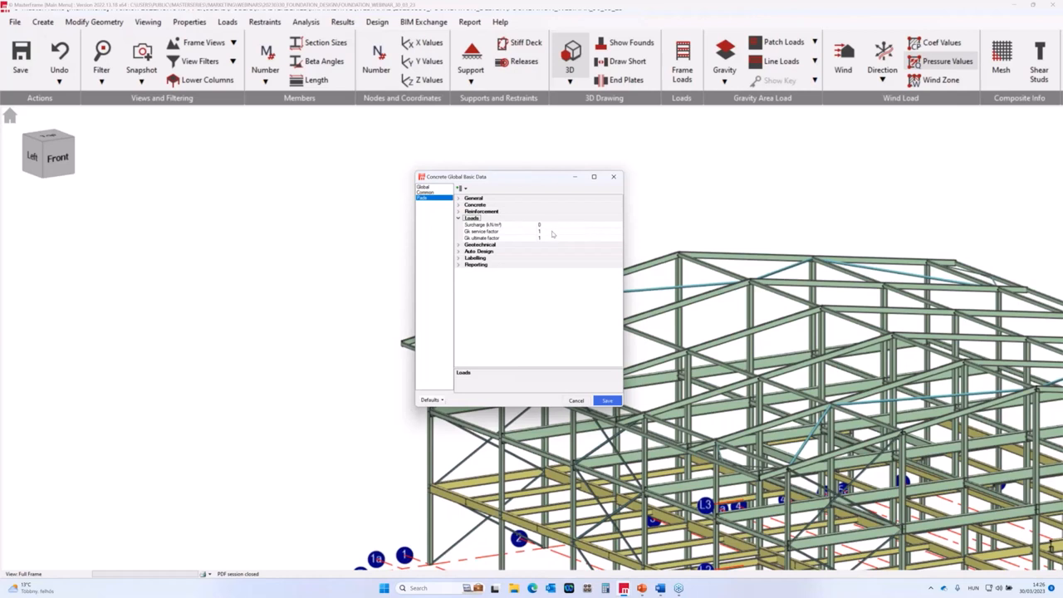
mouse_move(548, 246)
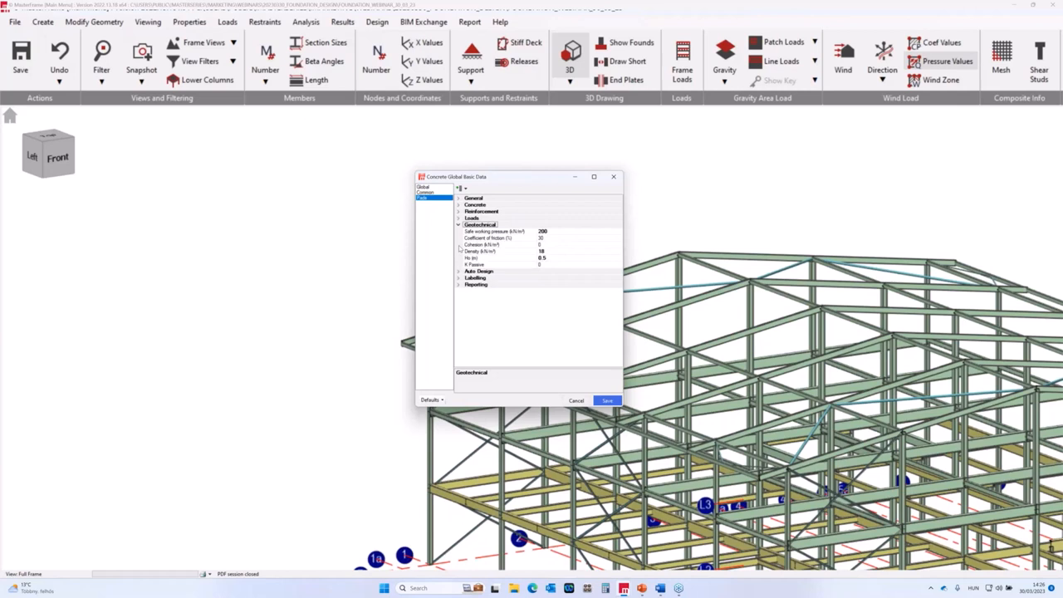
mouse_move(513, 236)
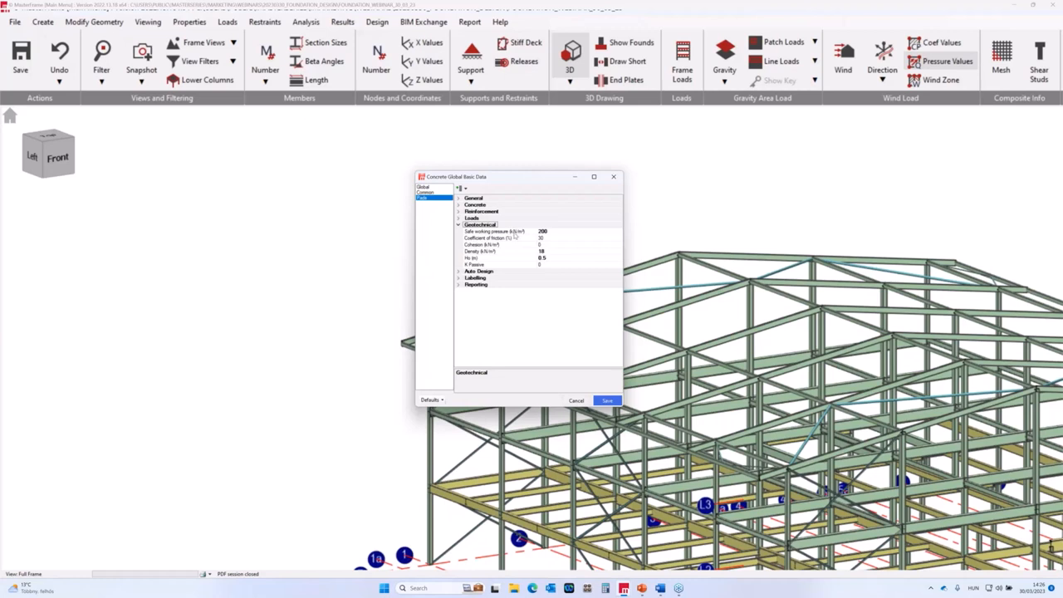
mouse_move(530, 236)
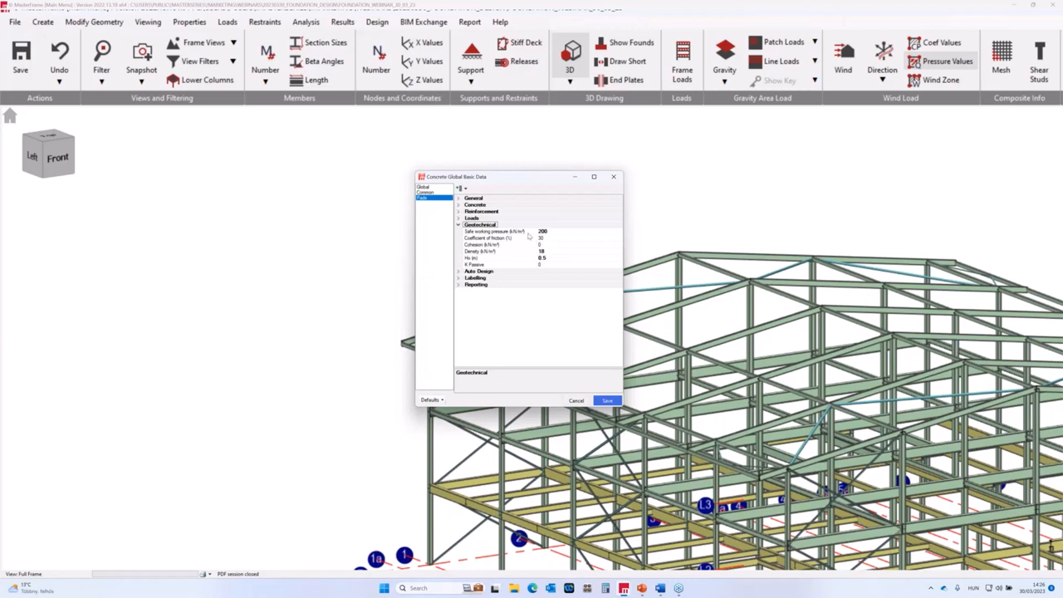
mouse_move(662, 225)
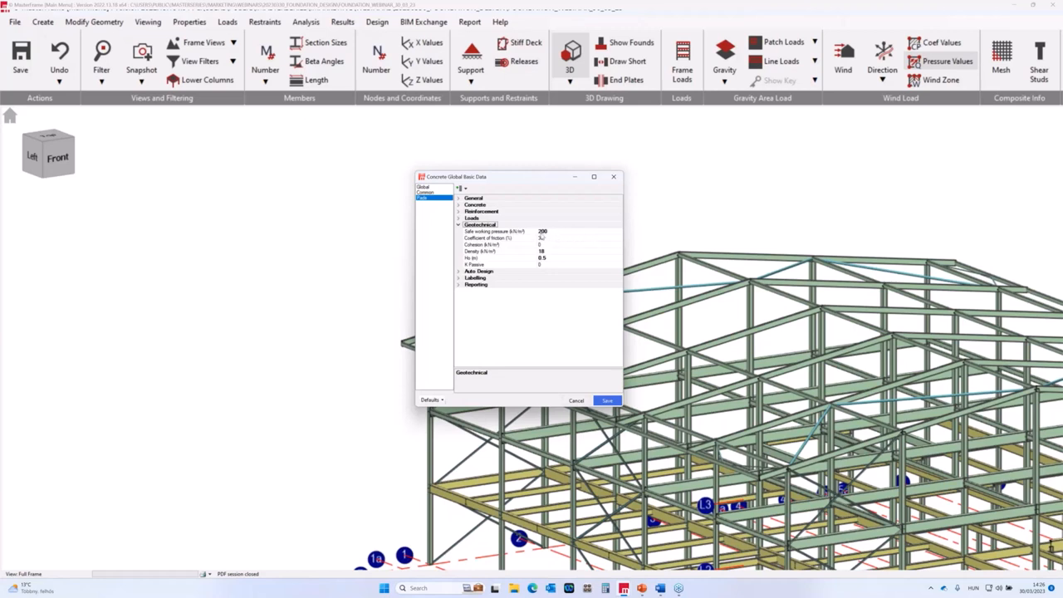
- Expand the Geotechnical group showing bearing pressure, friction, cohesion and density values
click(540, 239)
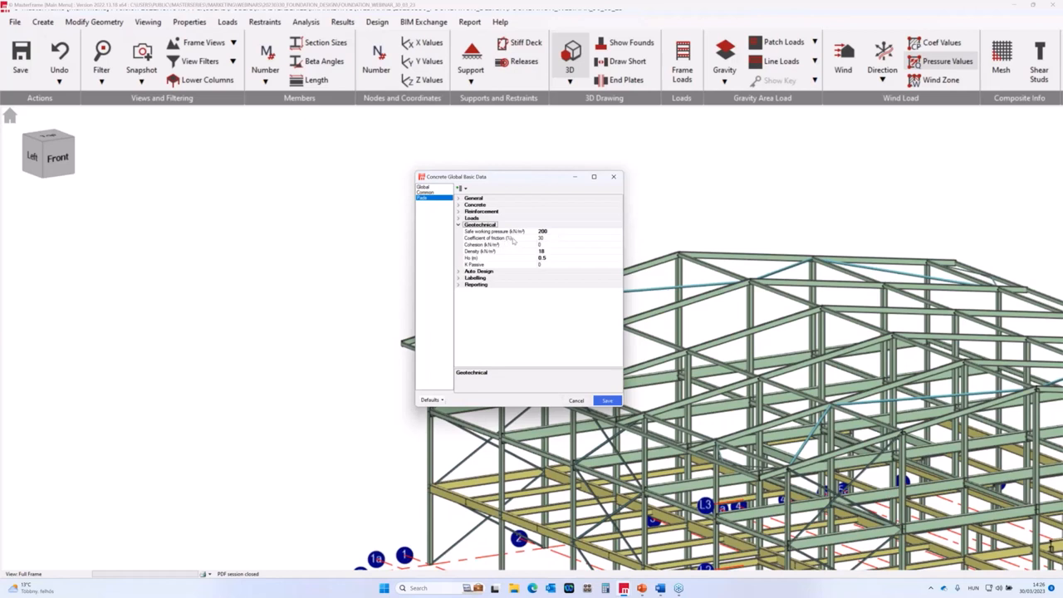
mouse_move(522, 239)
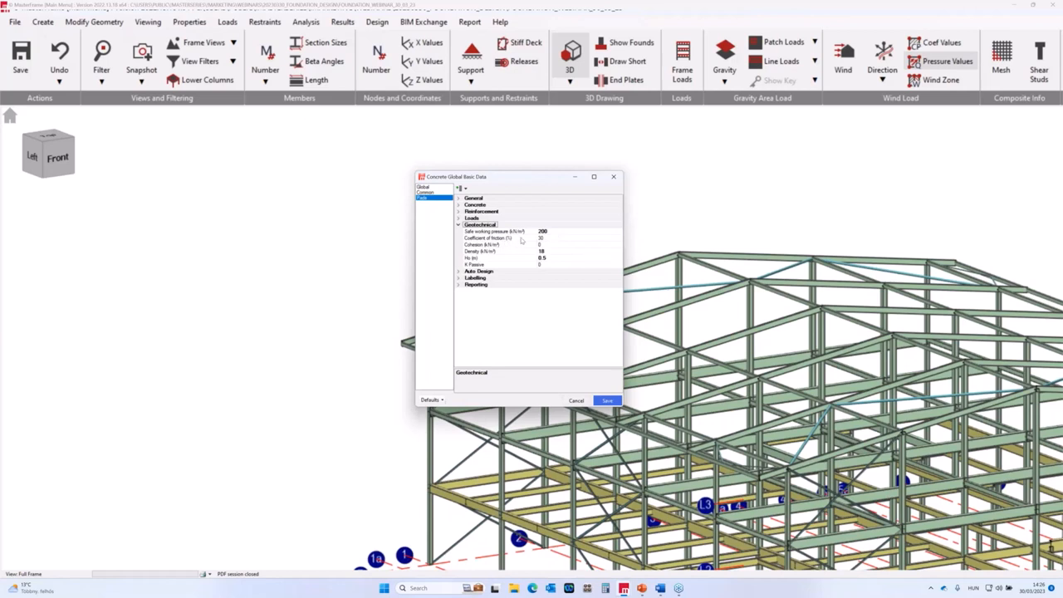
mouse_move(547, 243)
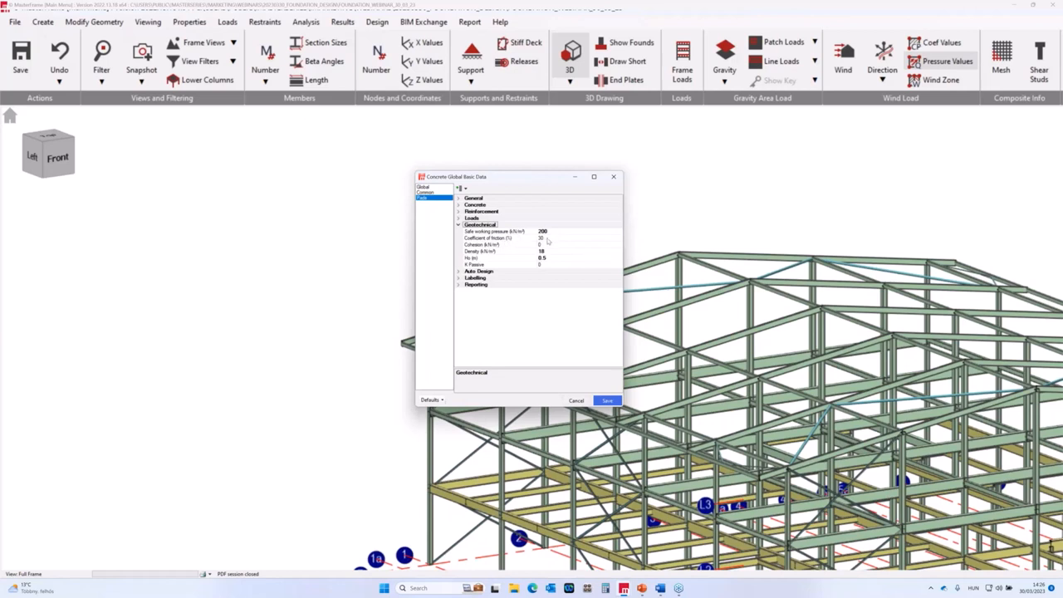
mouse_move(542, 250)
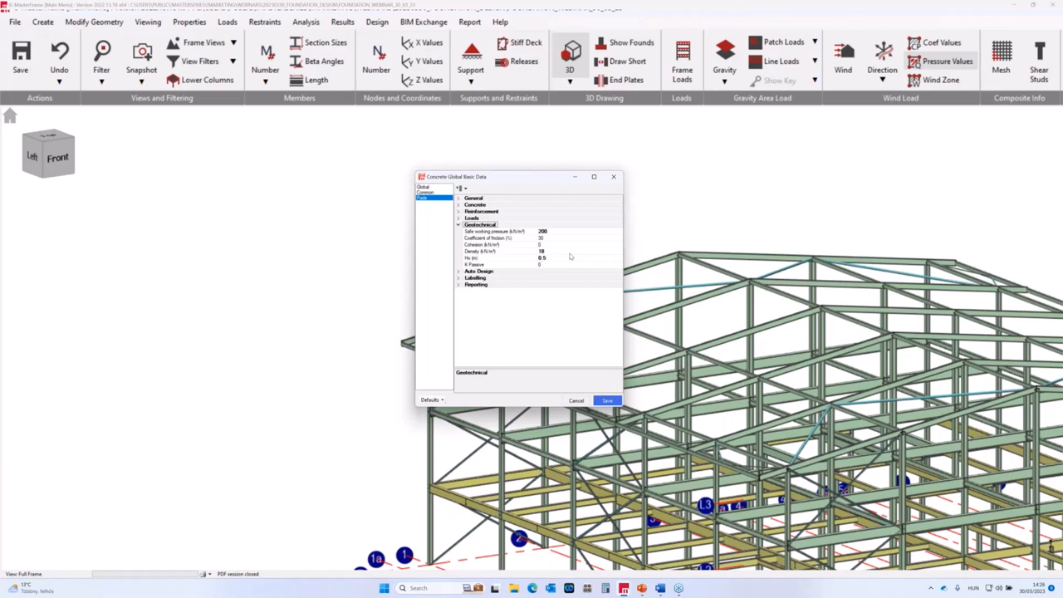
mouse_move(498, 259)
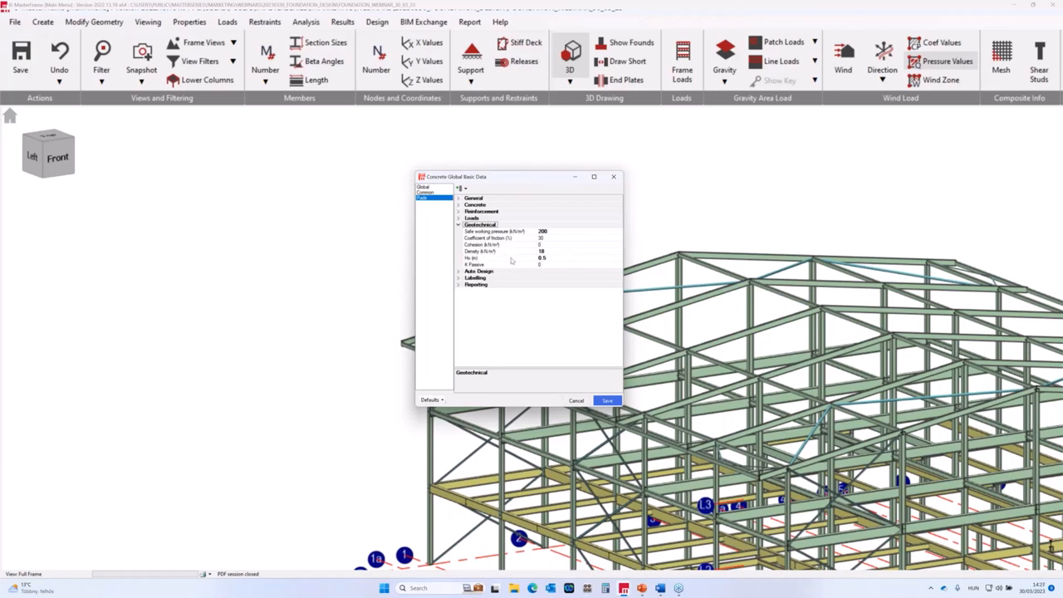
mouse_move(586, 263)
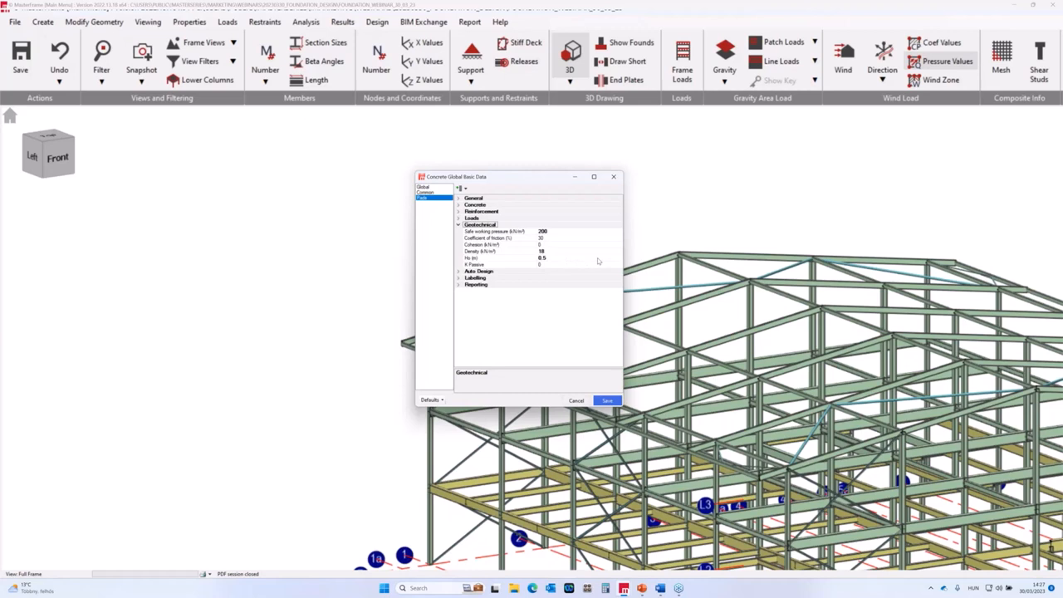
mouse_move(464, 293)
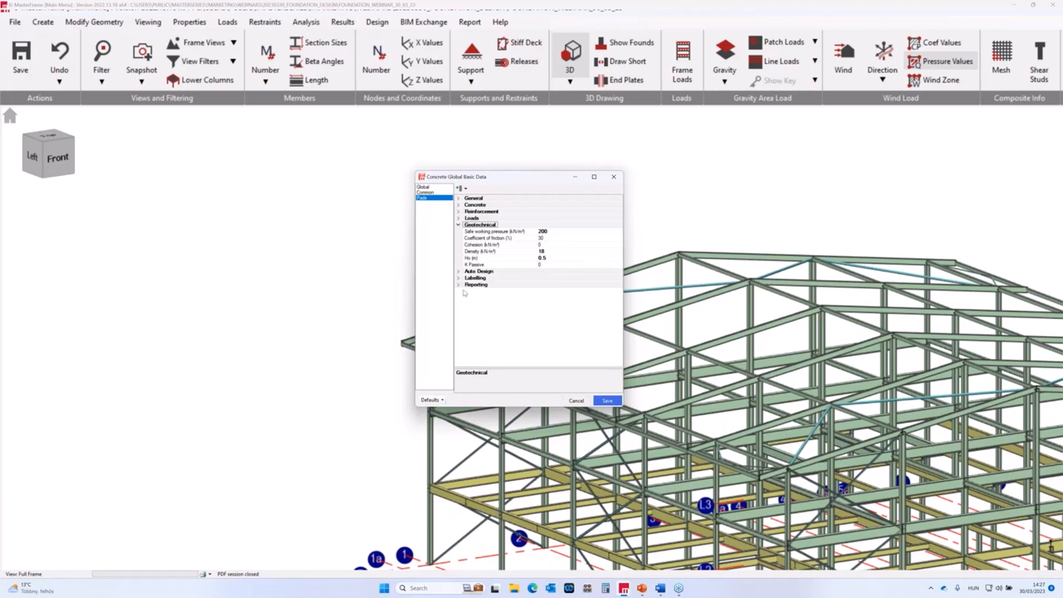
mouse_move(472, 279)
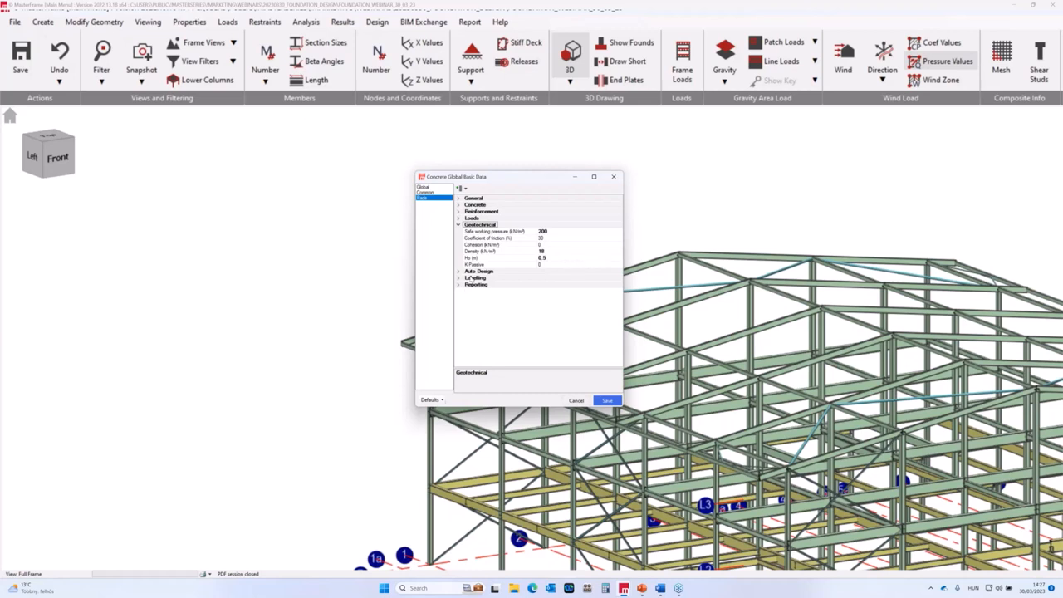
- Expand the Auto Design group listing pile and cap dimension settings
click(479, 231)
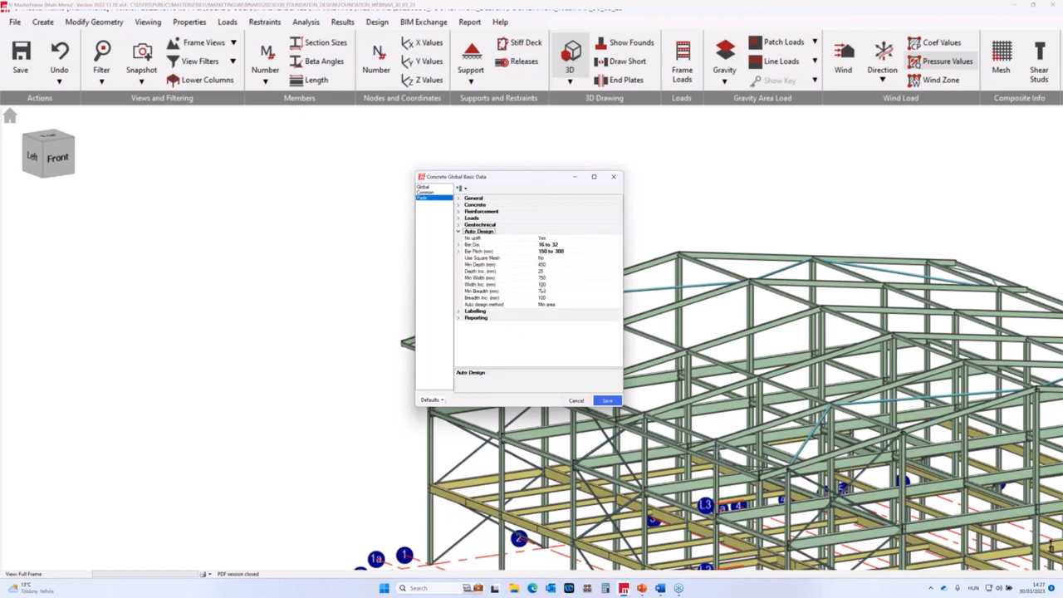
mouse_move(578, 276)
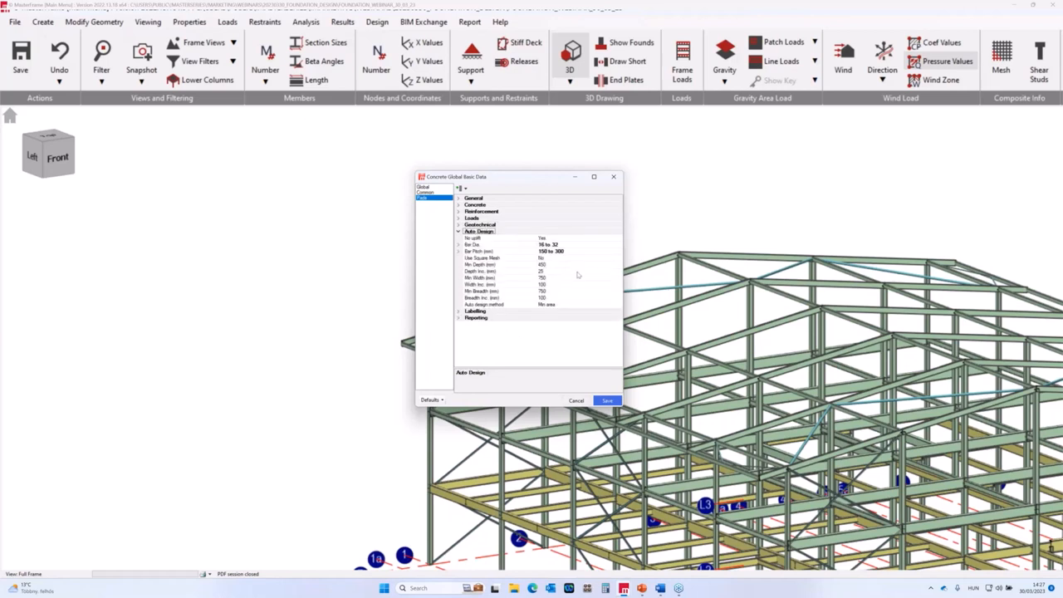
mouse_move(511, 250)
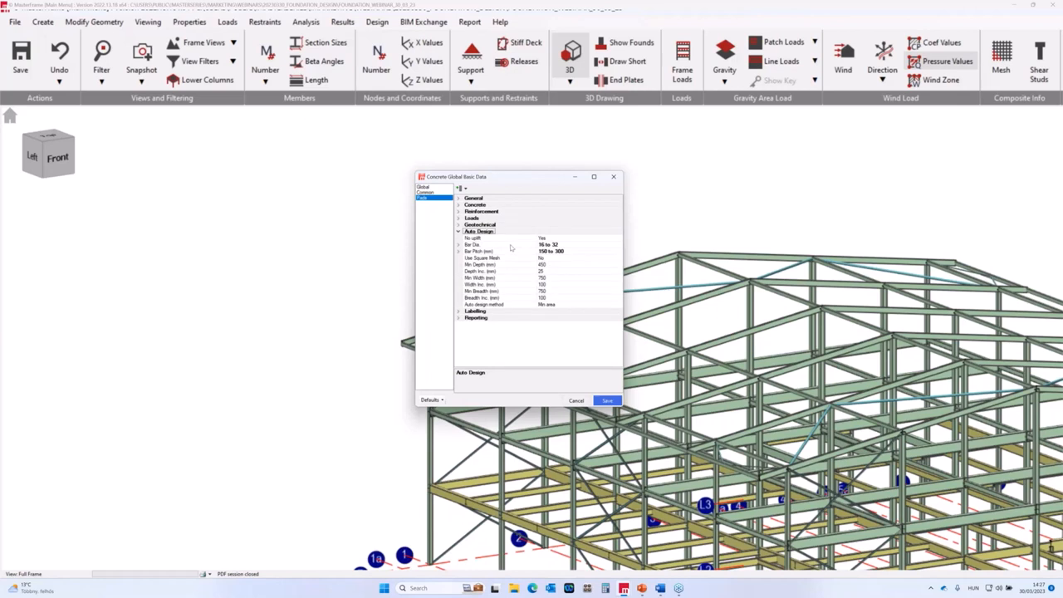
mouse_move(534, 253)
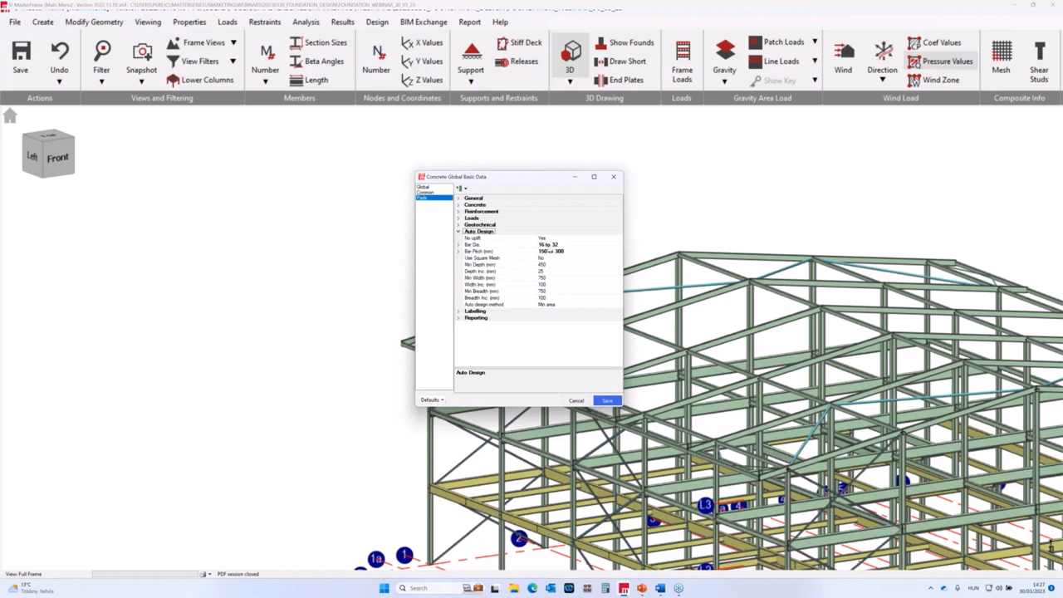
mouse_move(531, 259)
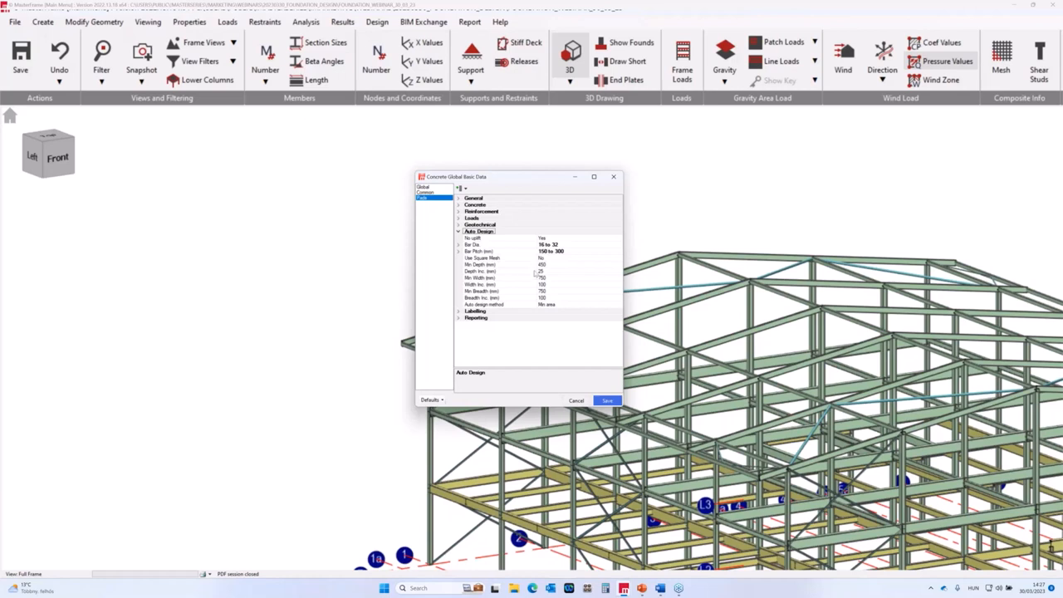
mouse_move(521, 240)
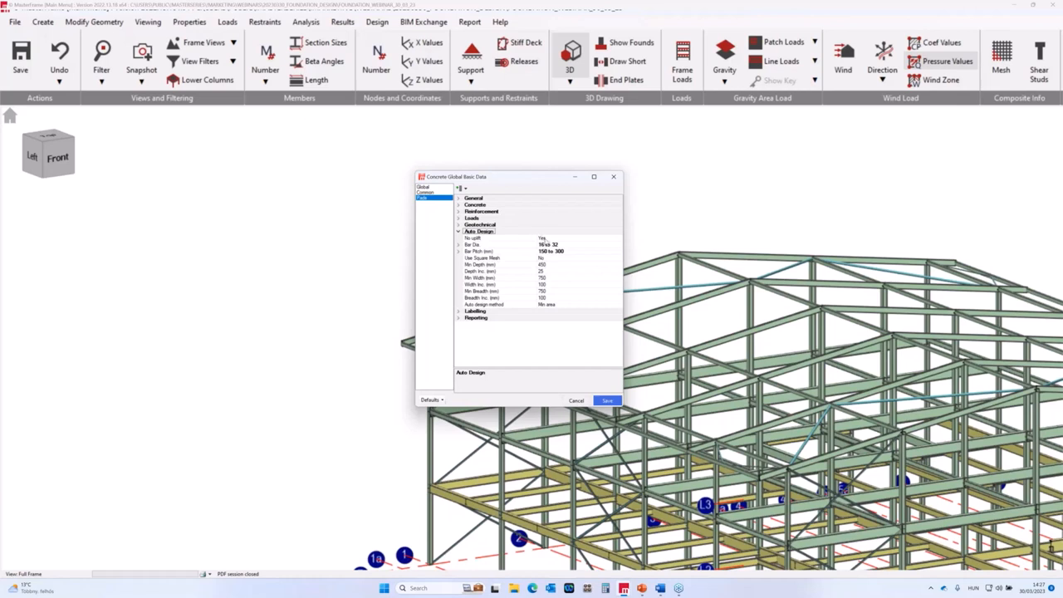
mouse_move(525, 242)
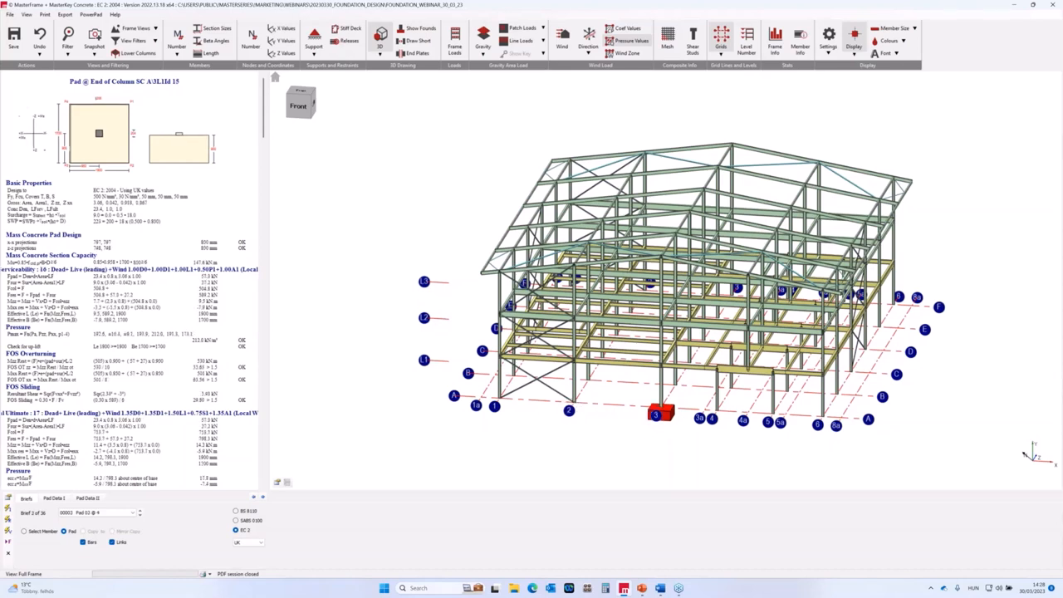
mouse_move(305, 272)
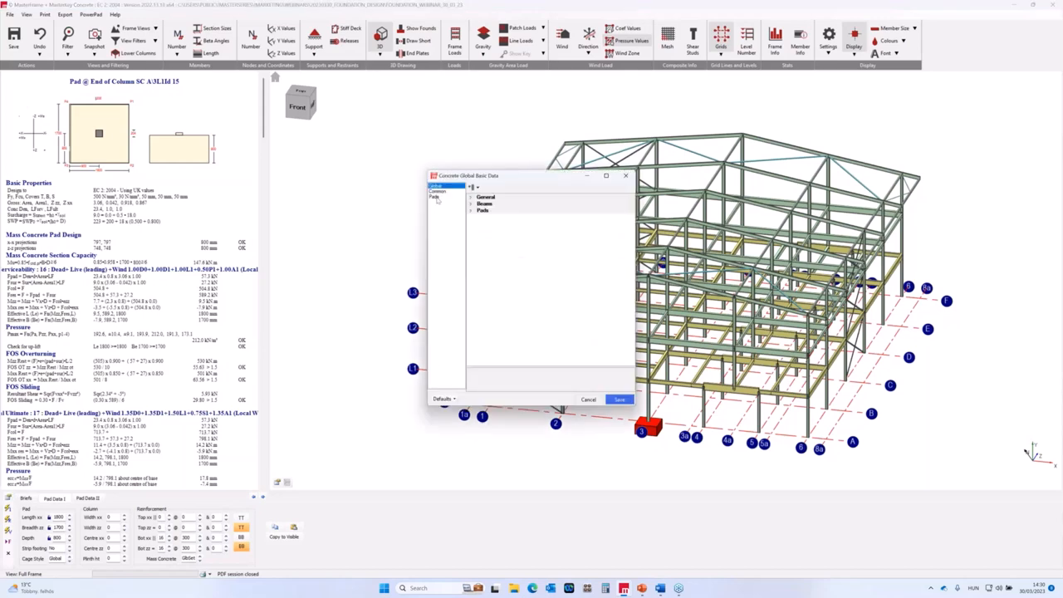
- Set the pads' Mass concrete (no rebar) option to No and confirm the pad data
click(436, 186)
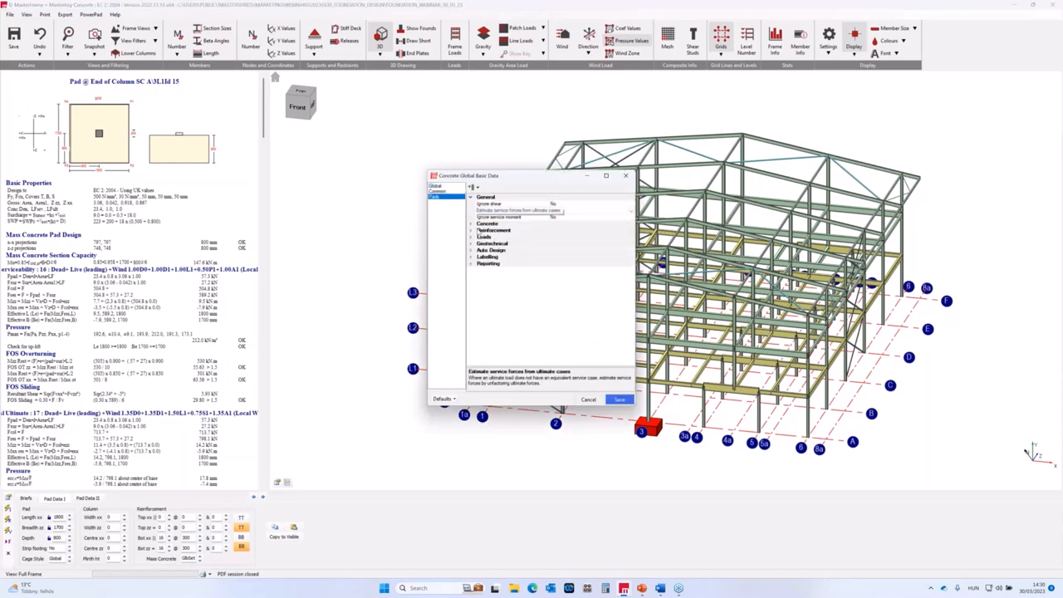
click(487, 202)
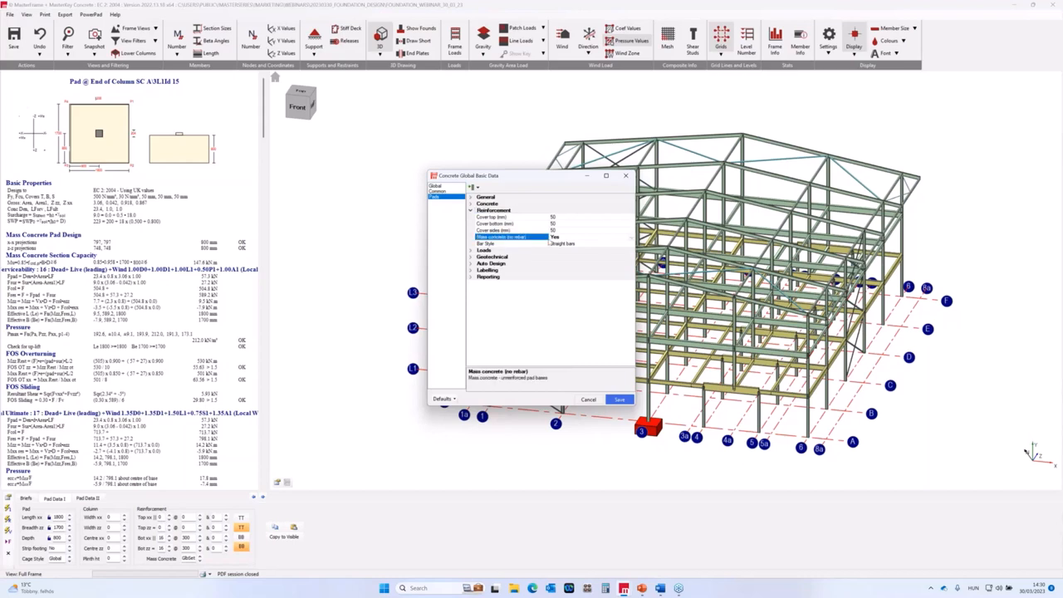
click(589, 236)
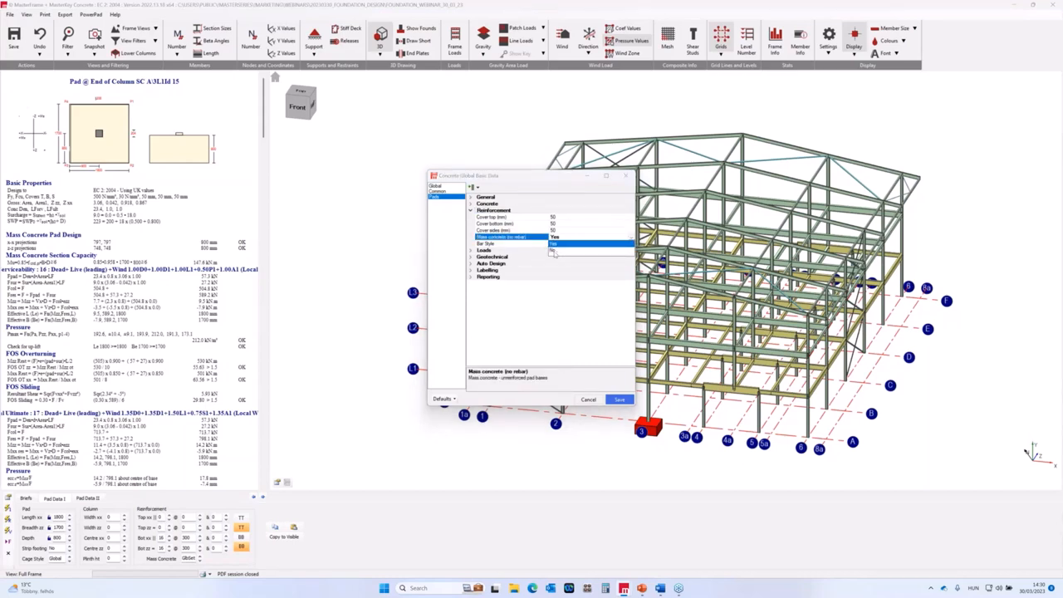
click(552, 249)
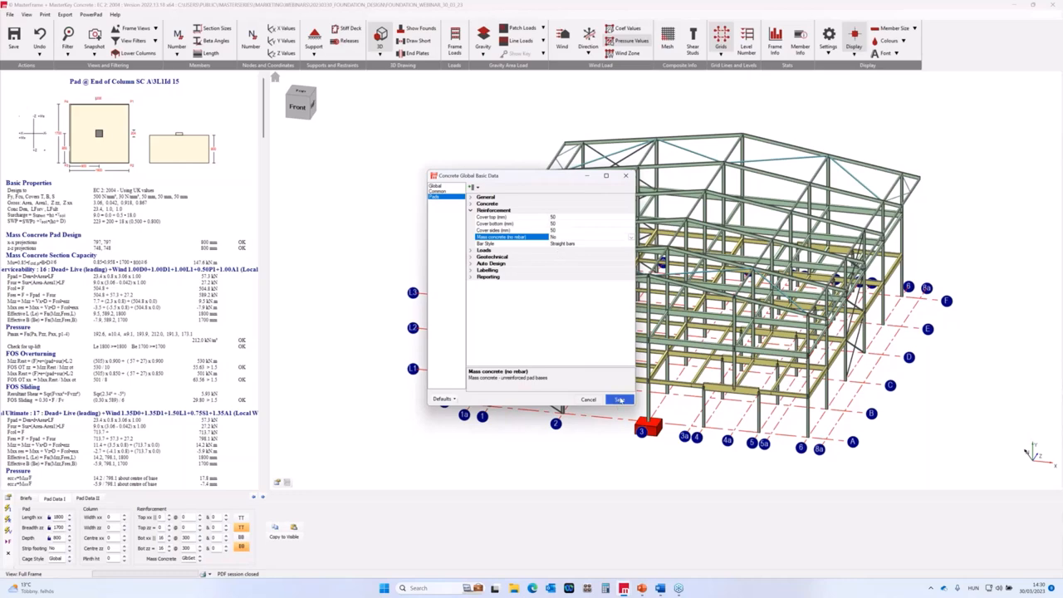
click(618, 398)
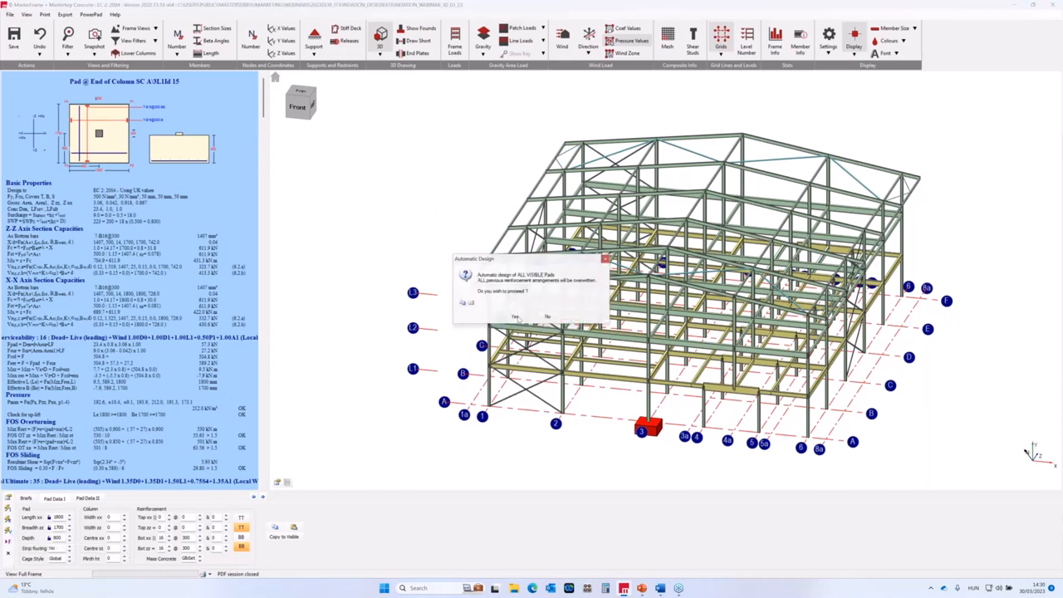
- Run automatic design of all visible pads and show the left corner pad's design report
click(515, 315)
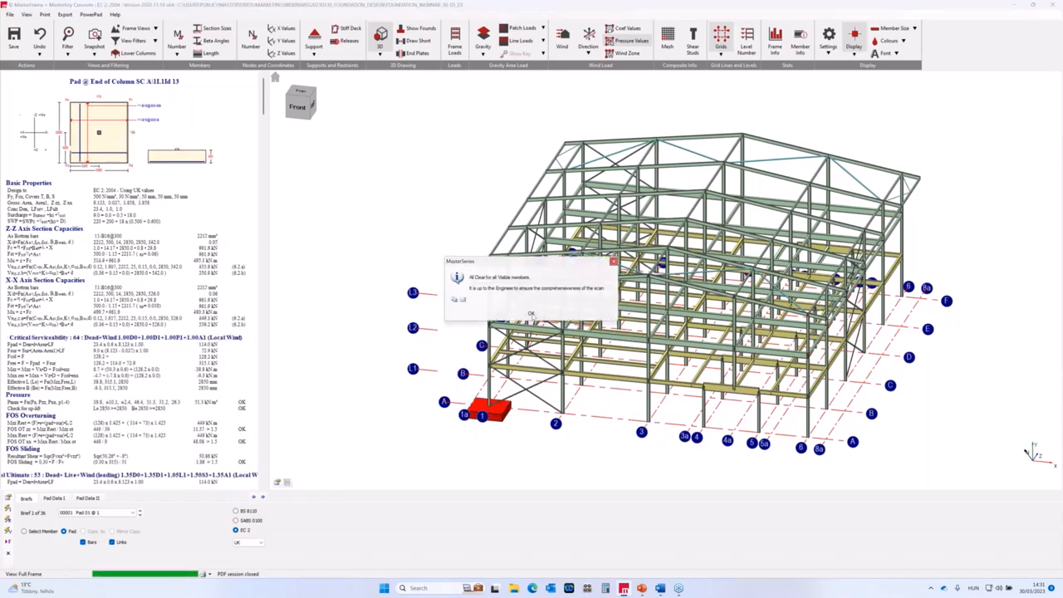
click(532, 313)
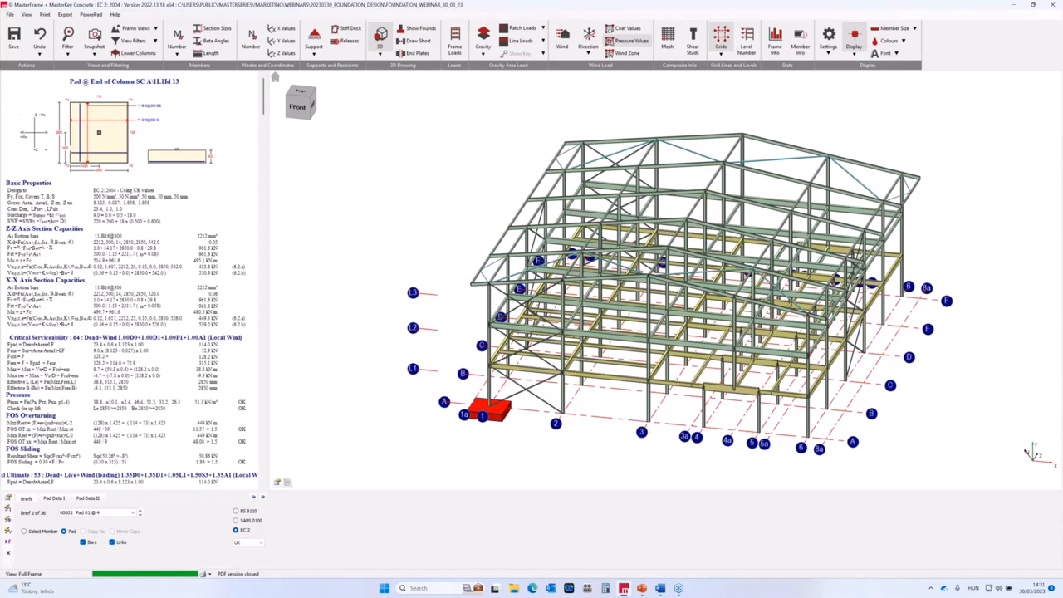
- Select the middle front pad and show its length, breadth, depth and reinforcement in Pad Details
click(644, 423)
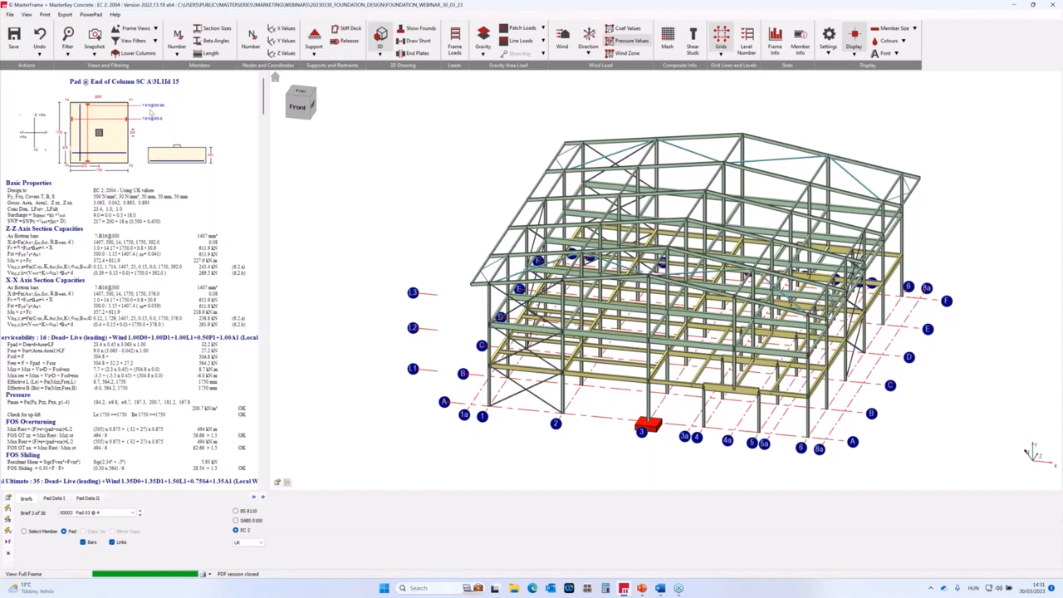
mouse_move(149, 109)
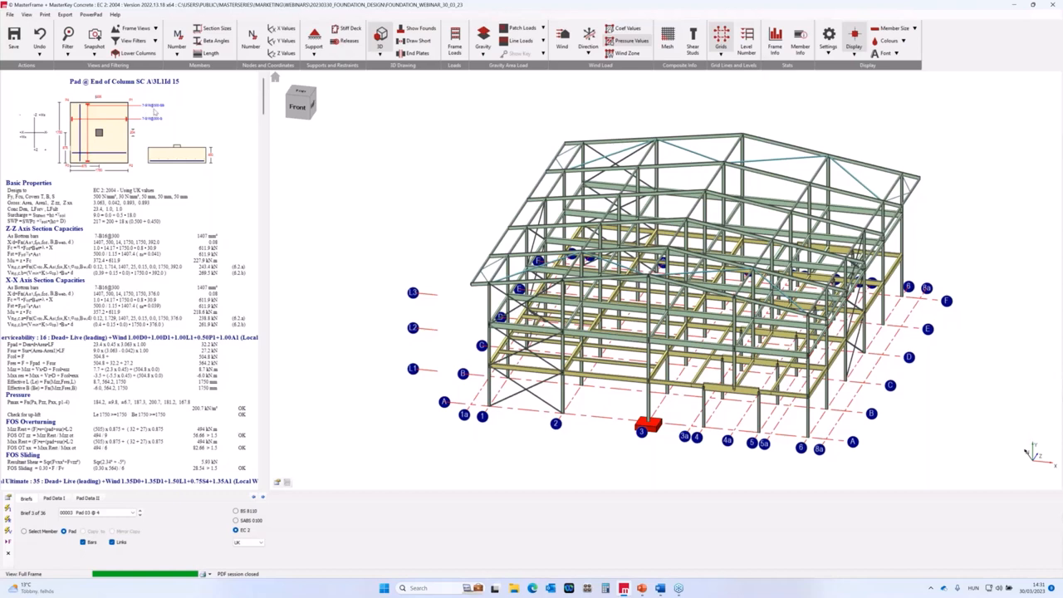
click(53, 498)
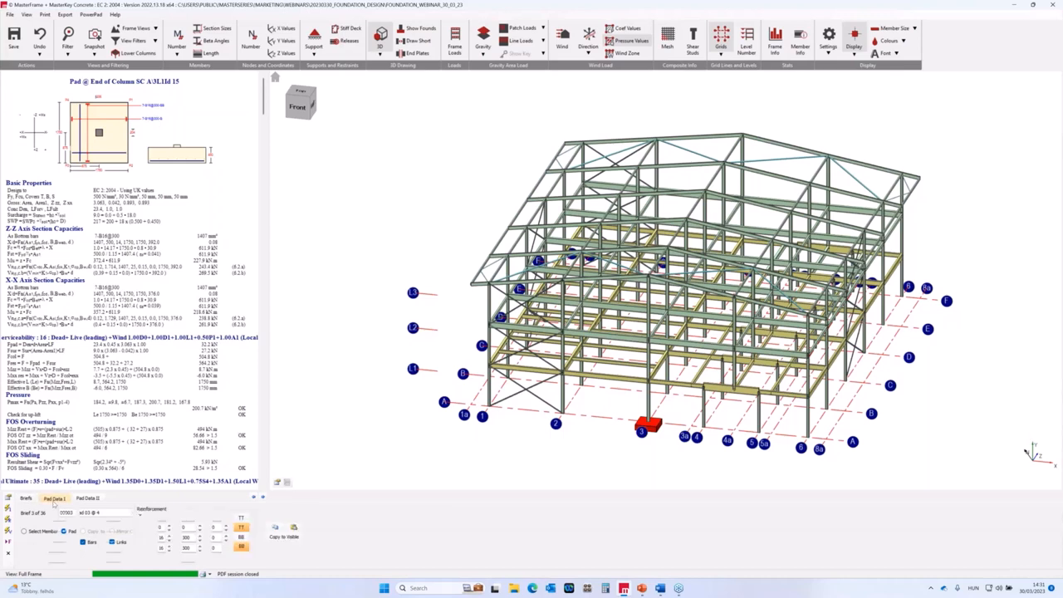
click(53, 498)
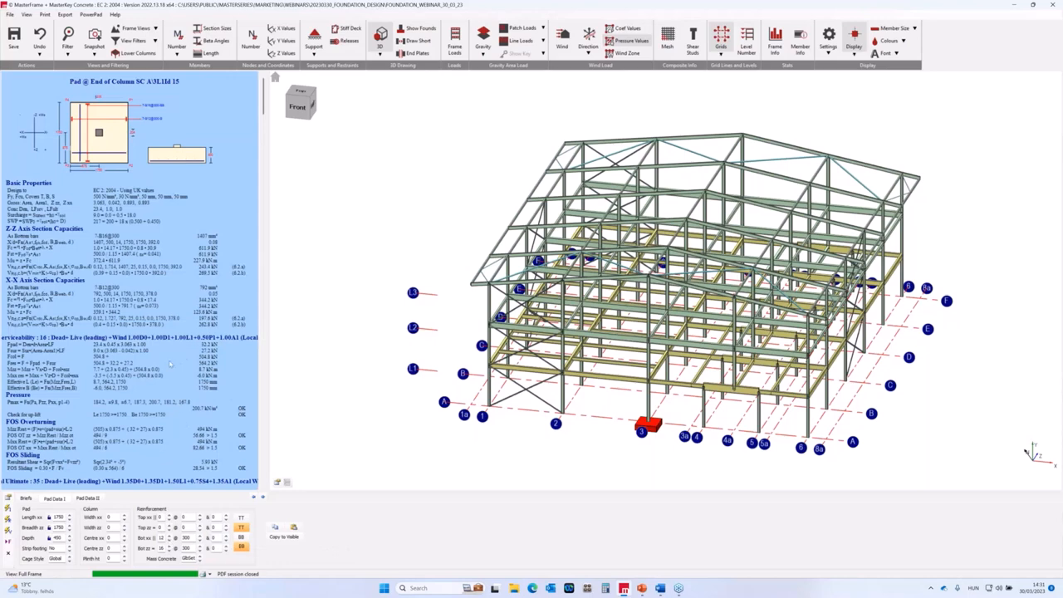
- Scroll the pad report through its moment, punching shear and dimensional checks sections
scroll(down, 3)
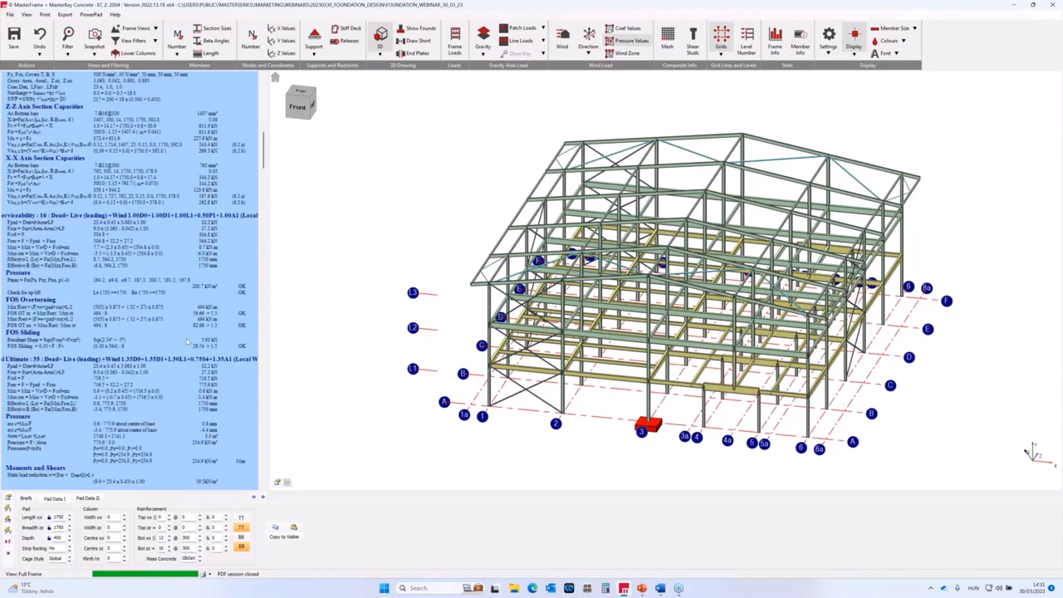
scroll(down, 3)
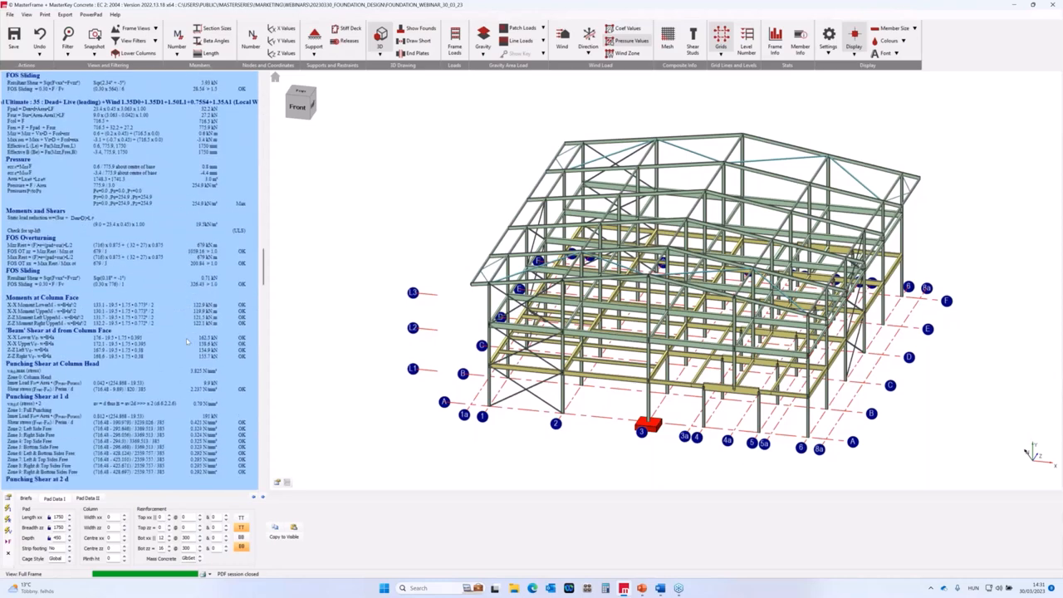
scroll(down, 3)
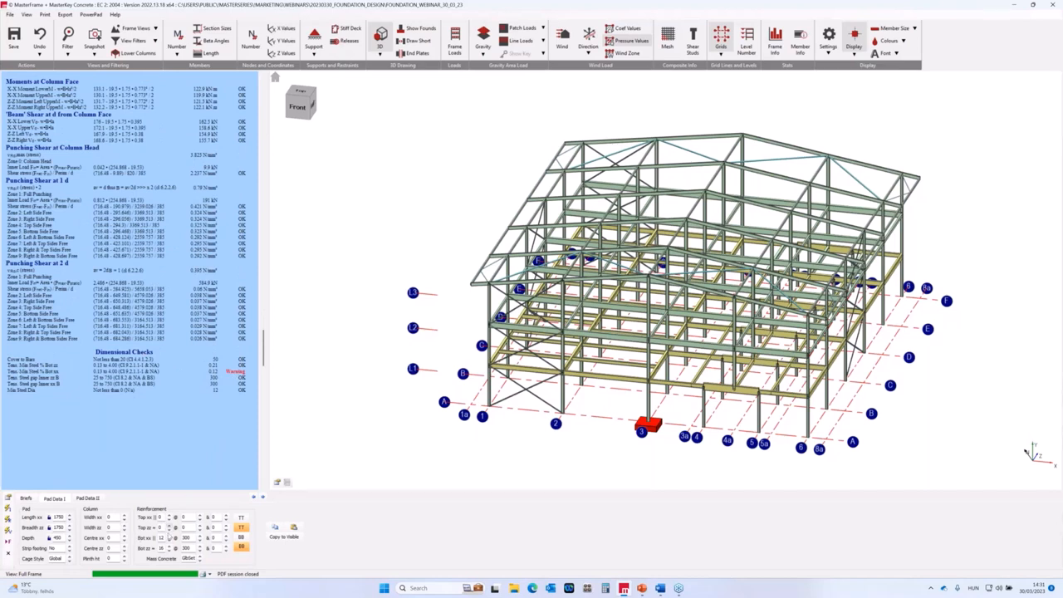
mouse_move(169, 538)
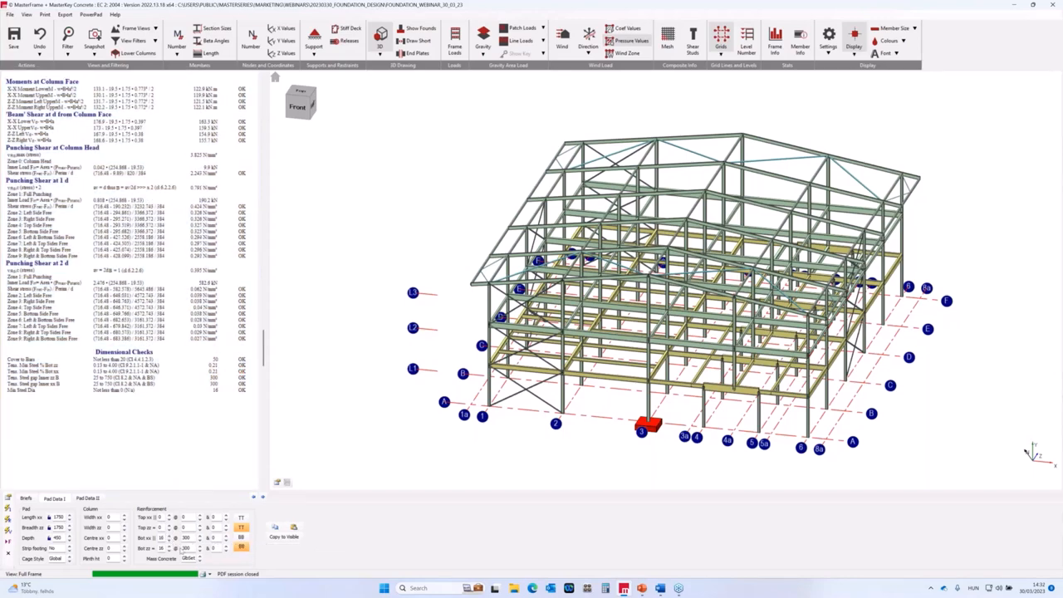
scroll(up, 3)
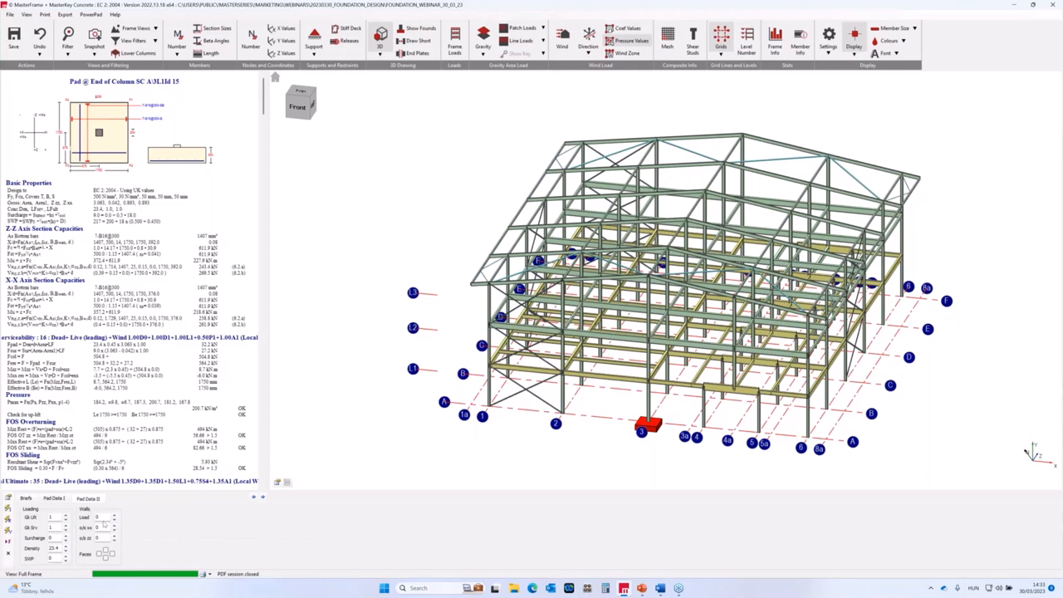
mouse_move(100, 516)
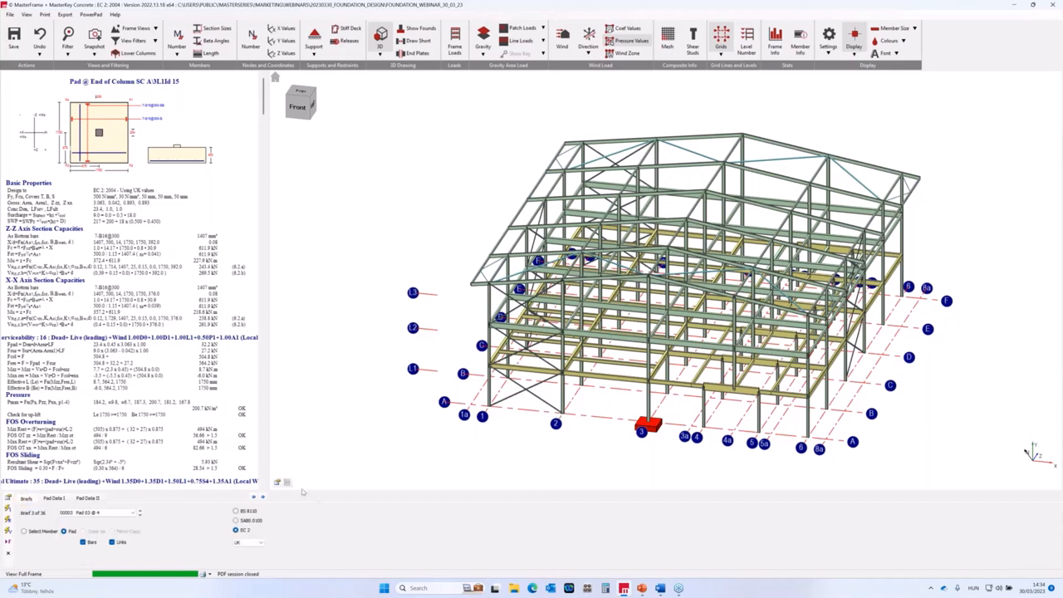
- Reopen the pad's size and reinforcement details with the report back at the top
click(53, 499)
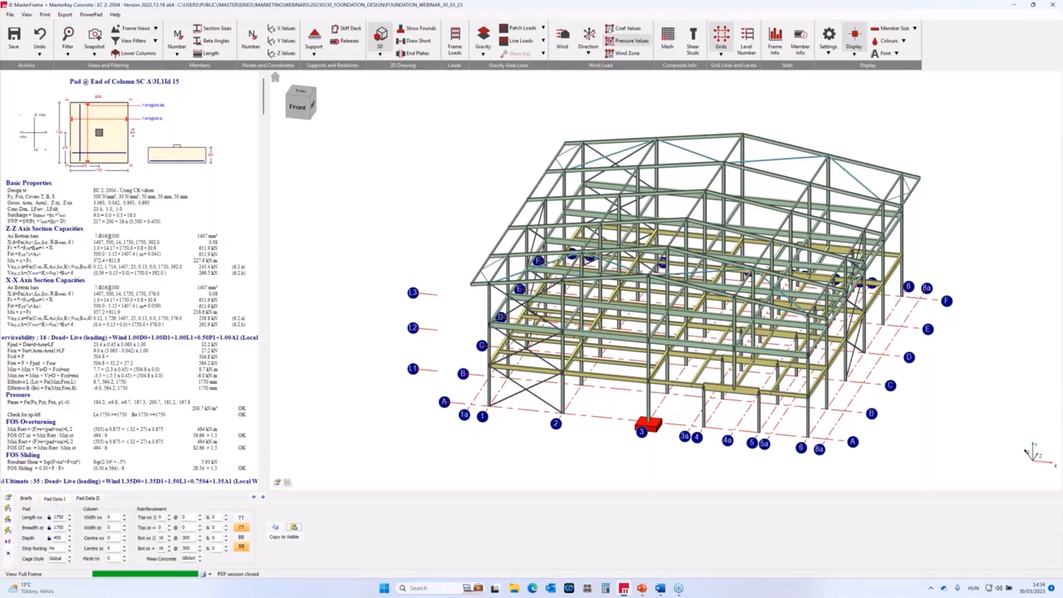
mouse_move(568, 455)
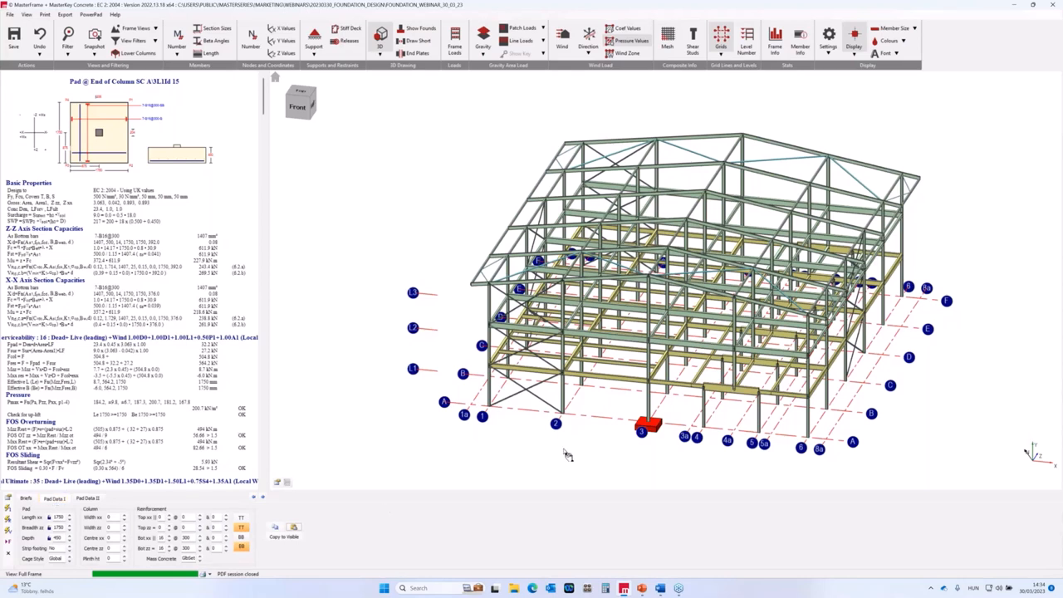
mouse_move(402, 433)
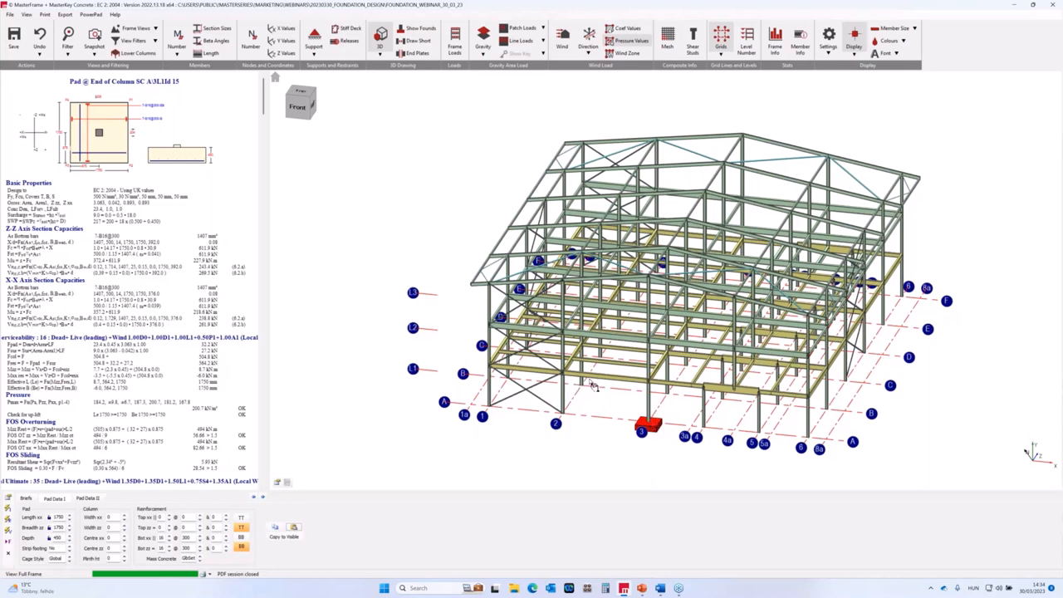
mouse_move(584, 384)
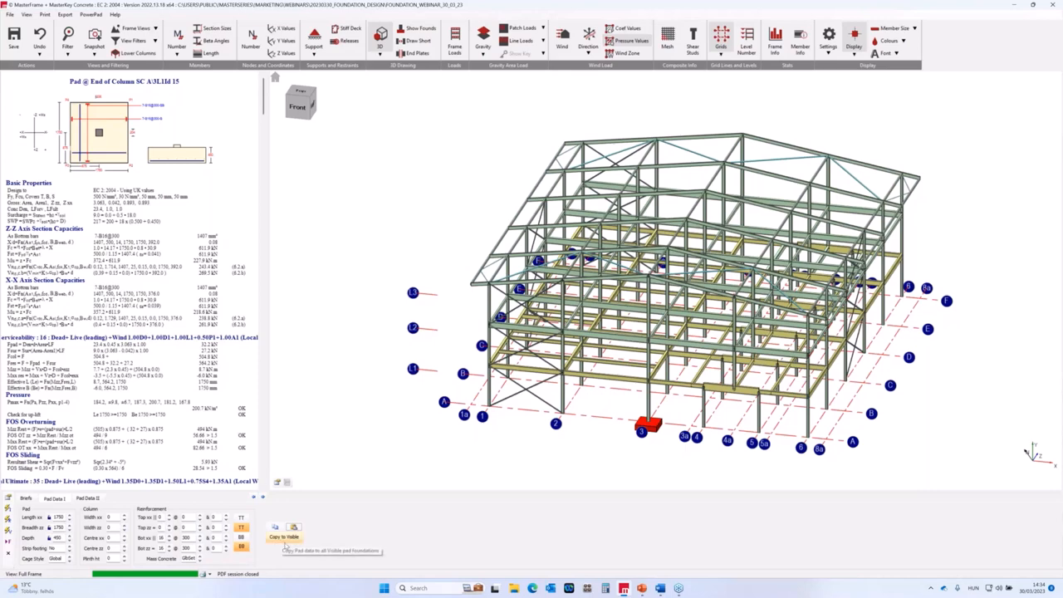
mouse_move(730, 497)
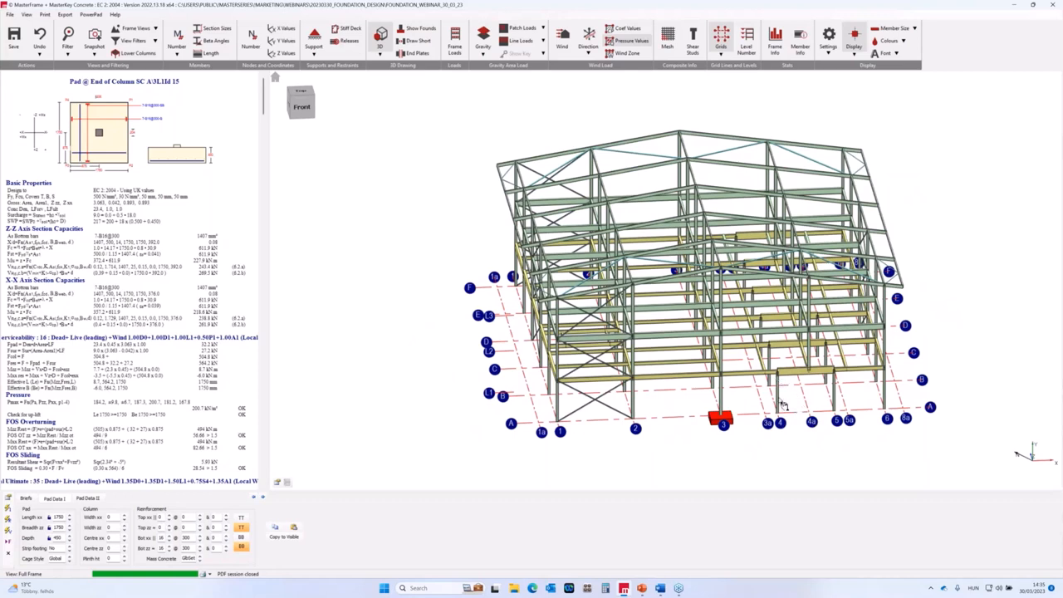
mouse_move(827, 400)
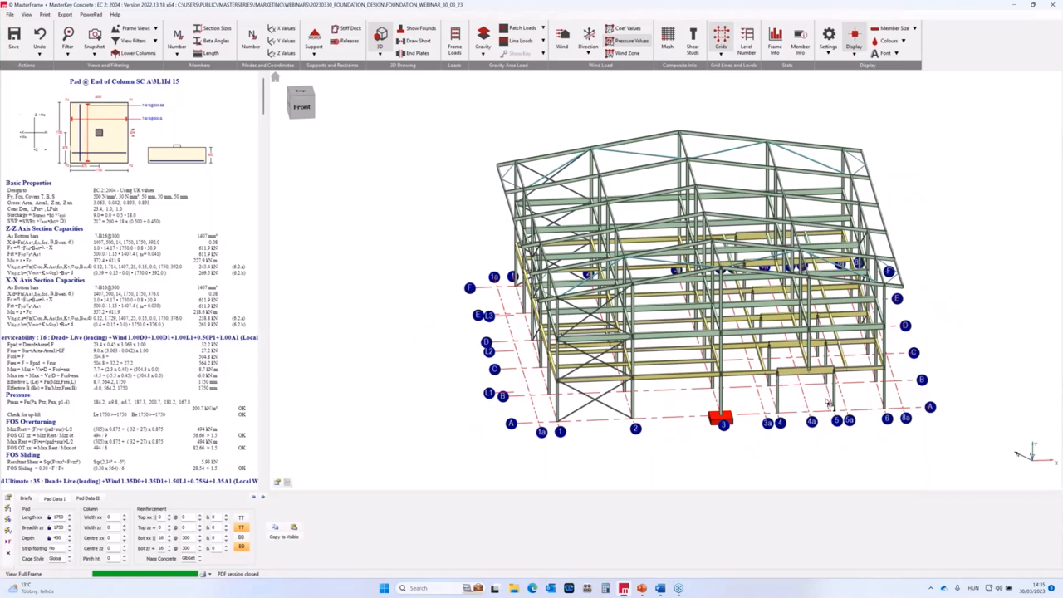
mouse_move(814, 388)
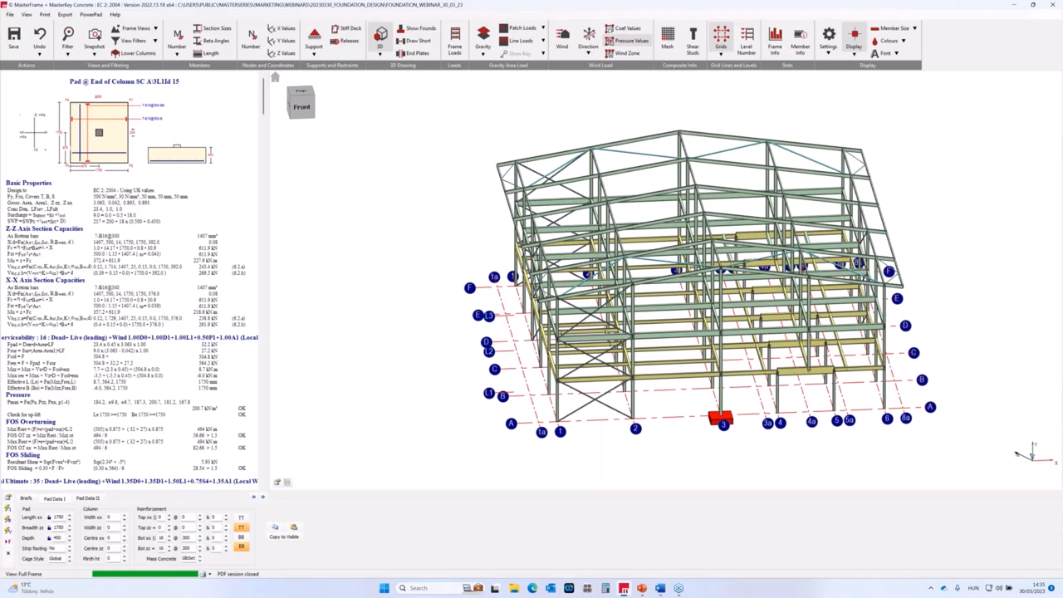
mouse_move(432, 426)
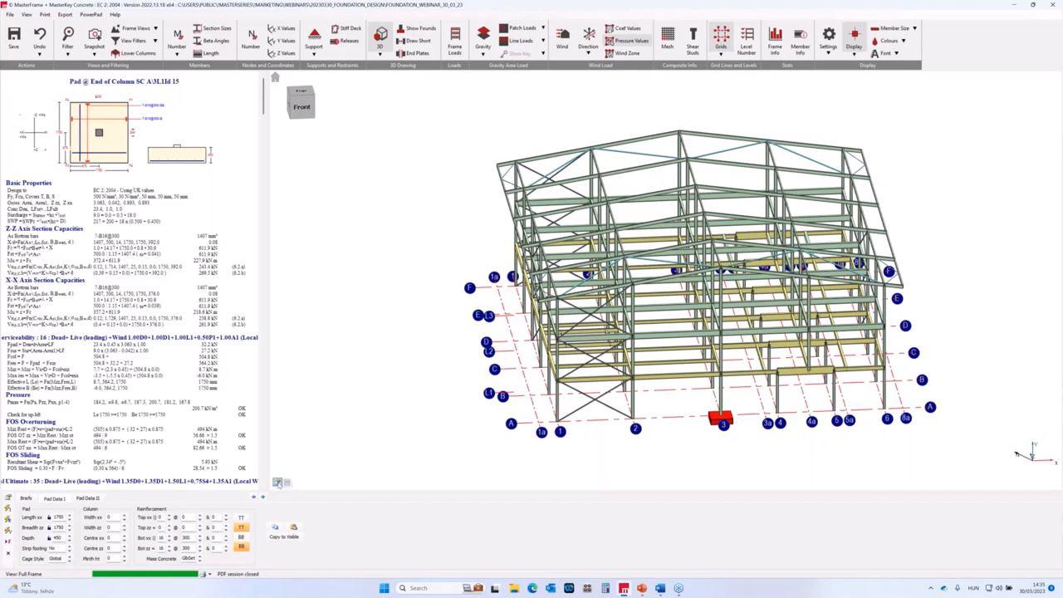
mouse_move(279, 485)
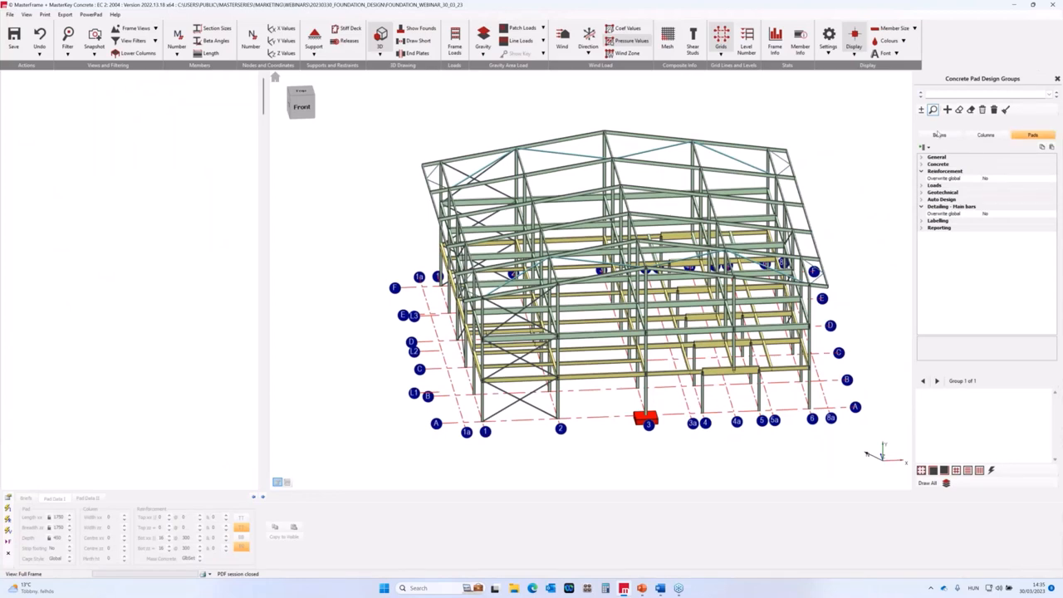
- Add a new Bases design group and set its General identical-pad-sizes option to Yes
click(940, 134)
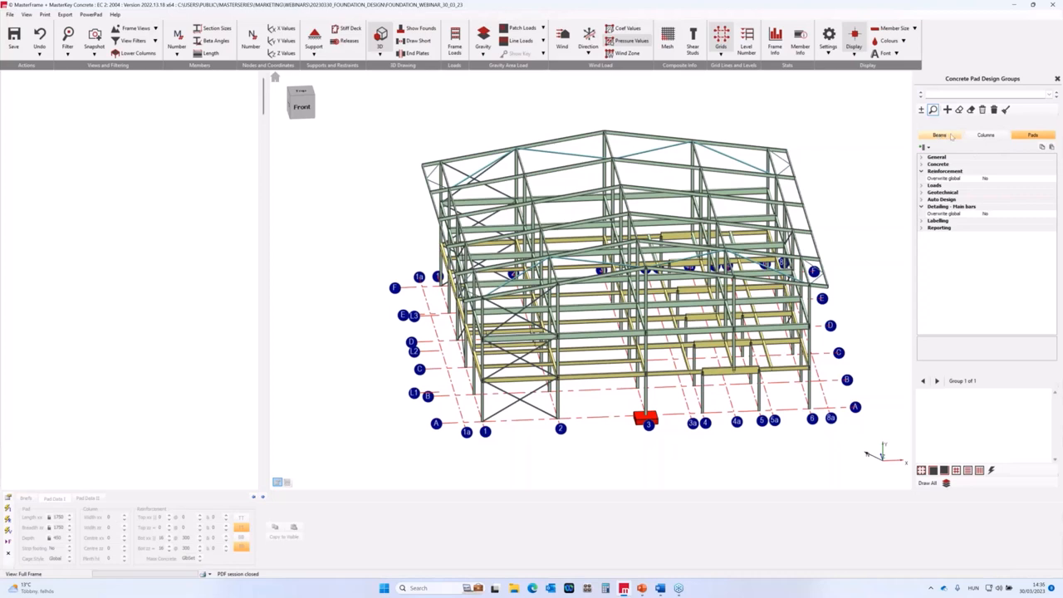
click(1033, 134)
text(Grid 4 & grid 5)
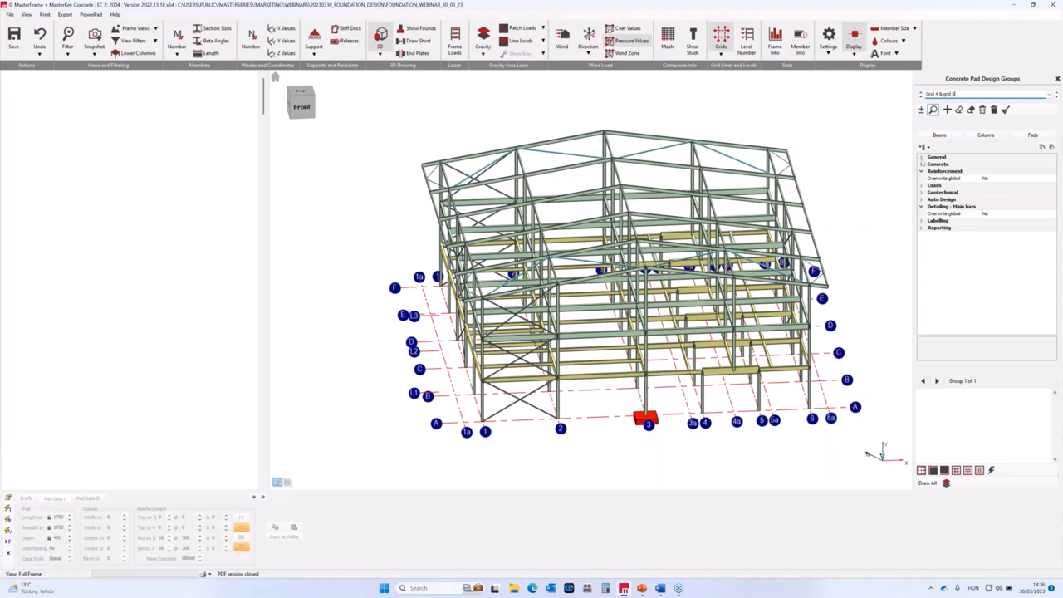
click(922, 157)
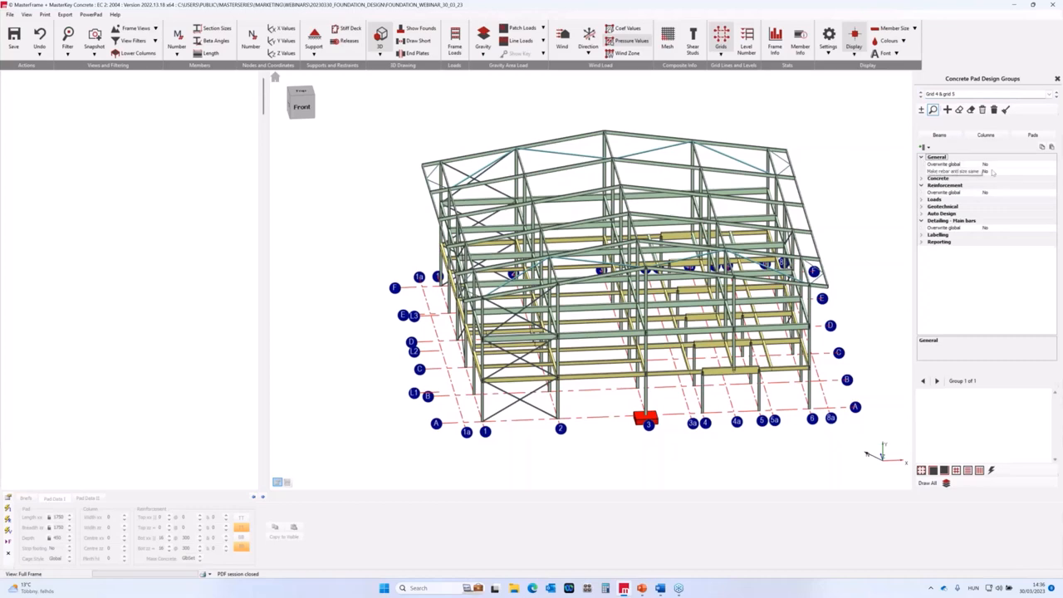
click(950, 171)
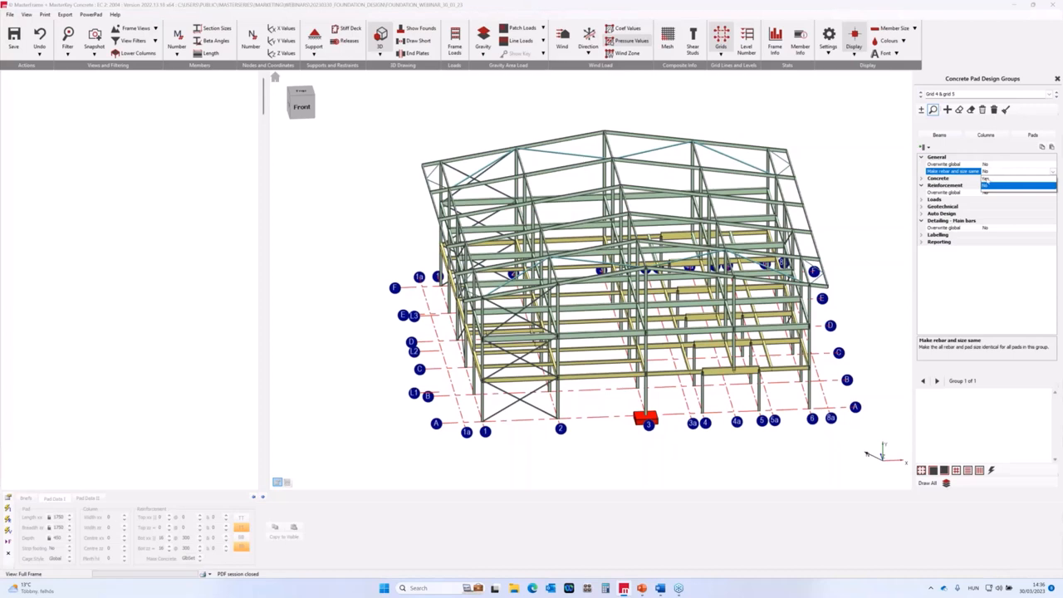
click(986, 171)
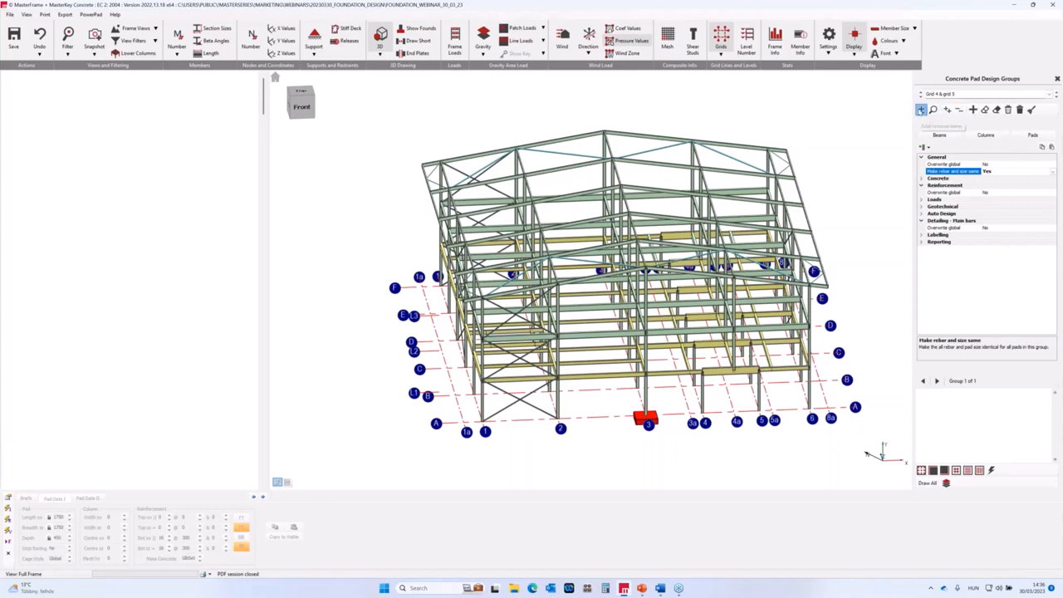
mouse_move(694, 488)
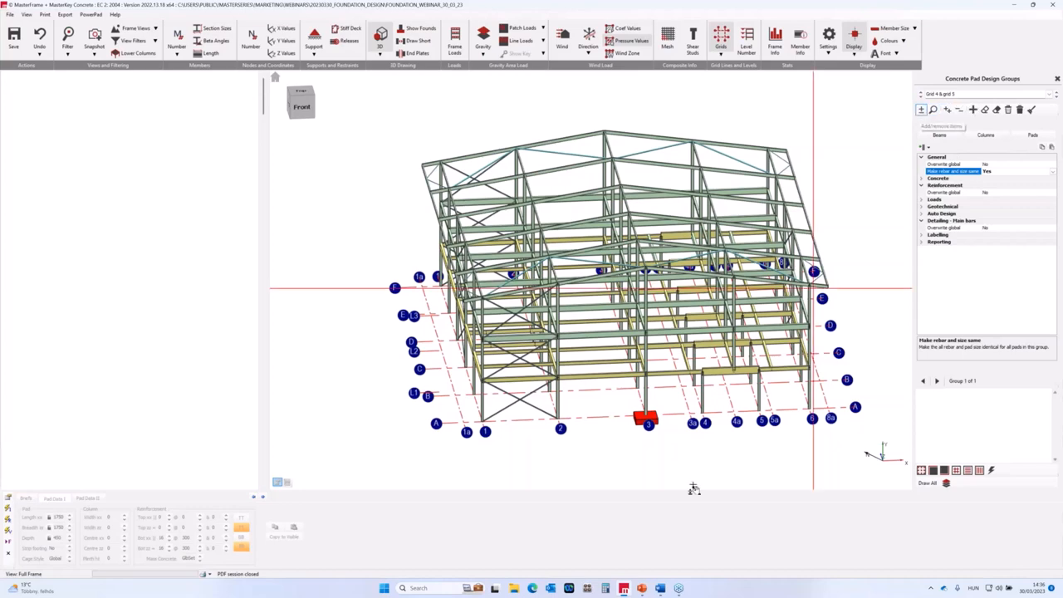
- Run the pad foundation design, bringing up a column-base pad calculation report
click(299, 103)
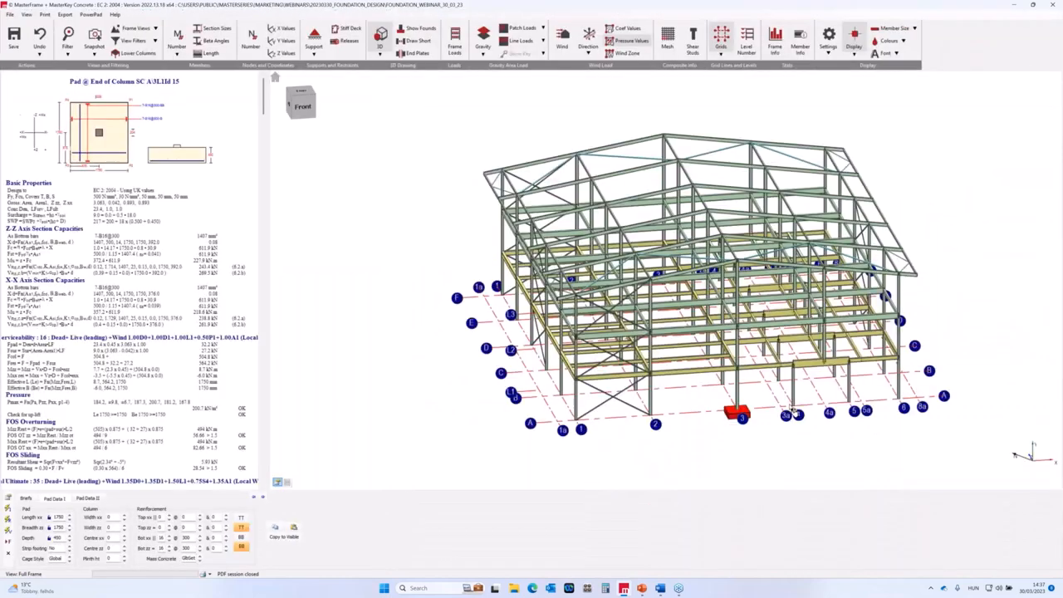
- Design pads under all columns so foundation blocks appear beneath the frame
click(797, 412)
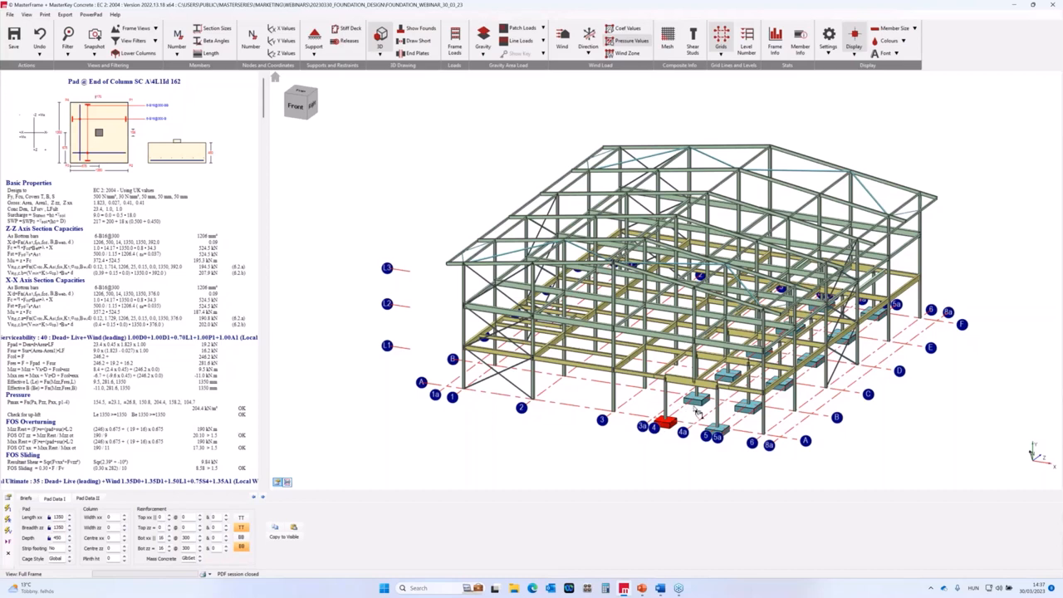
mouse_move(717, 395)
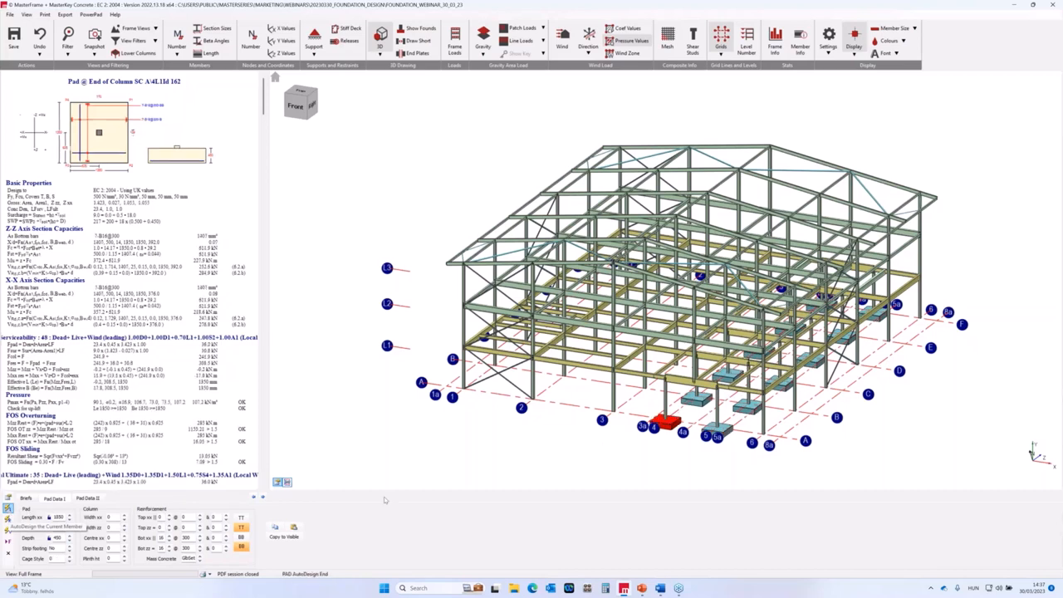
mouse_move(535, 478)
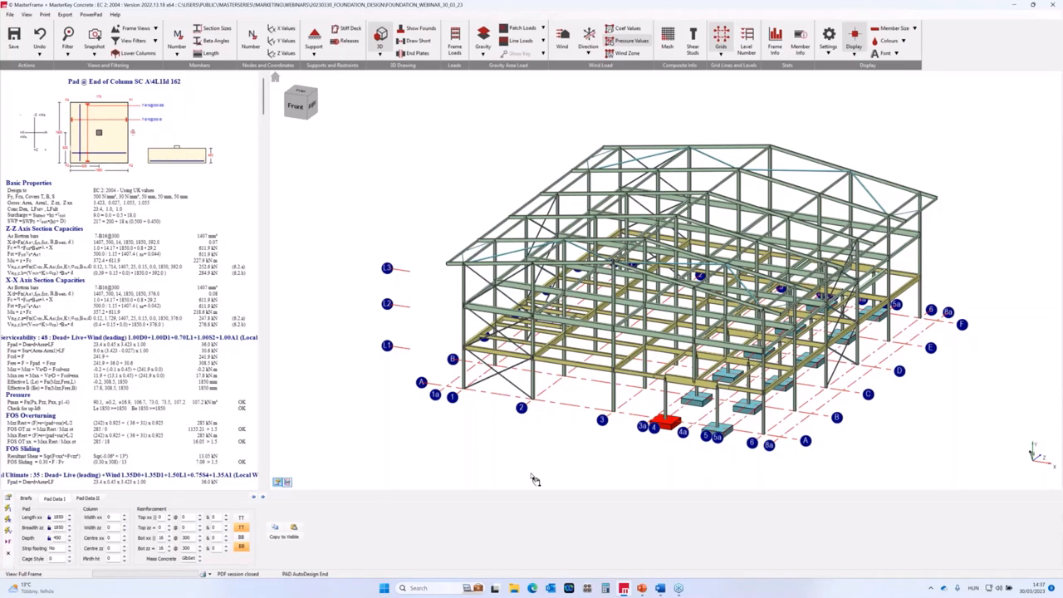
mouse_move(624, 471)
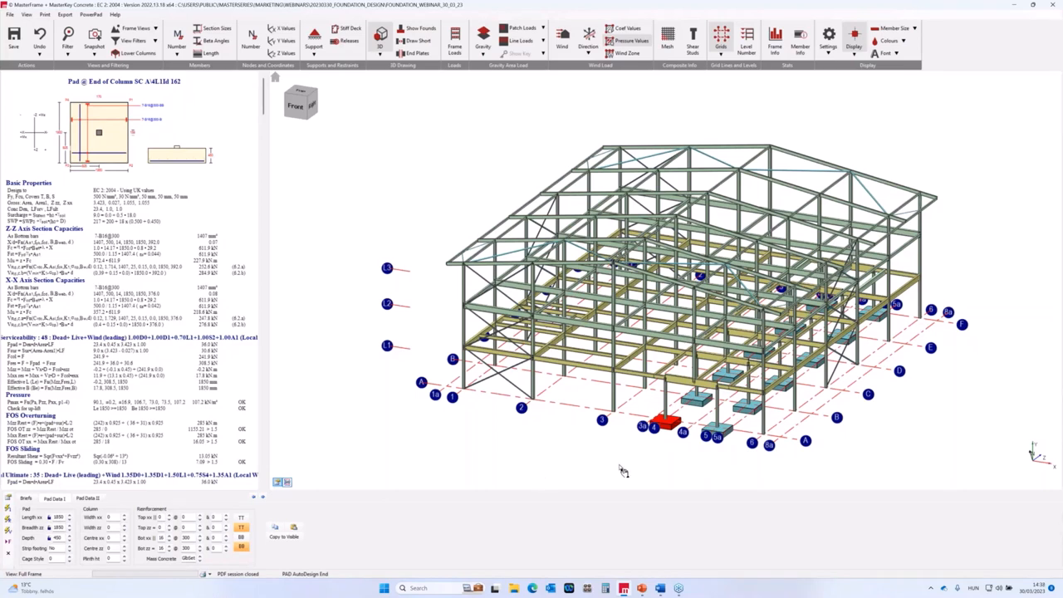
mouse_move(723, 435)
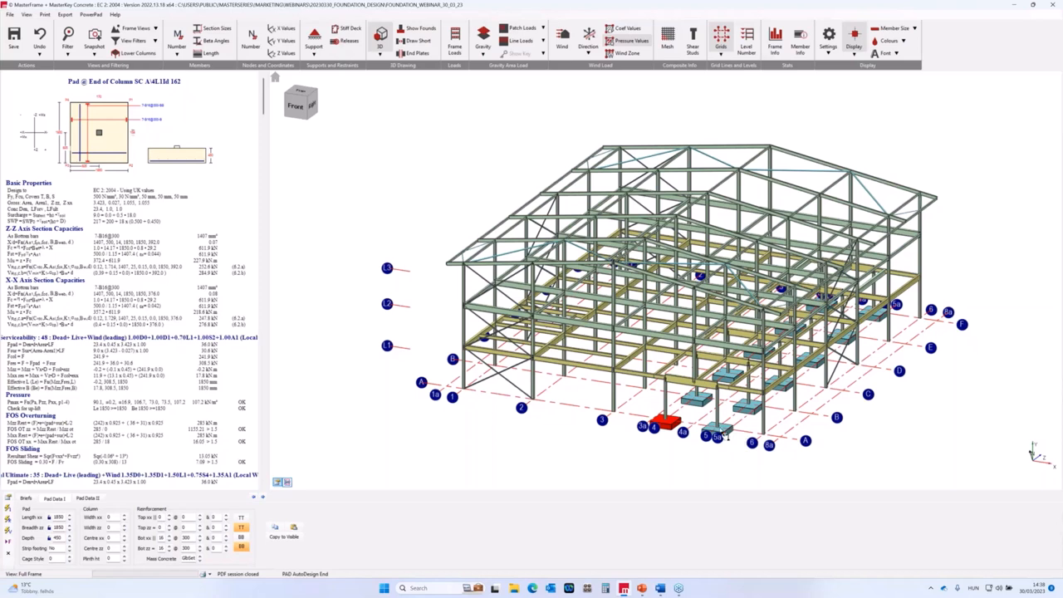
- Select two other pads in the 3D view to review their design reports
click(714, 432)
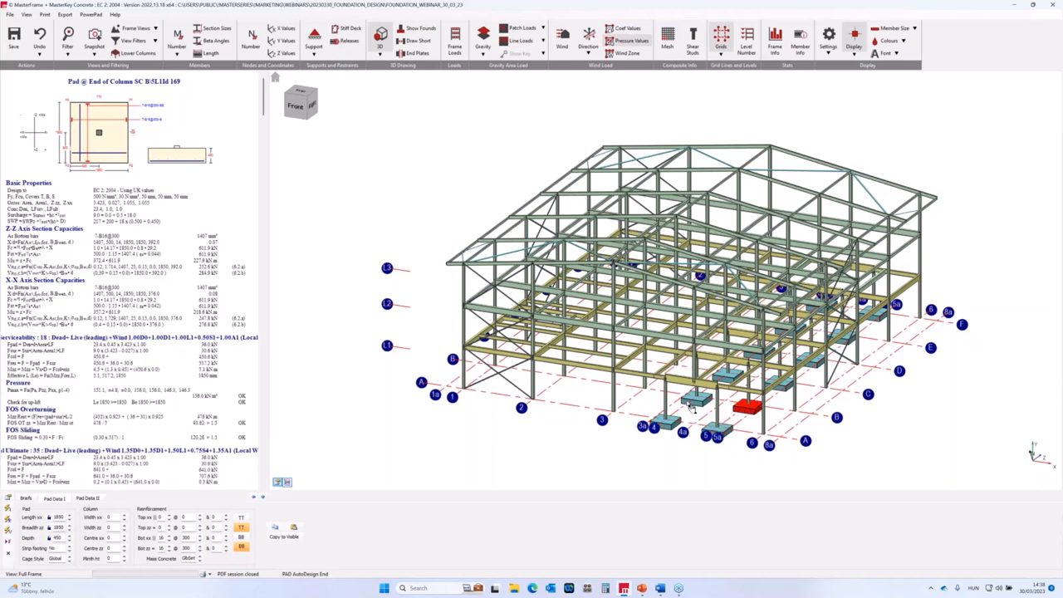
click(696, 400)
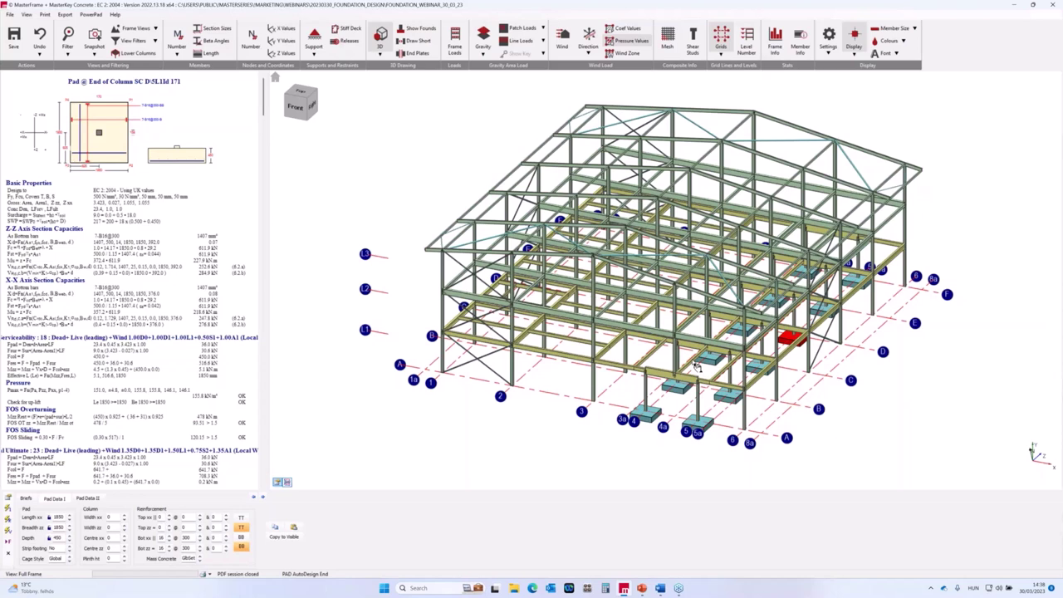
mouse_move(696, 368)
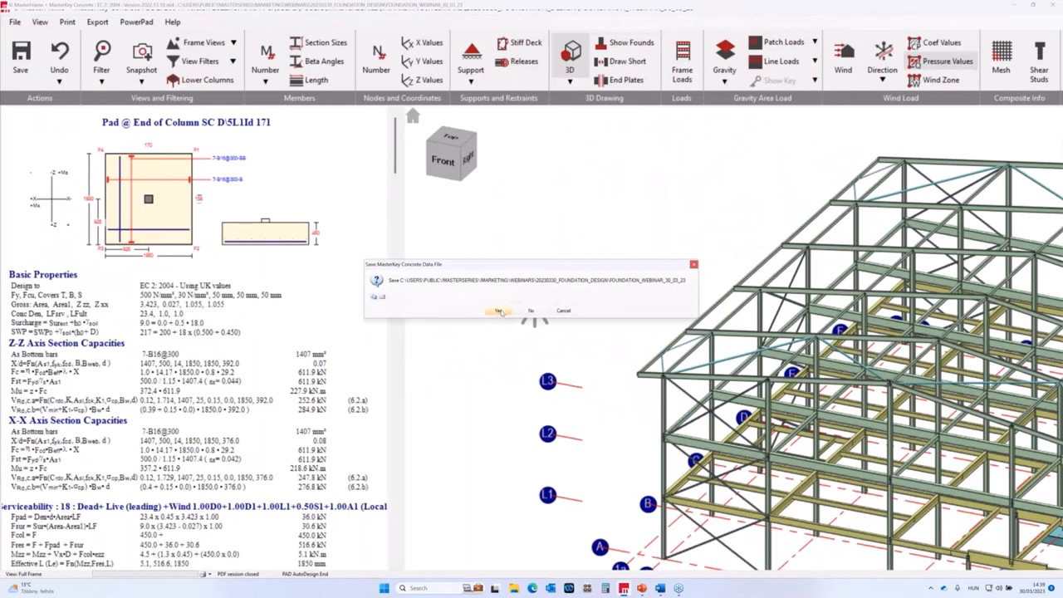
- Answer Yes to the Save MasterFrame Concrete Data File prompt on leaving pad design
click(499, 311)
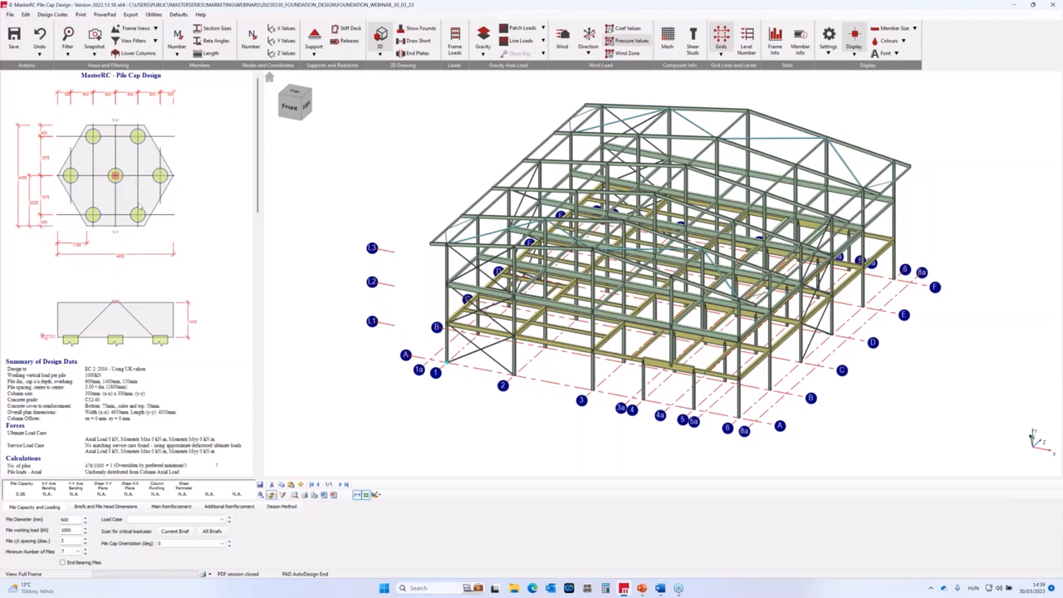
mouse_move(174, 298)
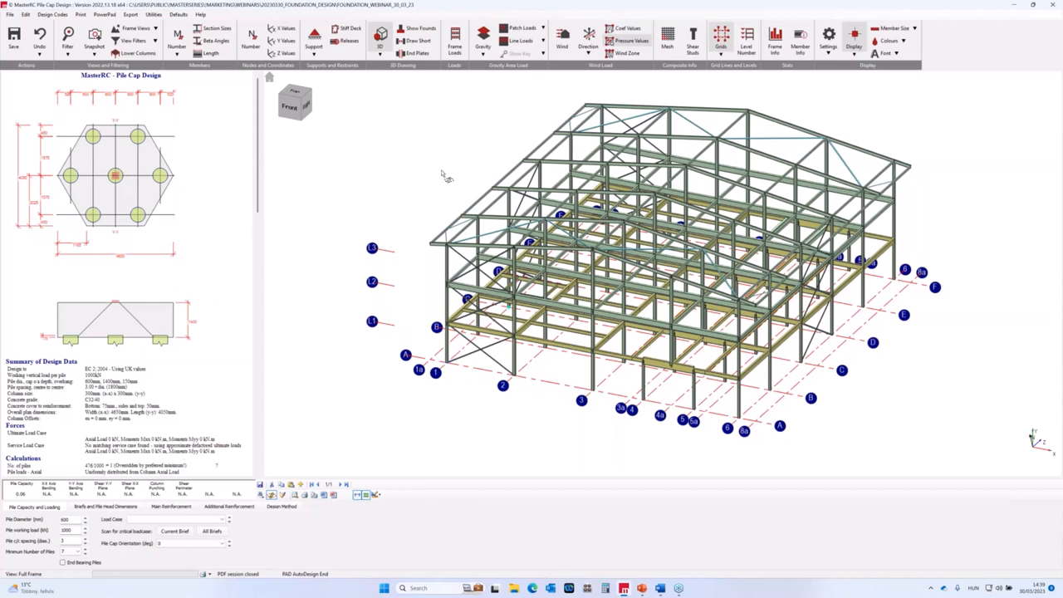
mouse_move(490, 89)
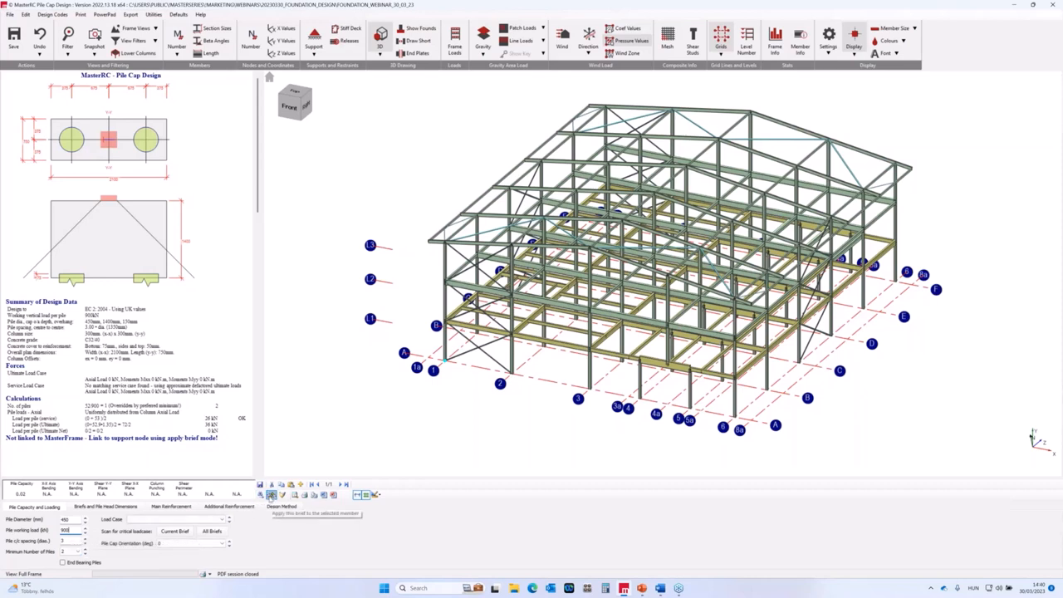
mouse_move(550, 357)
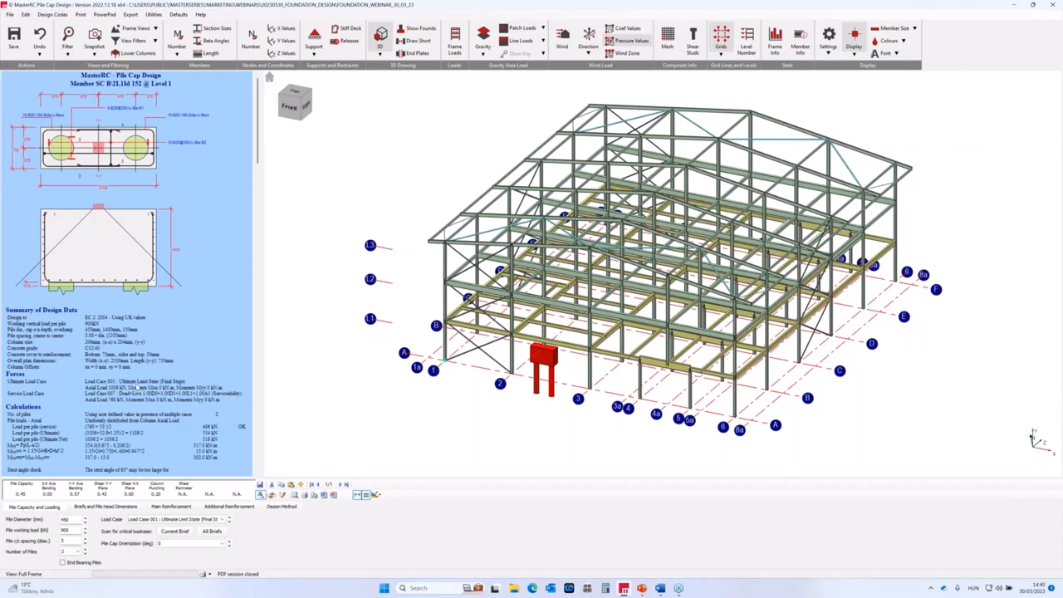
- Scroll the two-pile cap report down to the reinforcement layer and shear check calculations
scroll(down, 3)
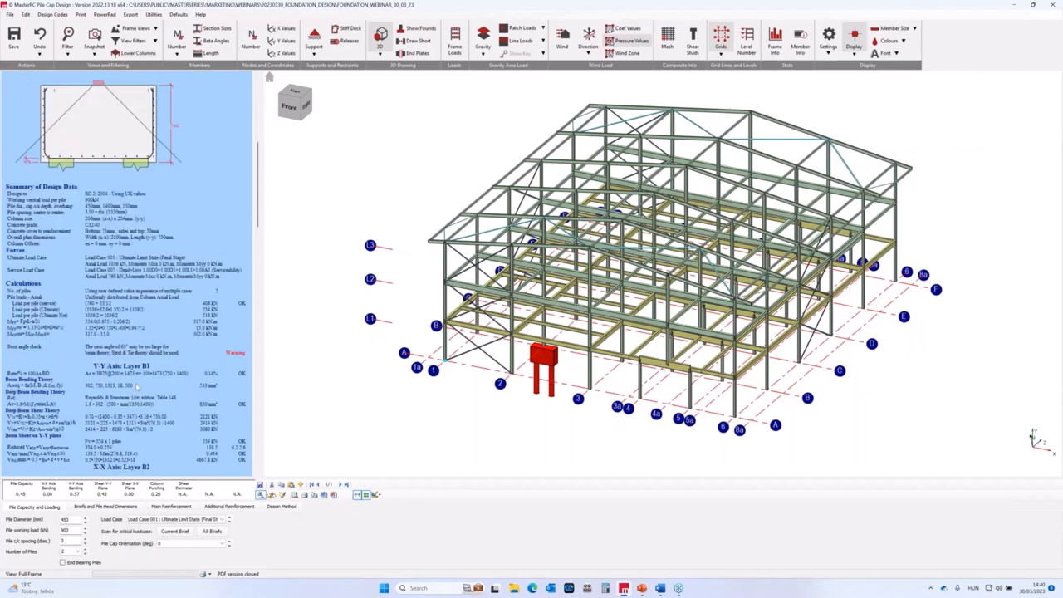
scroll(down, 3)
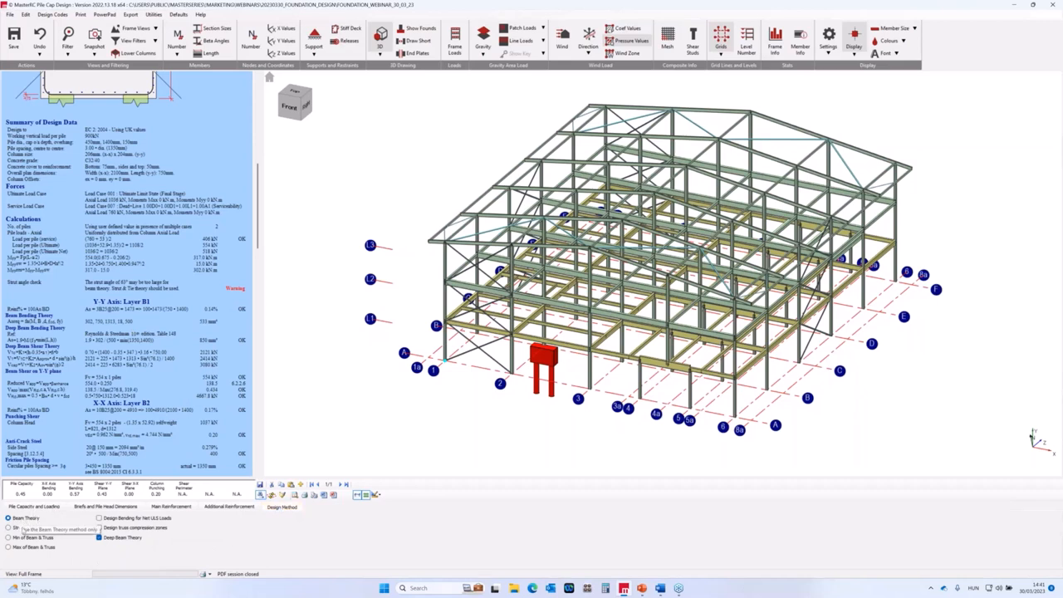
- Select a different pile cap design method so the cap report regenerates
click(10, 528)
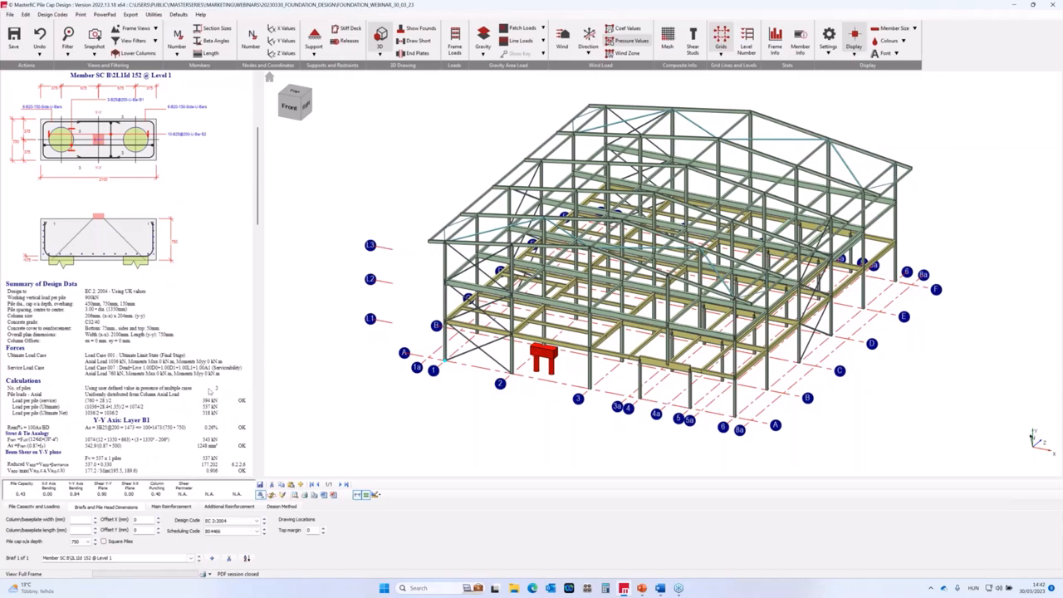
scroll(down, 3)
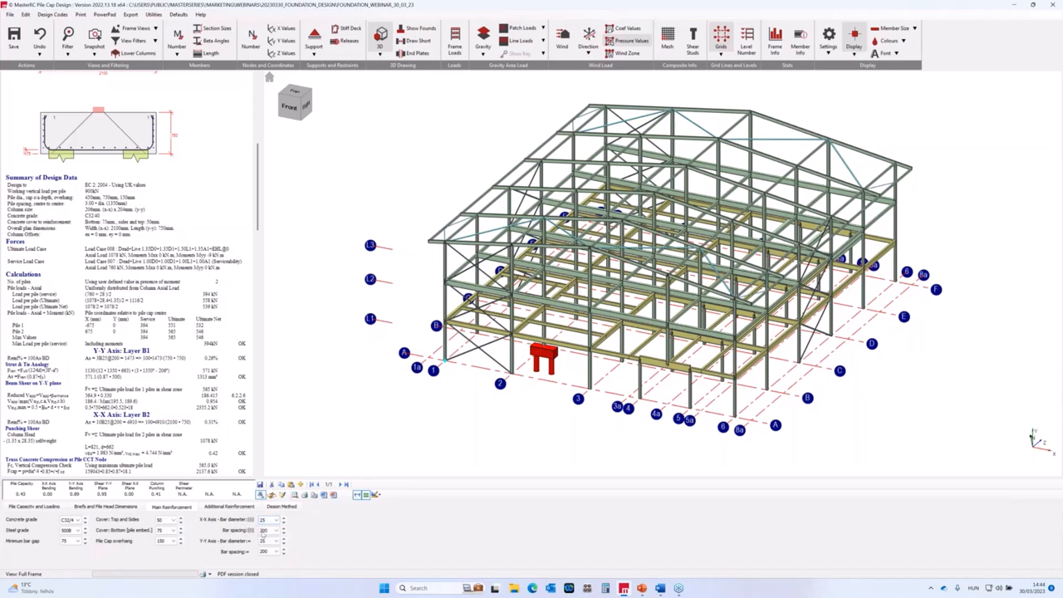
mouse_move(266, 530)
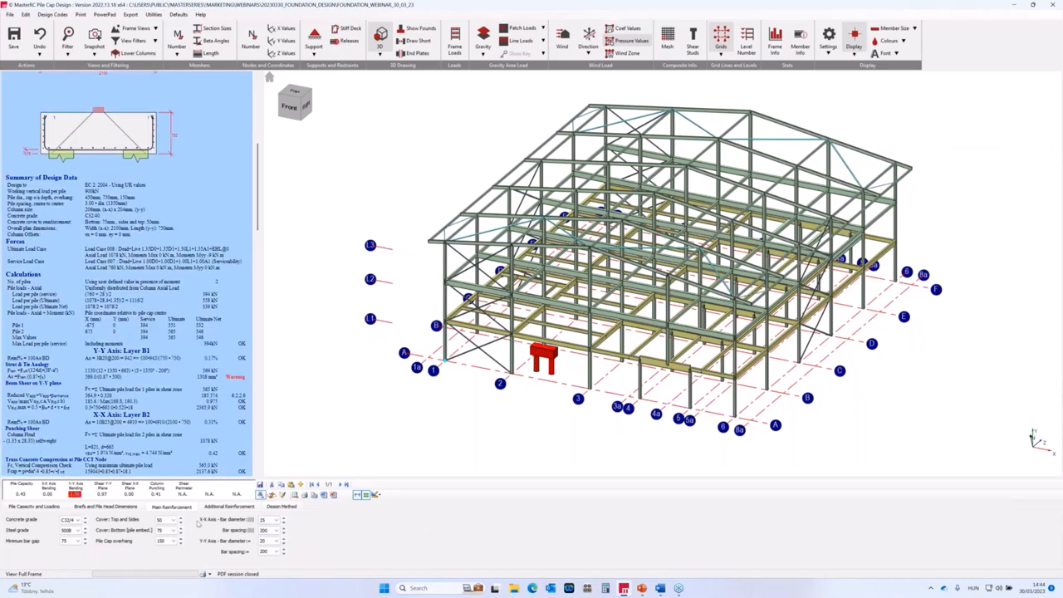
mouse_move(283, 548)
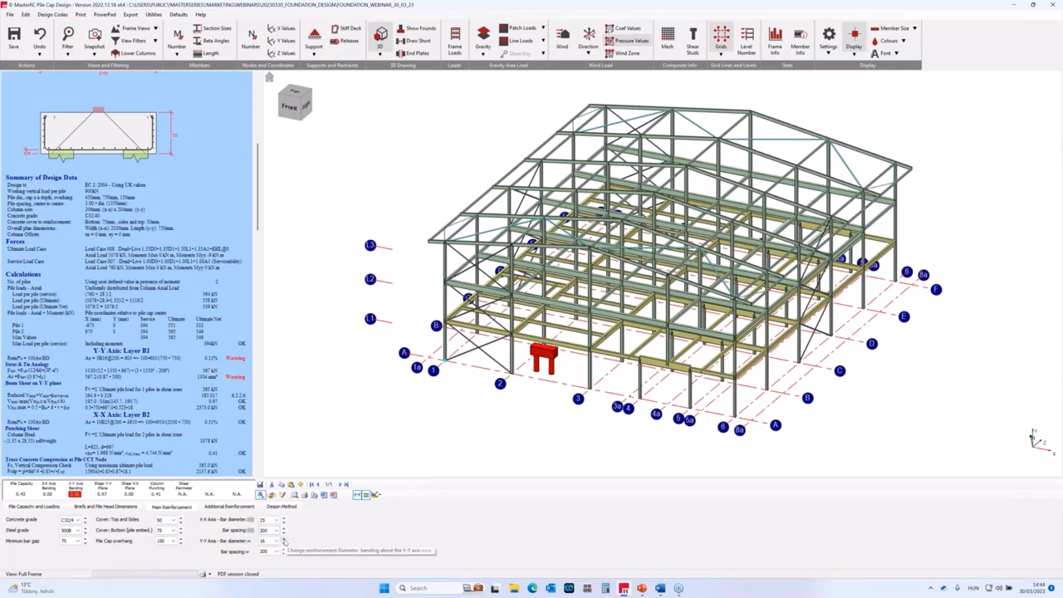
- Edit the main reinforcement bar diameter, rechecking the report warnings
click(264, 541)
text(400)
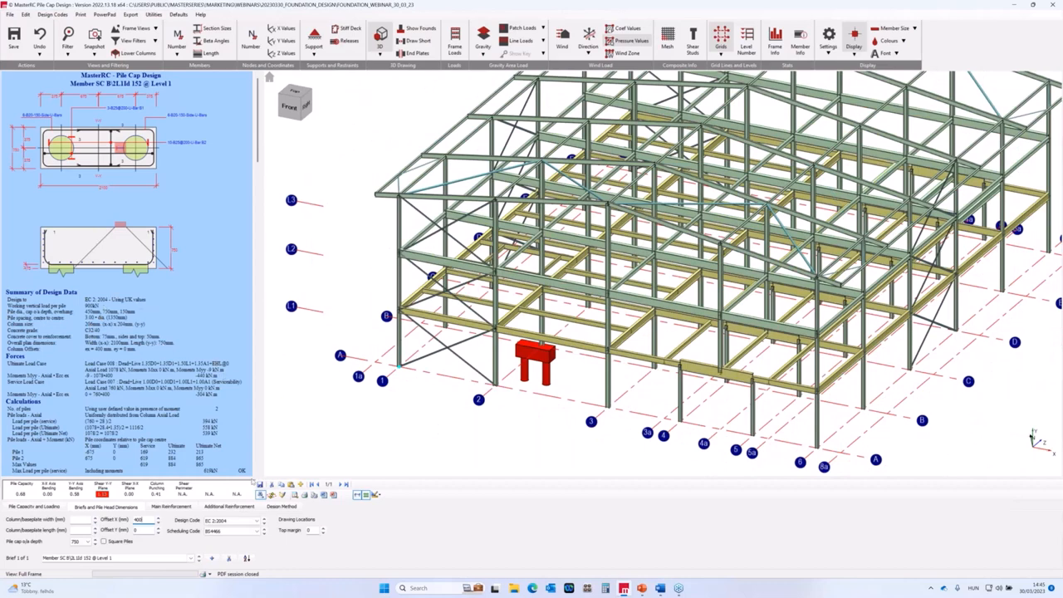
click(170, 506)
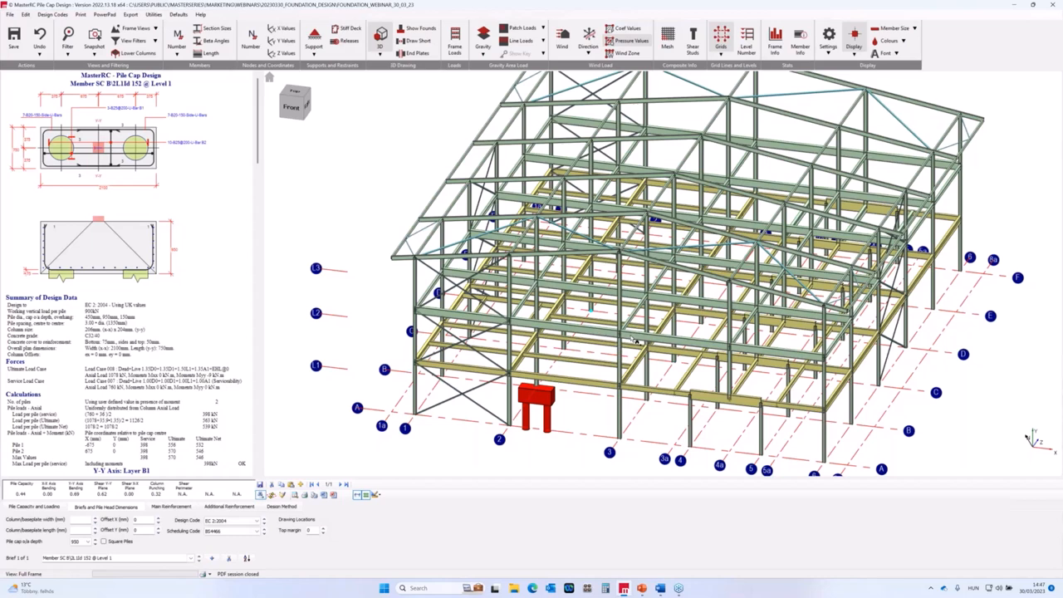
mouse_move(312, 90)
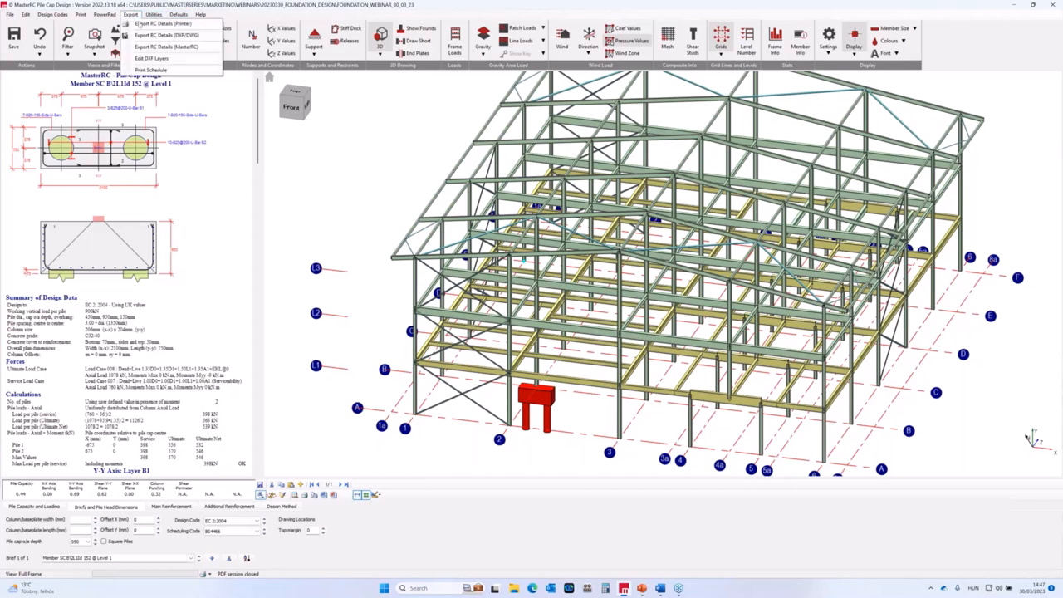
mouse_move(166, 35)
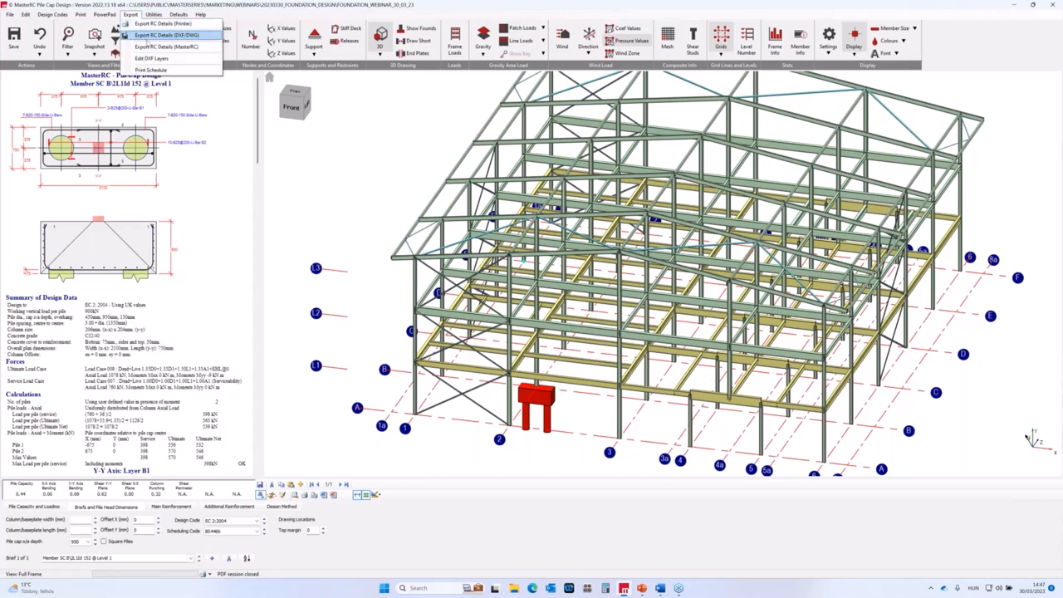
mouse_move(166, 35)
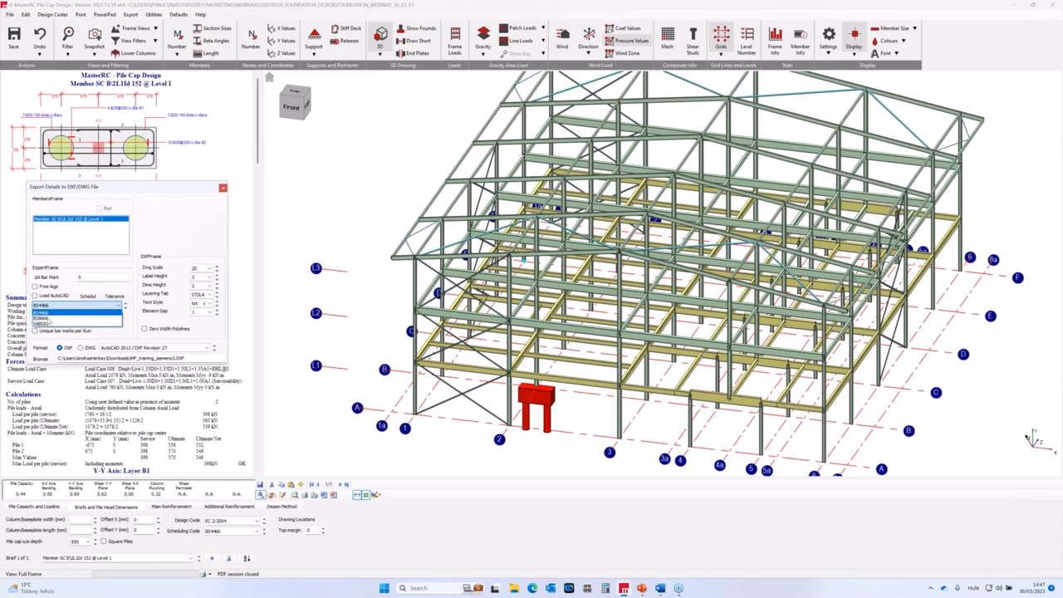
- Confirm the Export RC Details dialog to write the pile cap DWG file
click(80, 314)
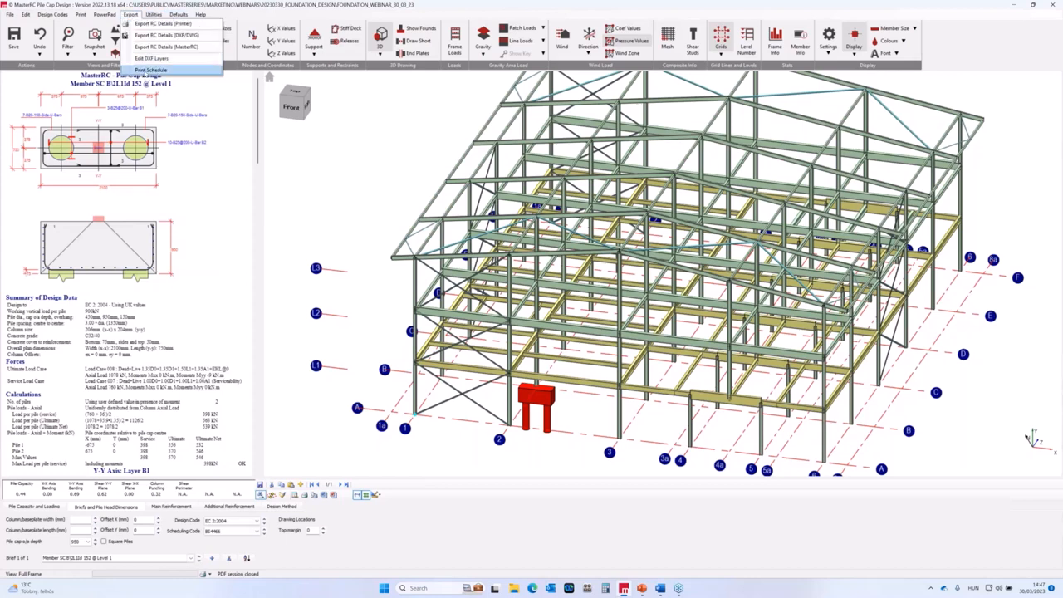
- Export the pile cap RC details to the Bar Scheduler and switch its view to Shapes
click(150, 70)
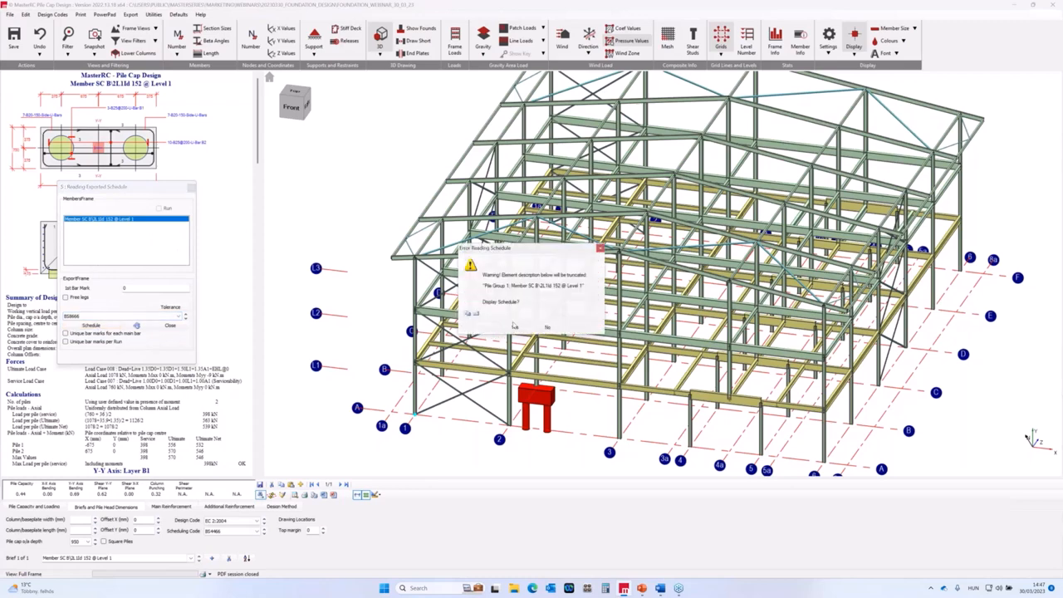
click(515, 319)
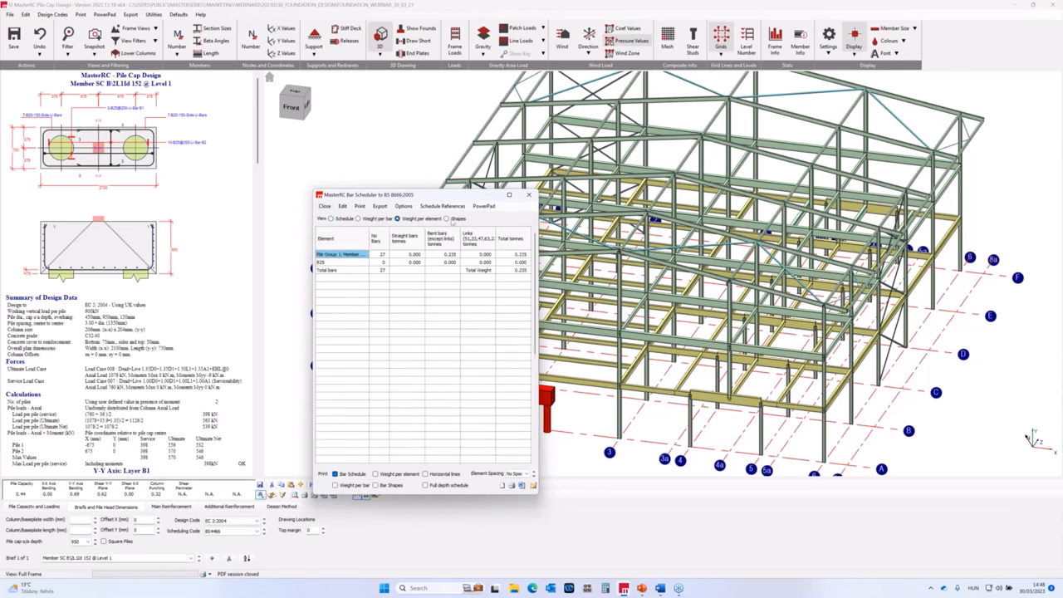
click(449, 219)
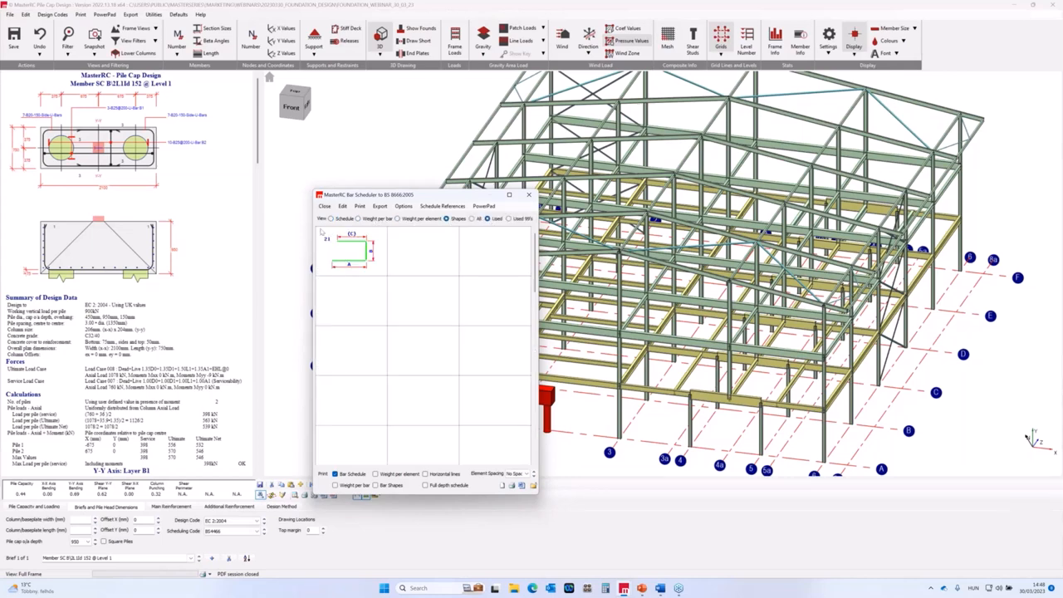